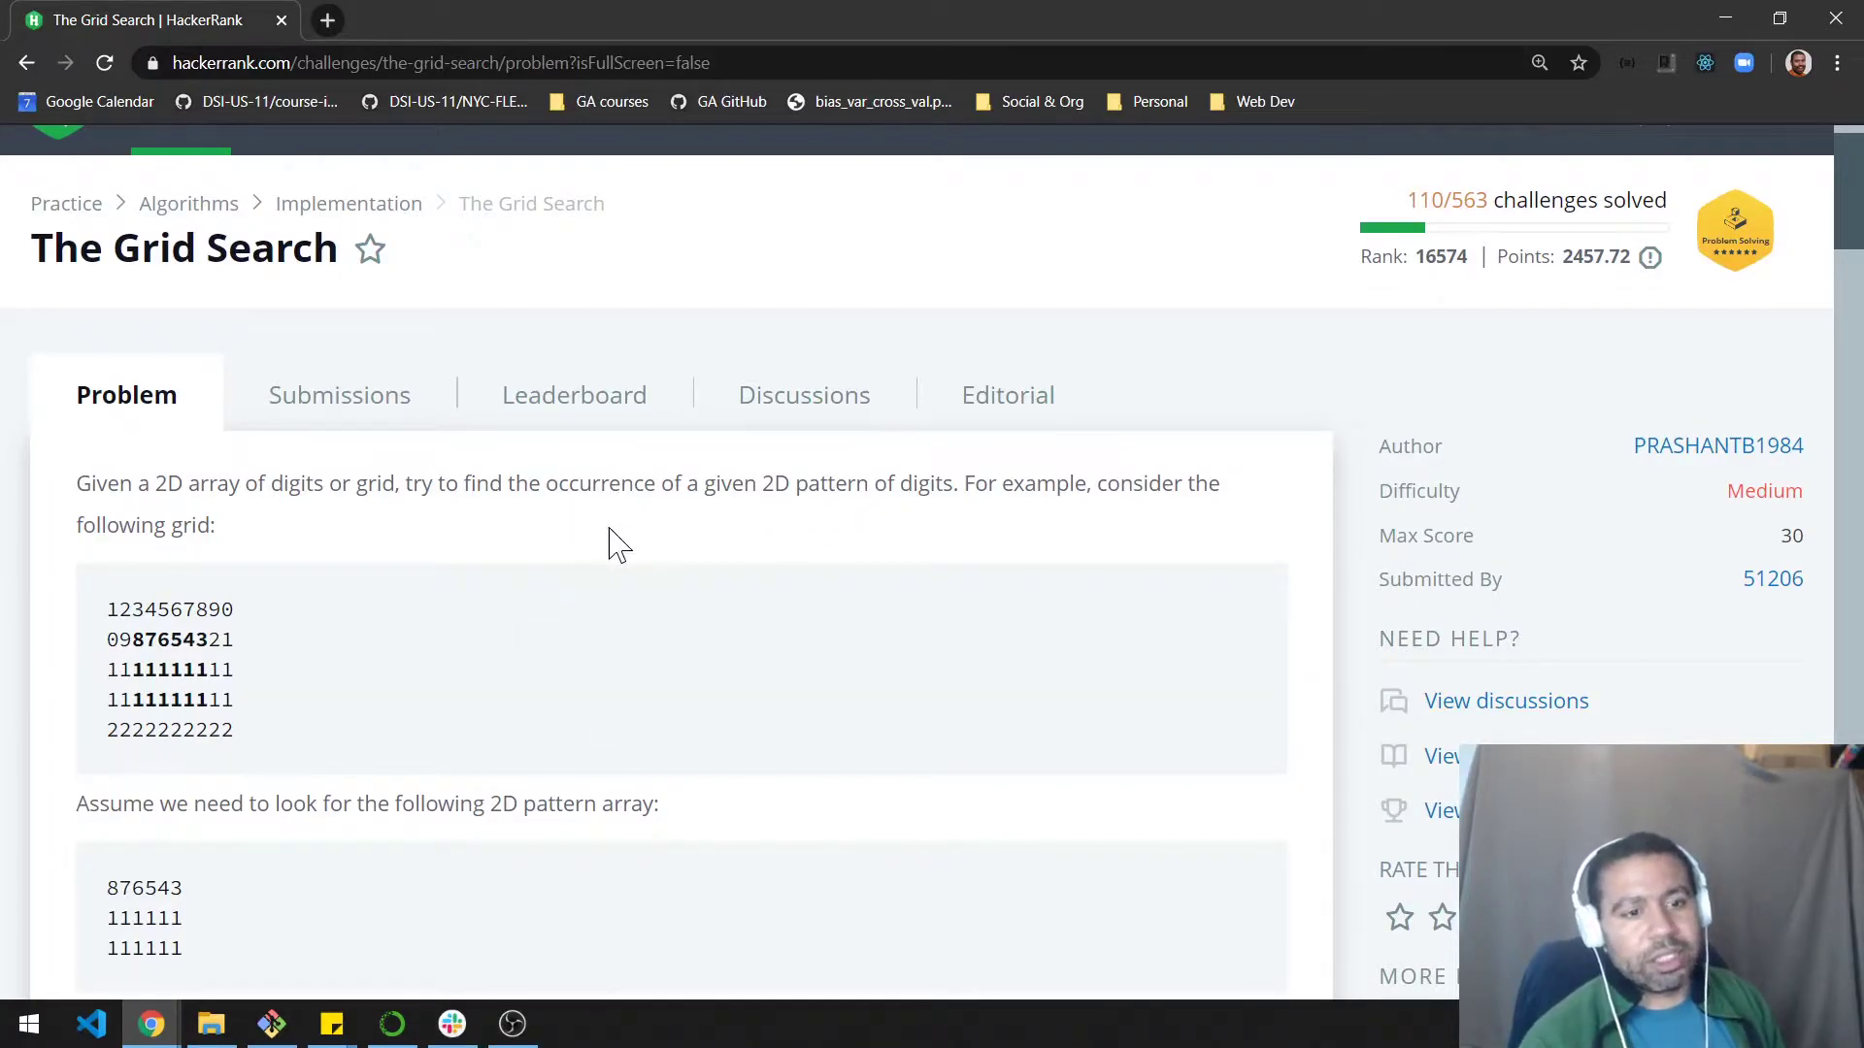
Walk through the example grid in the problem statement, highlighting its rows including the third row
scroll(down, 3)
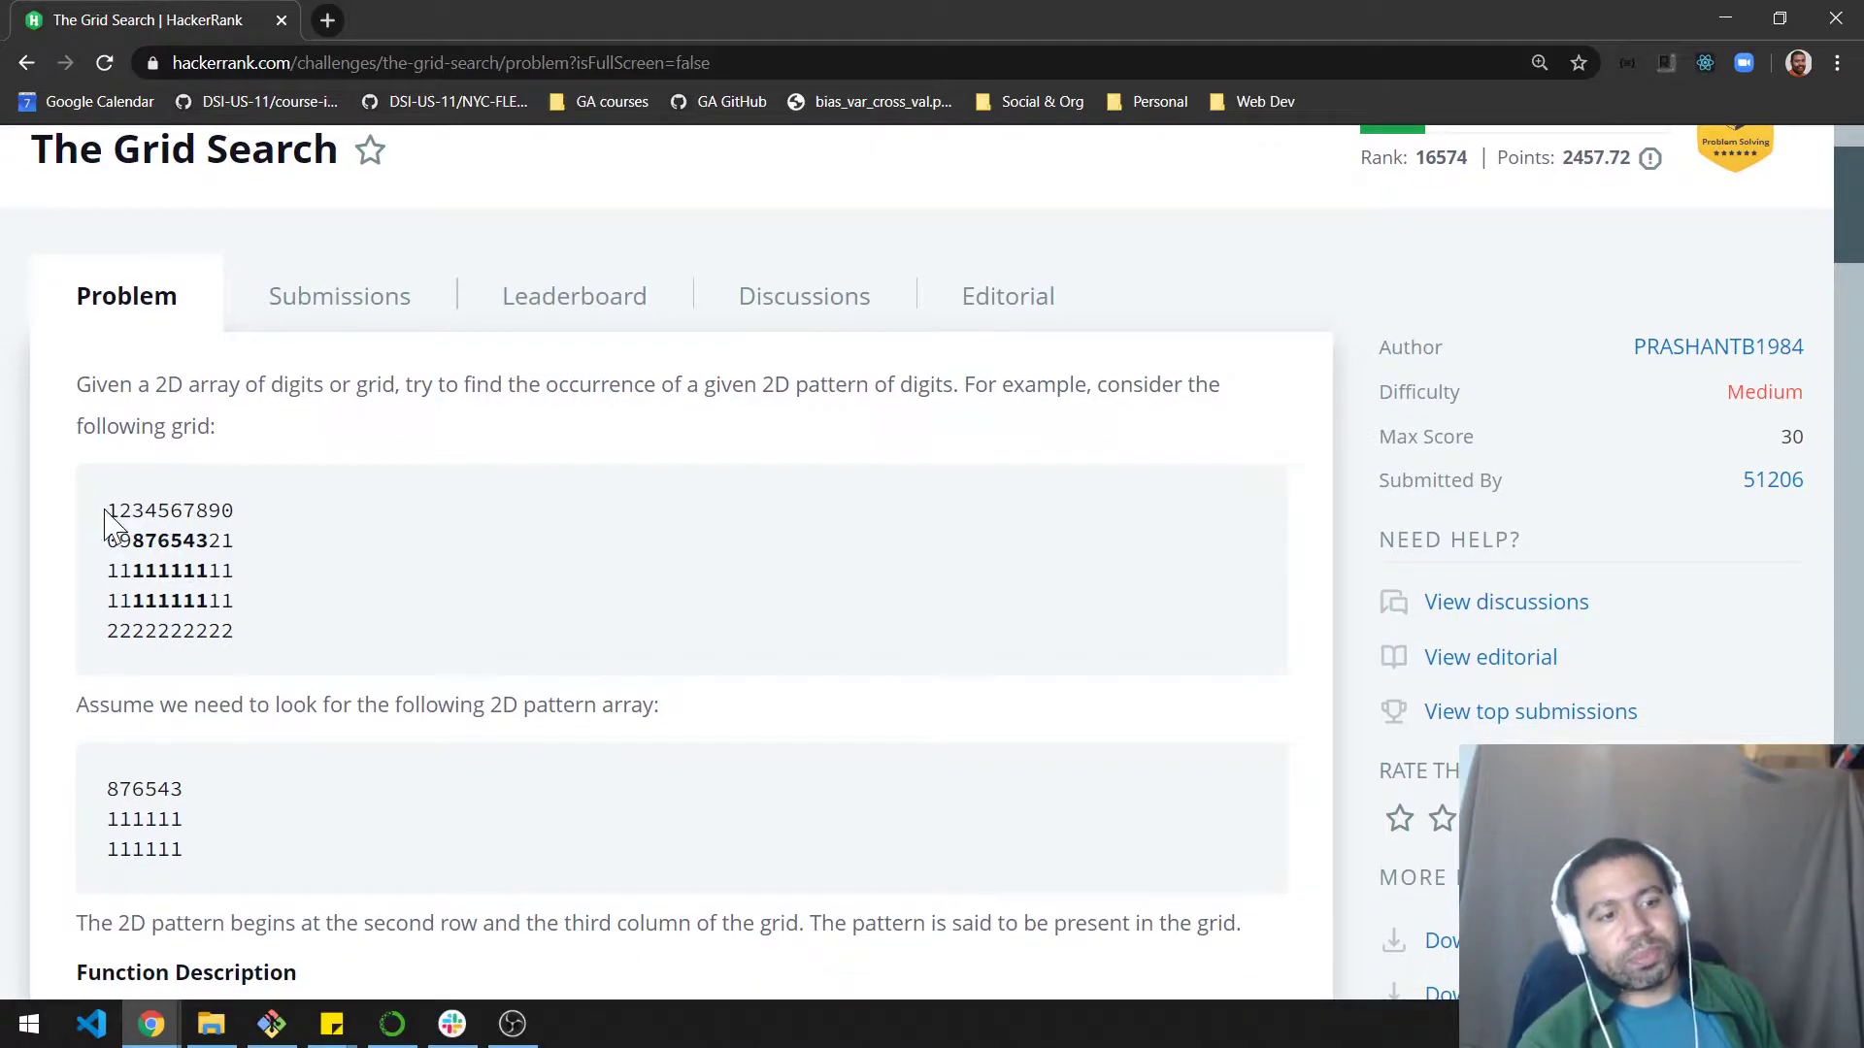
drag(107, 511, 235, 629)
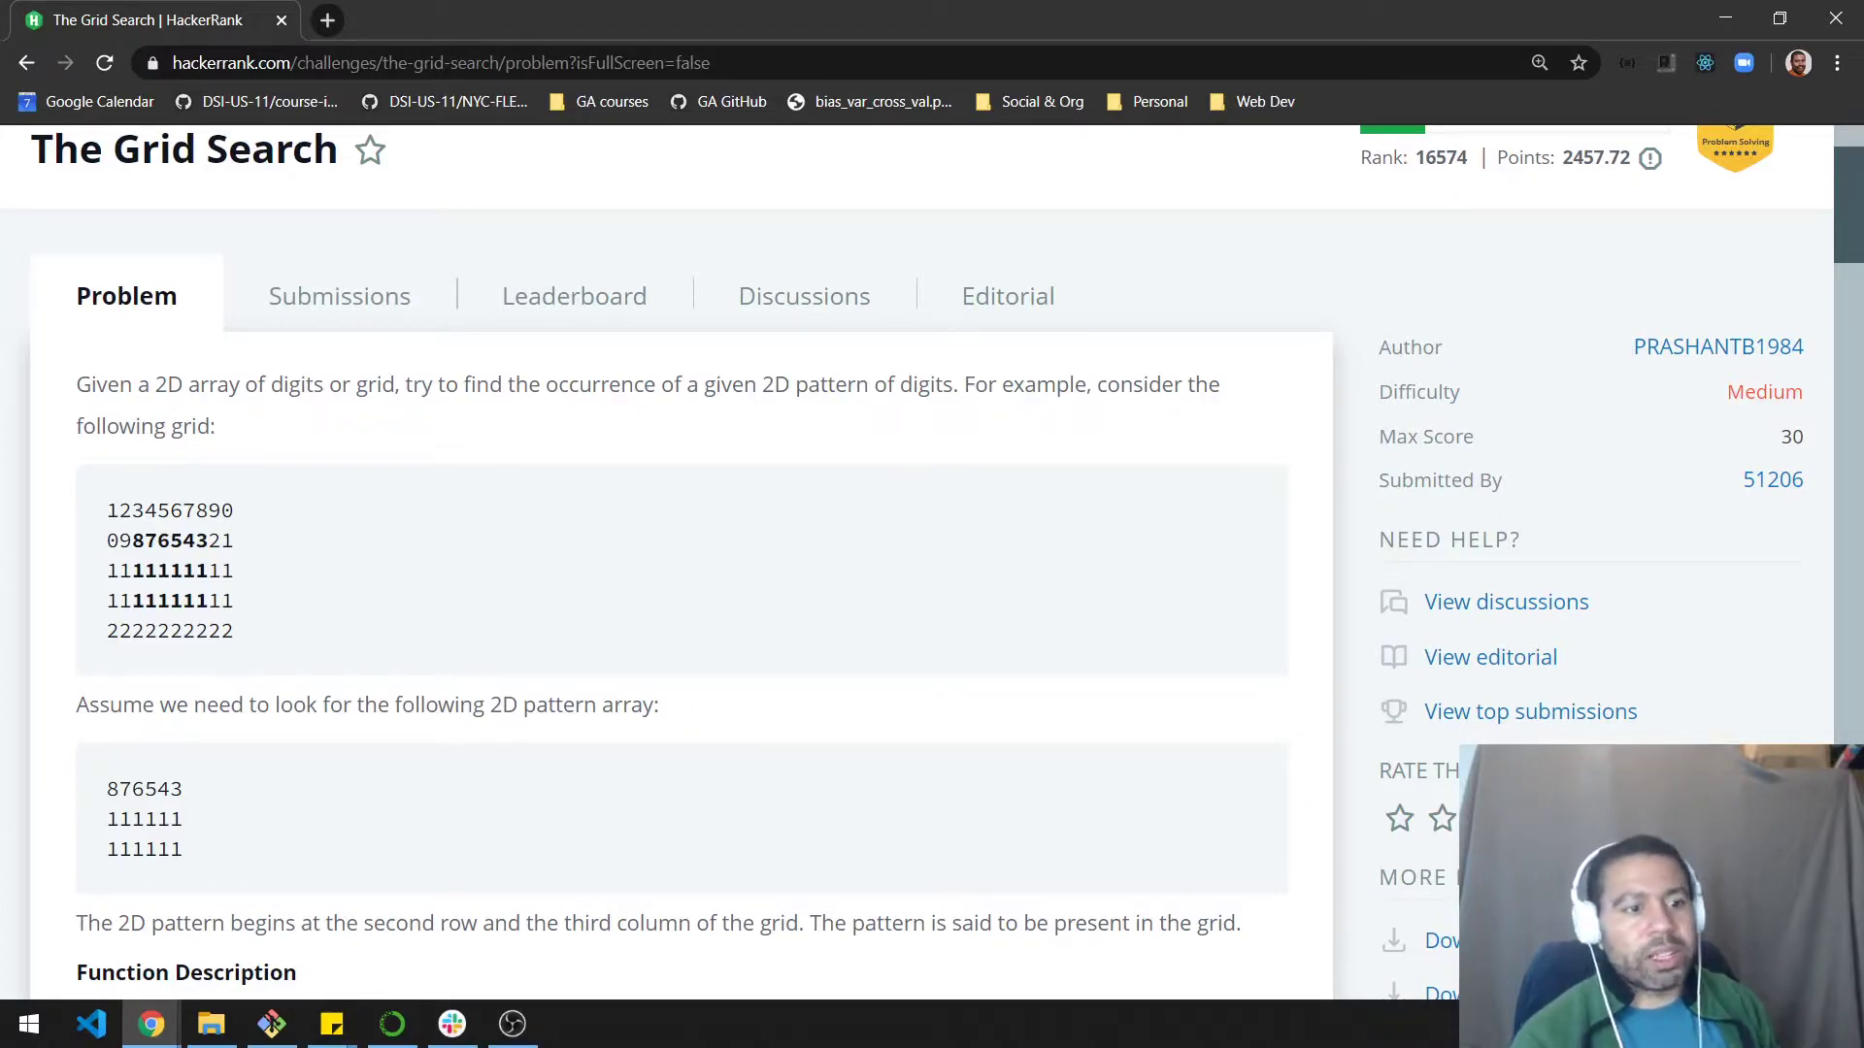
scroll(down, 3)
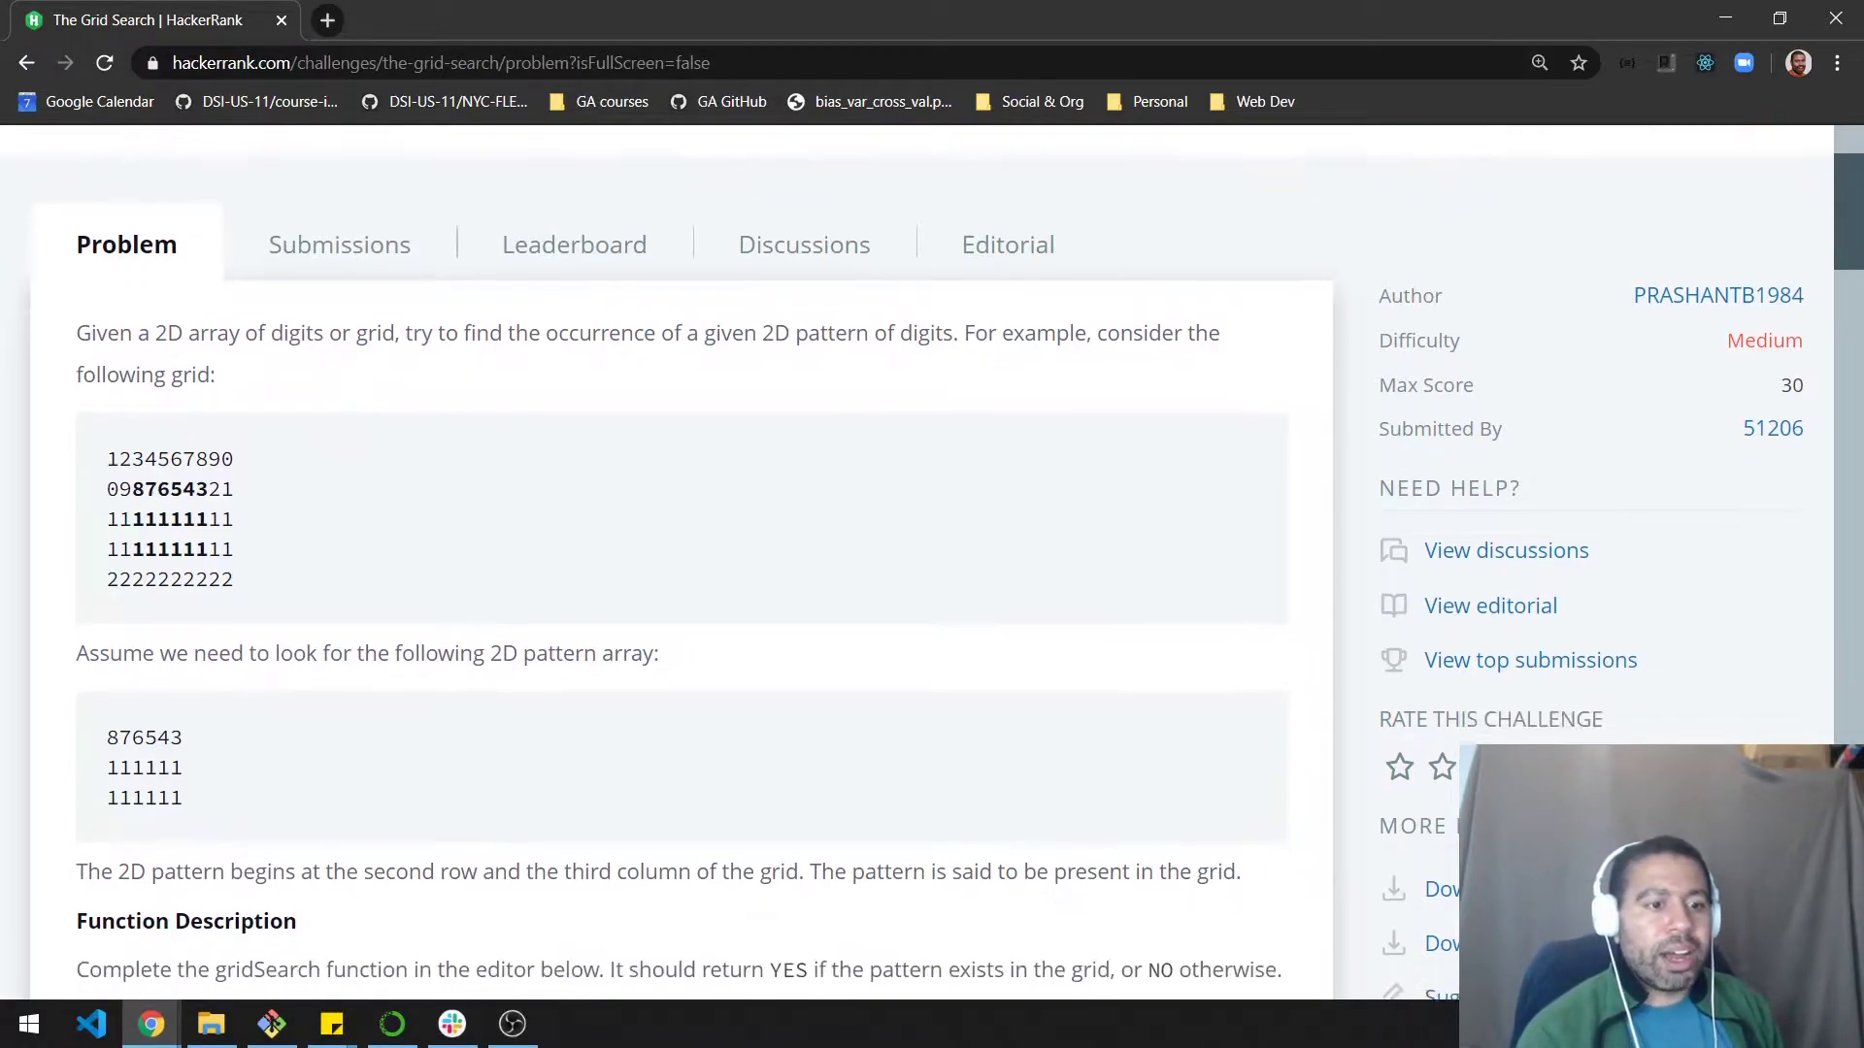
drag(107, 738, 183, 798)
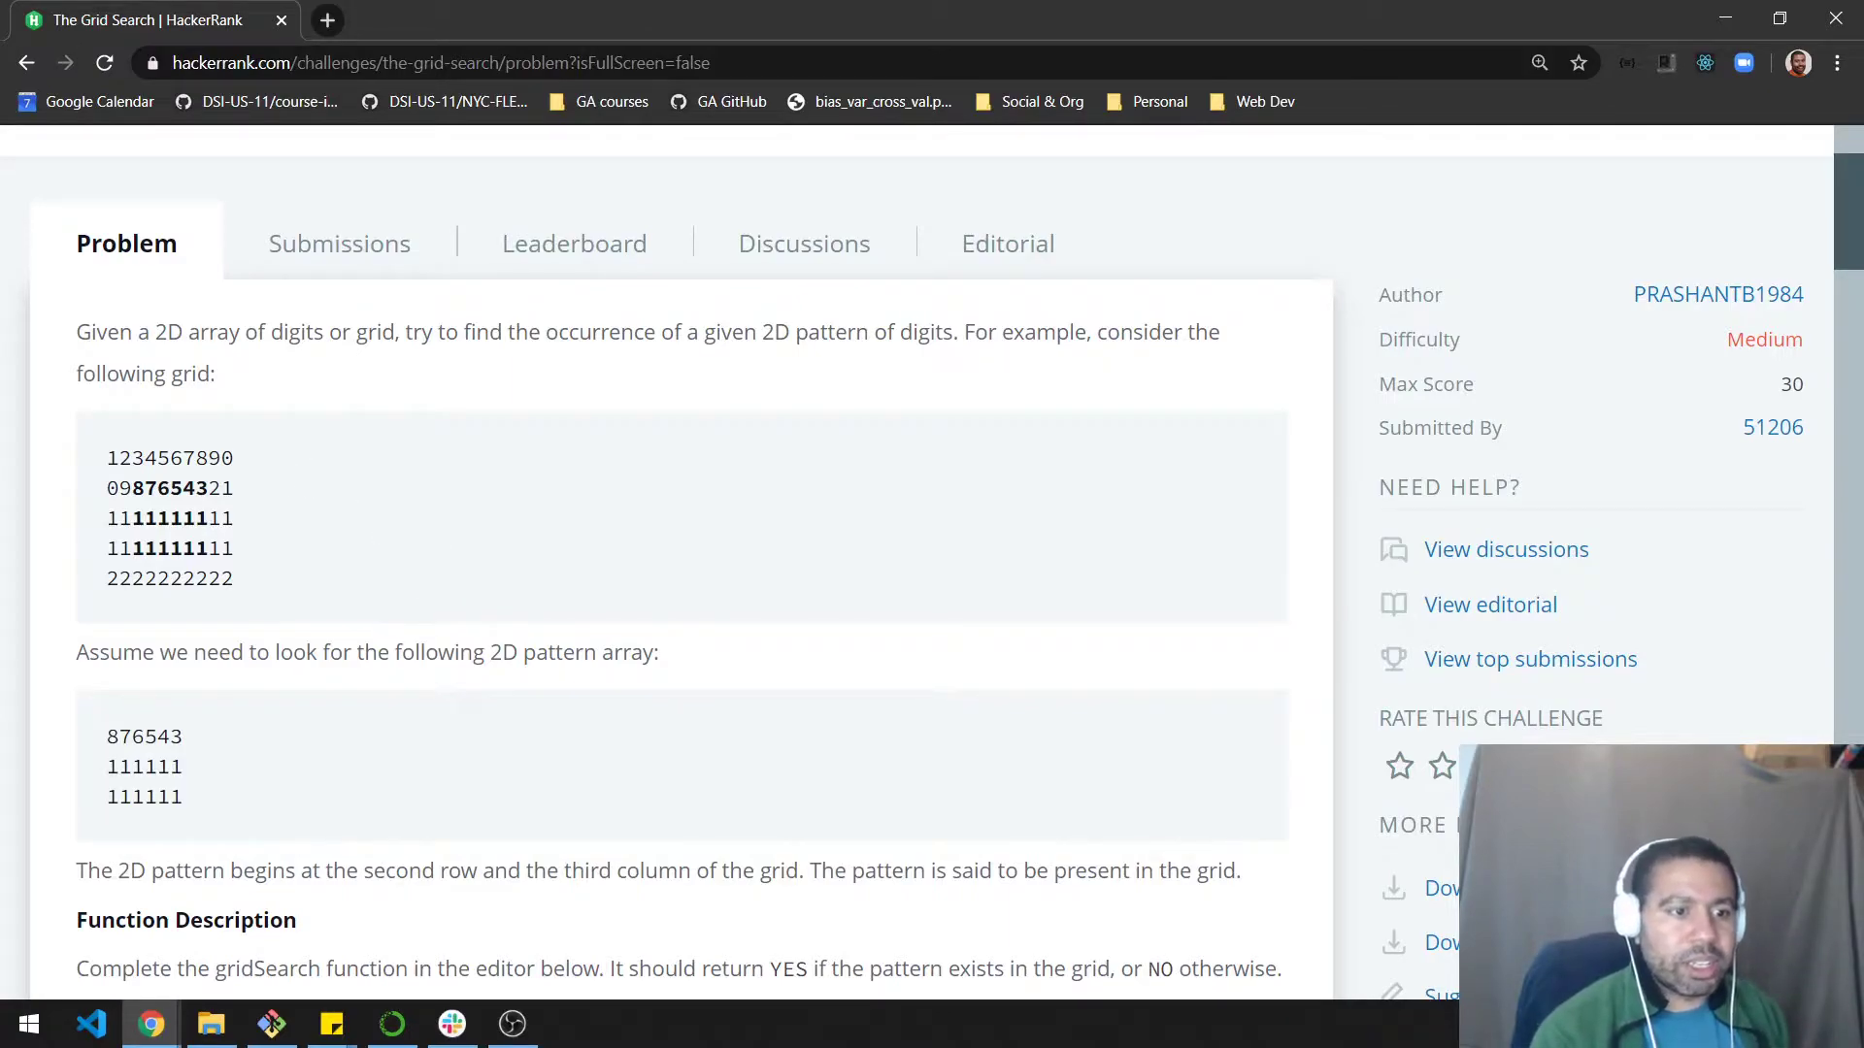
drag(134, 487, 203, 487)
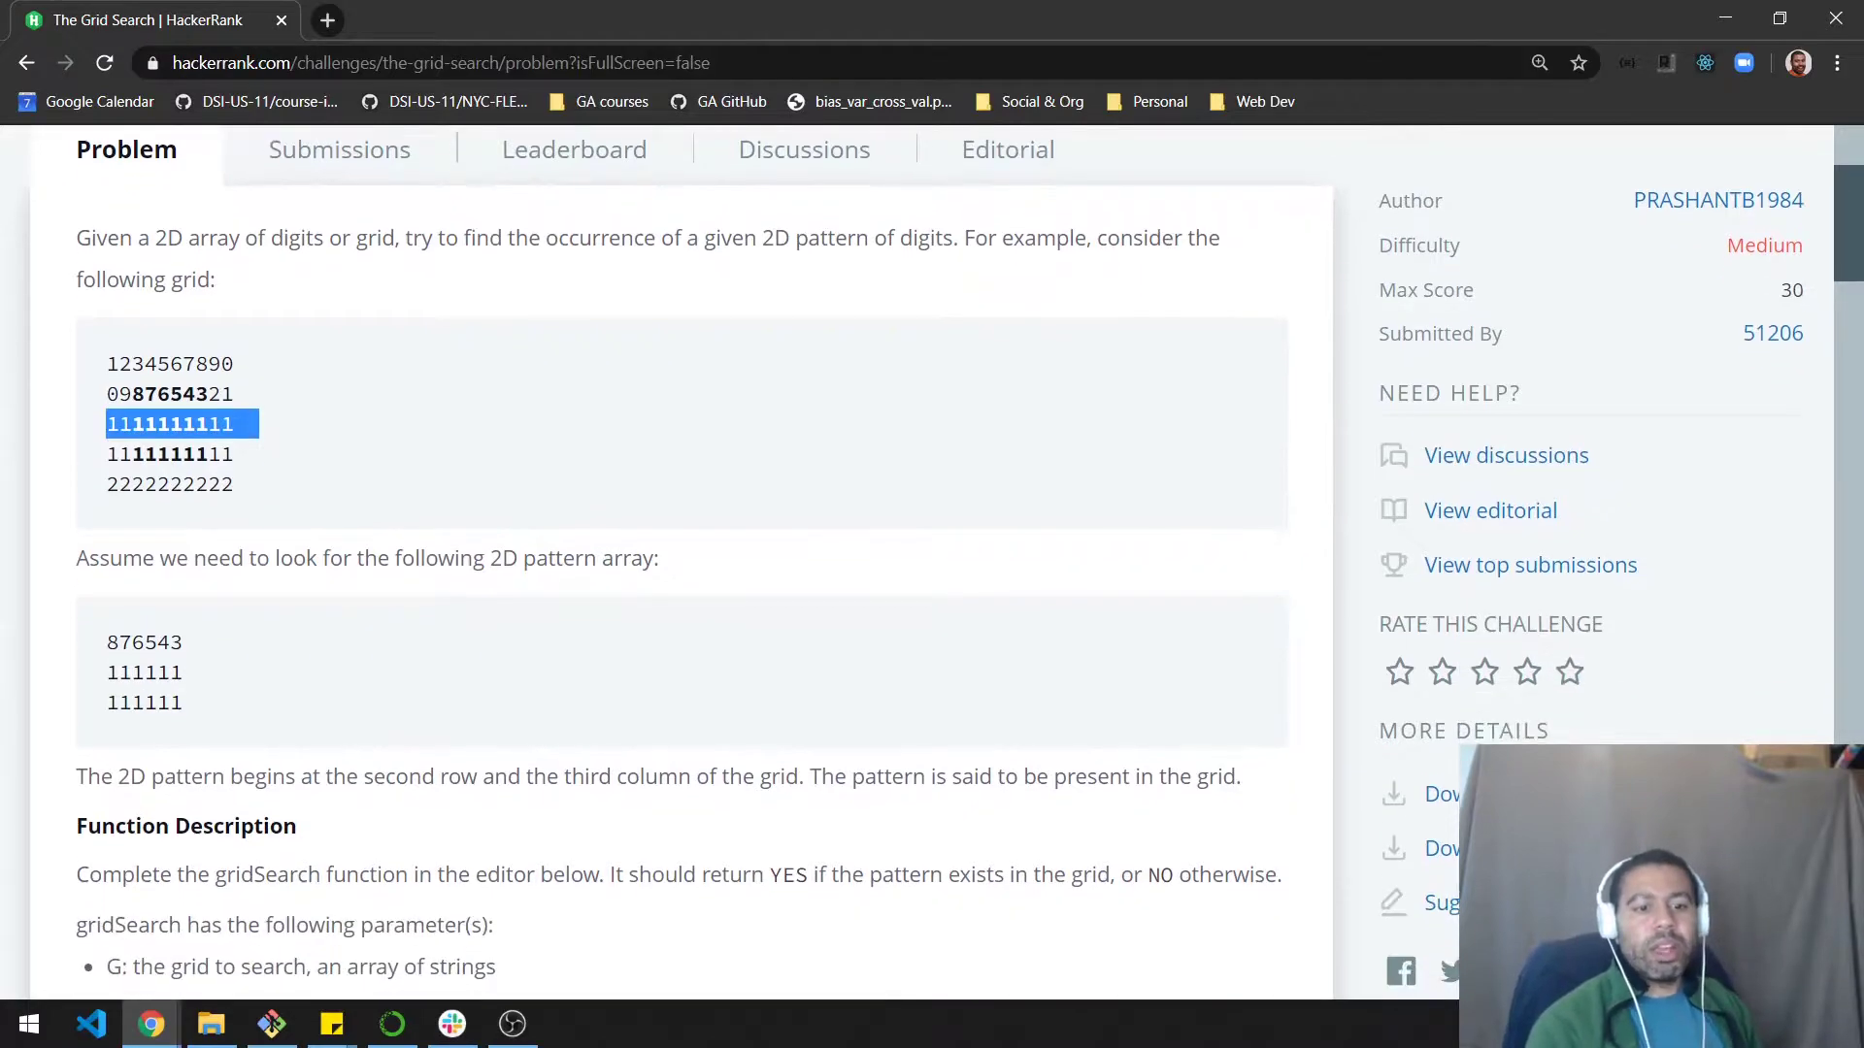
scroll(down, 3)
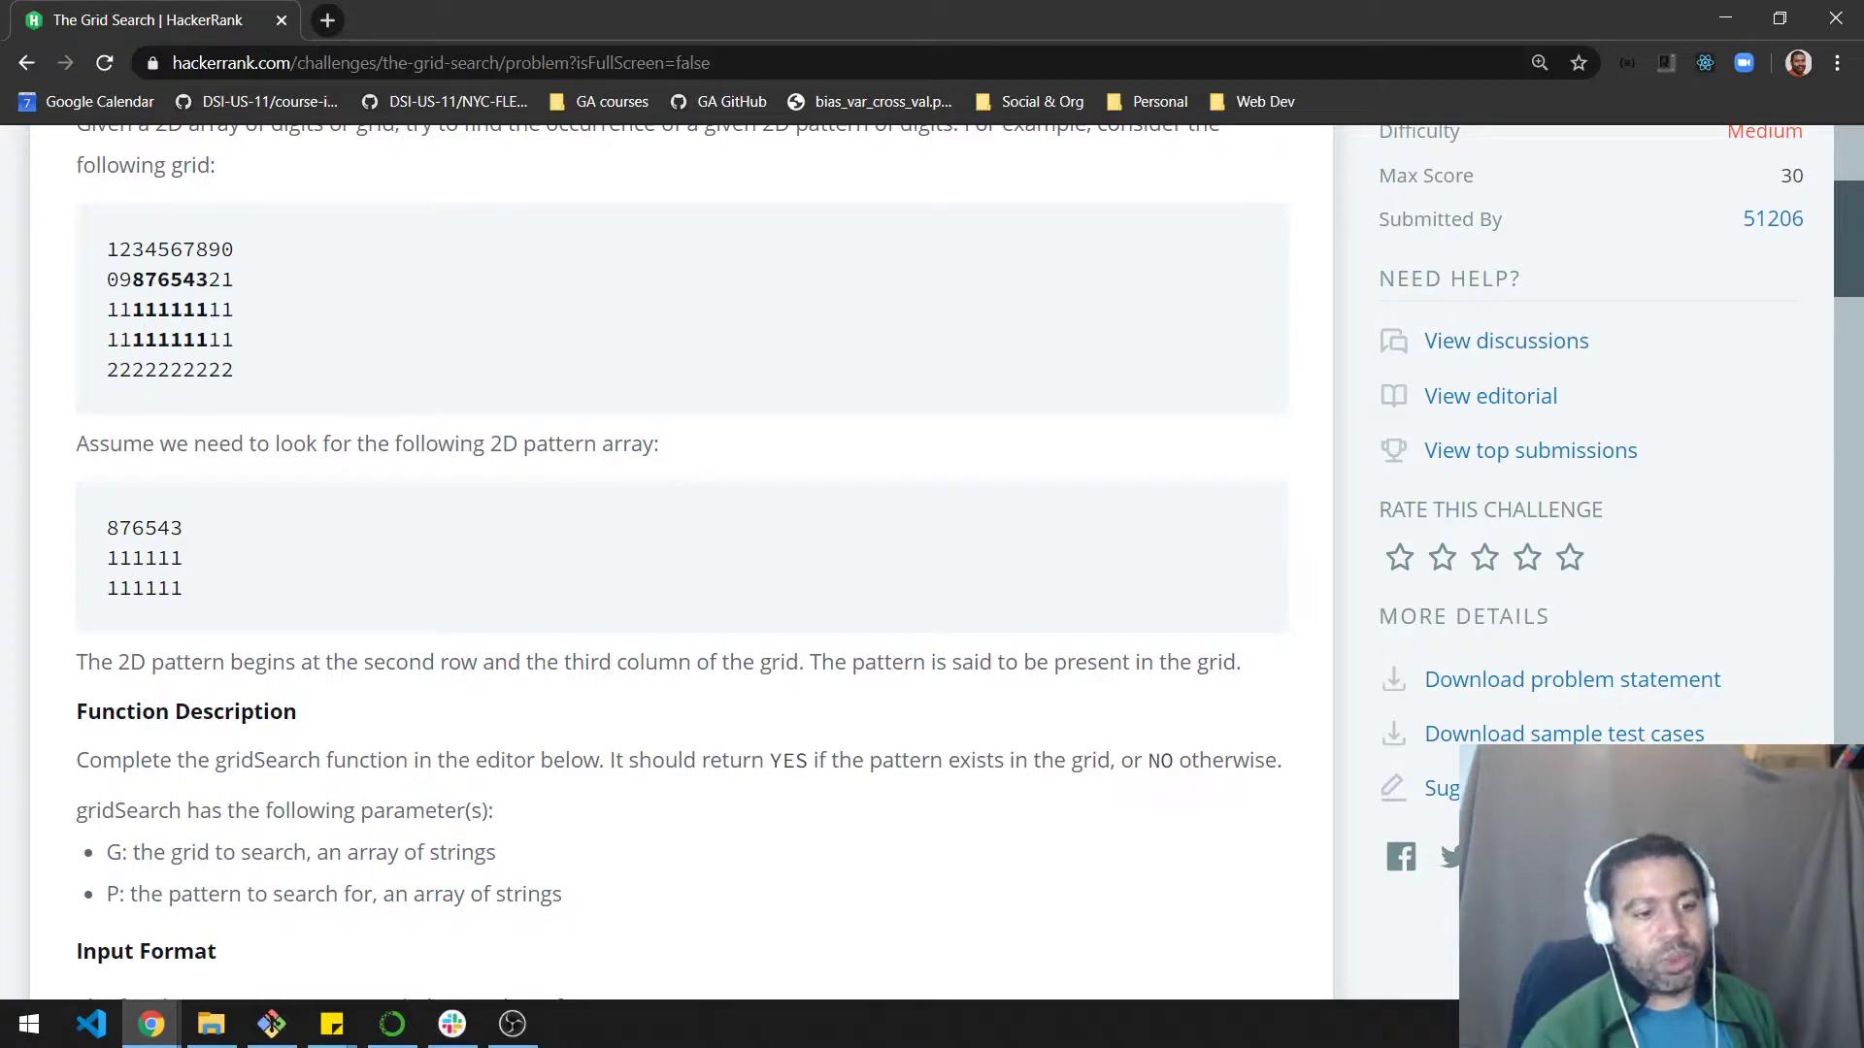
scroll(down, 3)
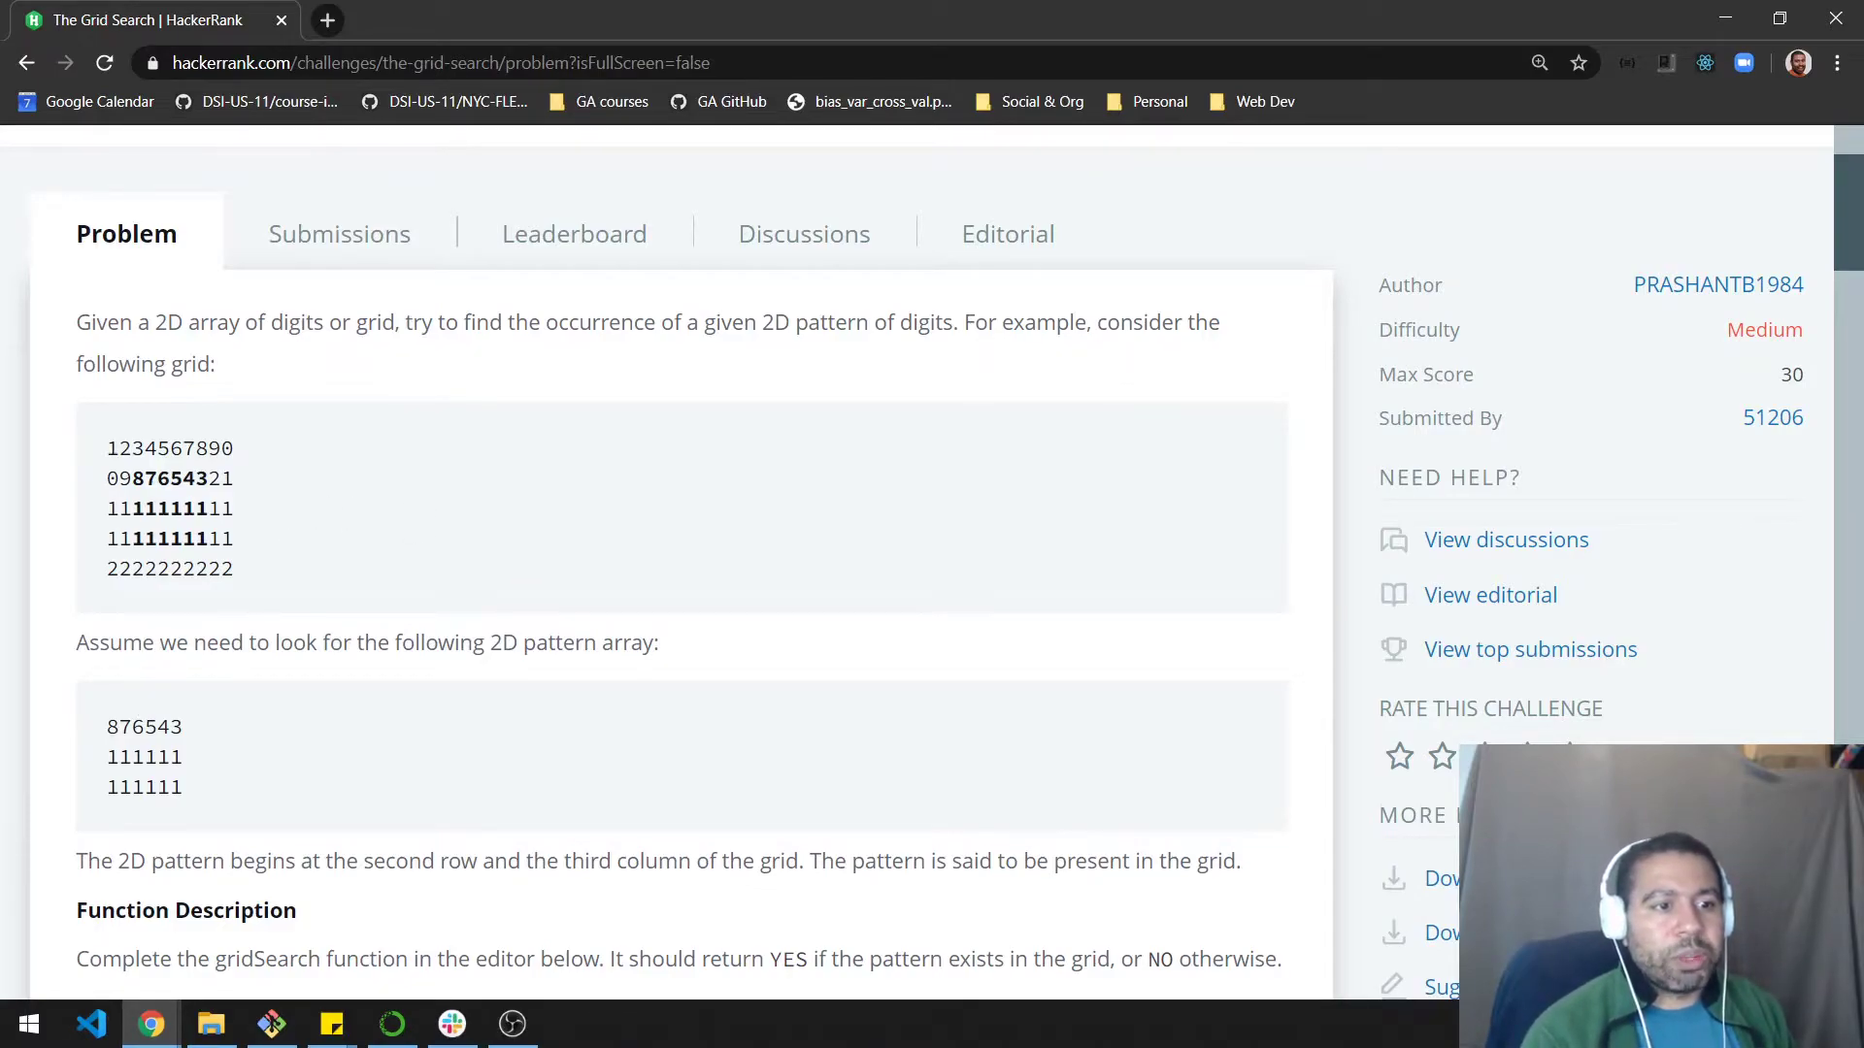
Highlight the first five grid digits and the matching digits in the grid's third row
drag(105, 448, 184, 449)
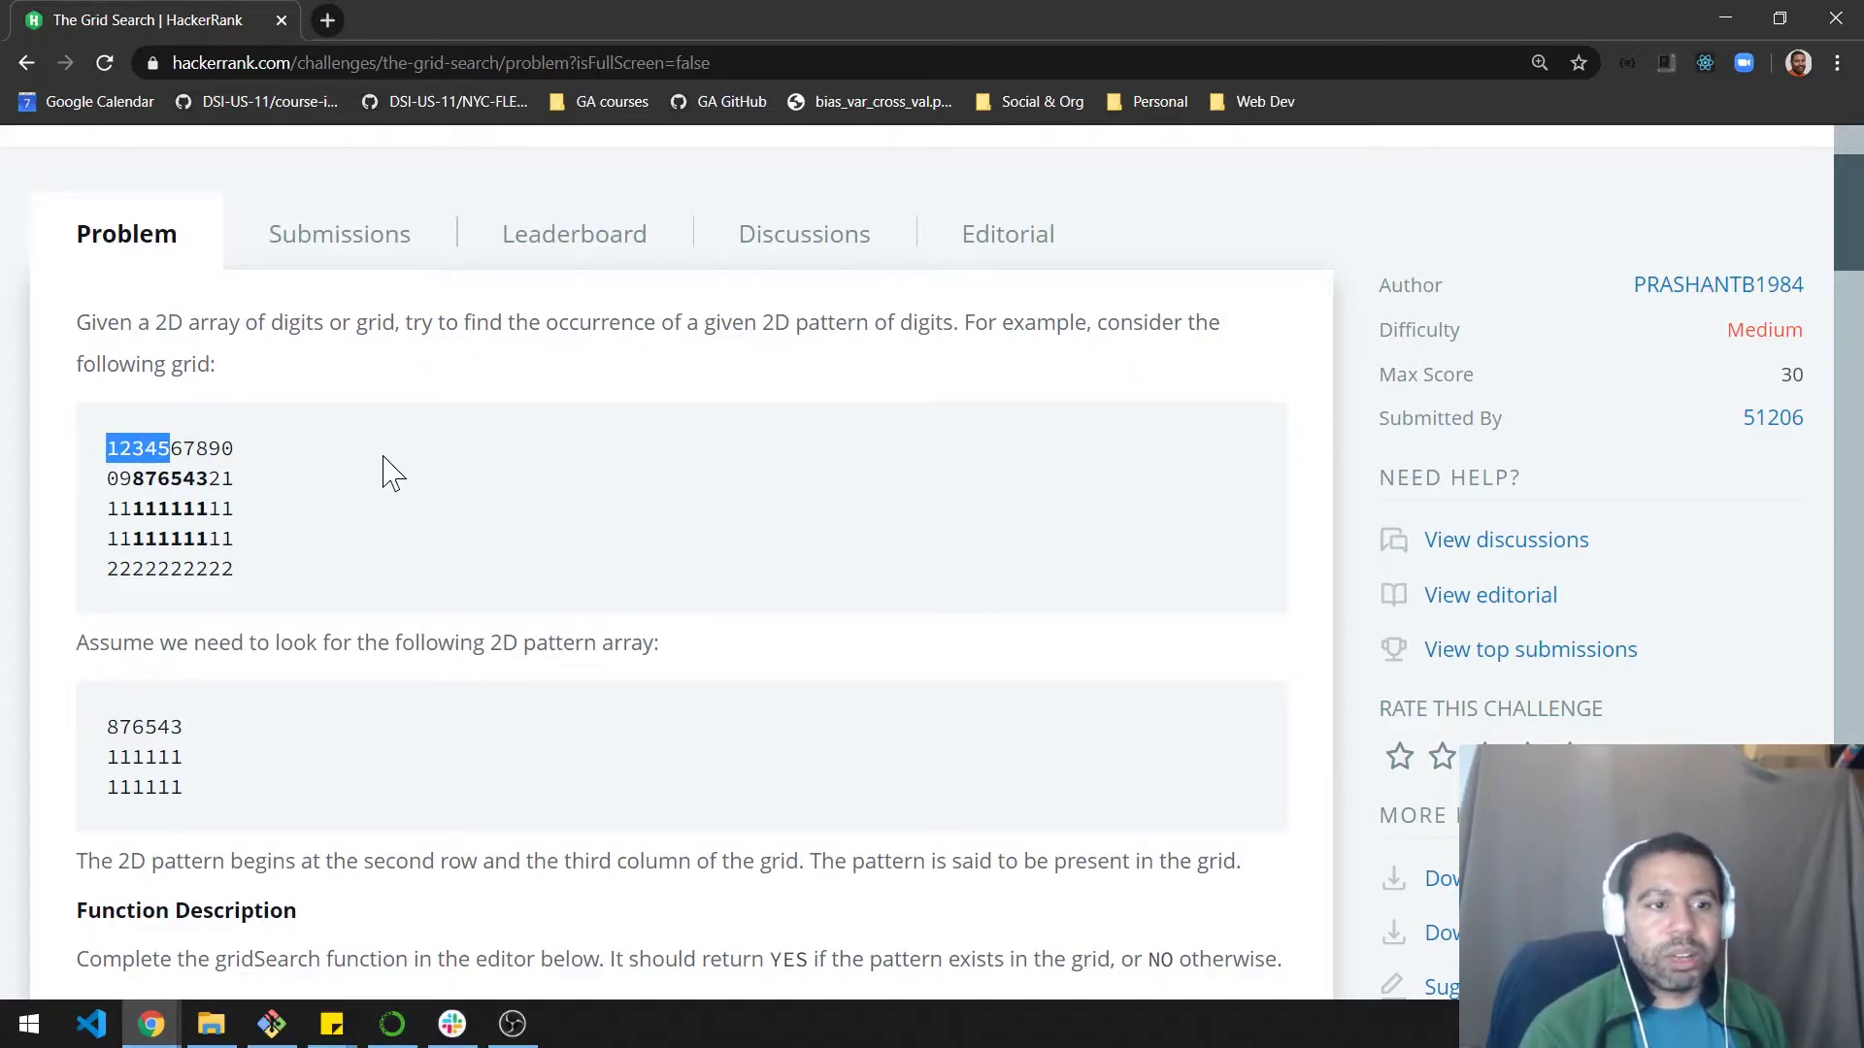
click(342, 493)
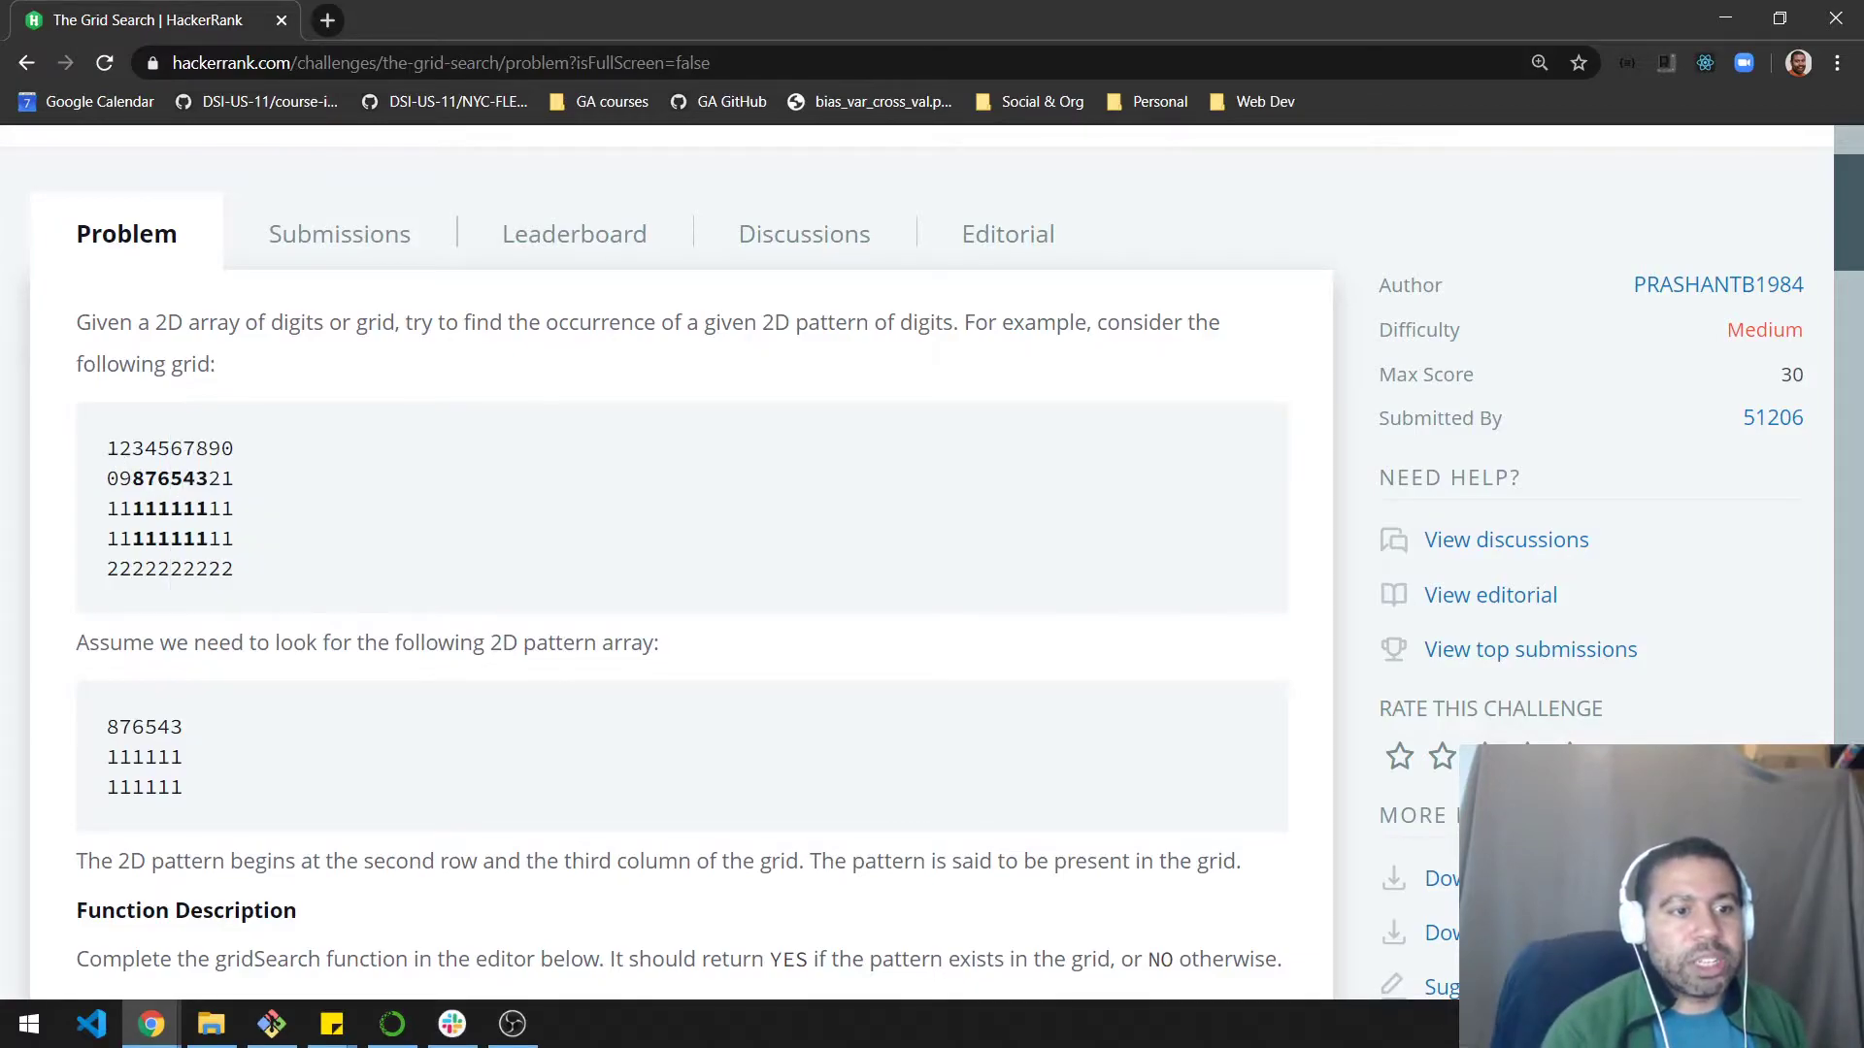
drag(107, 449, 170, 449)
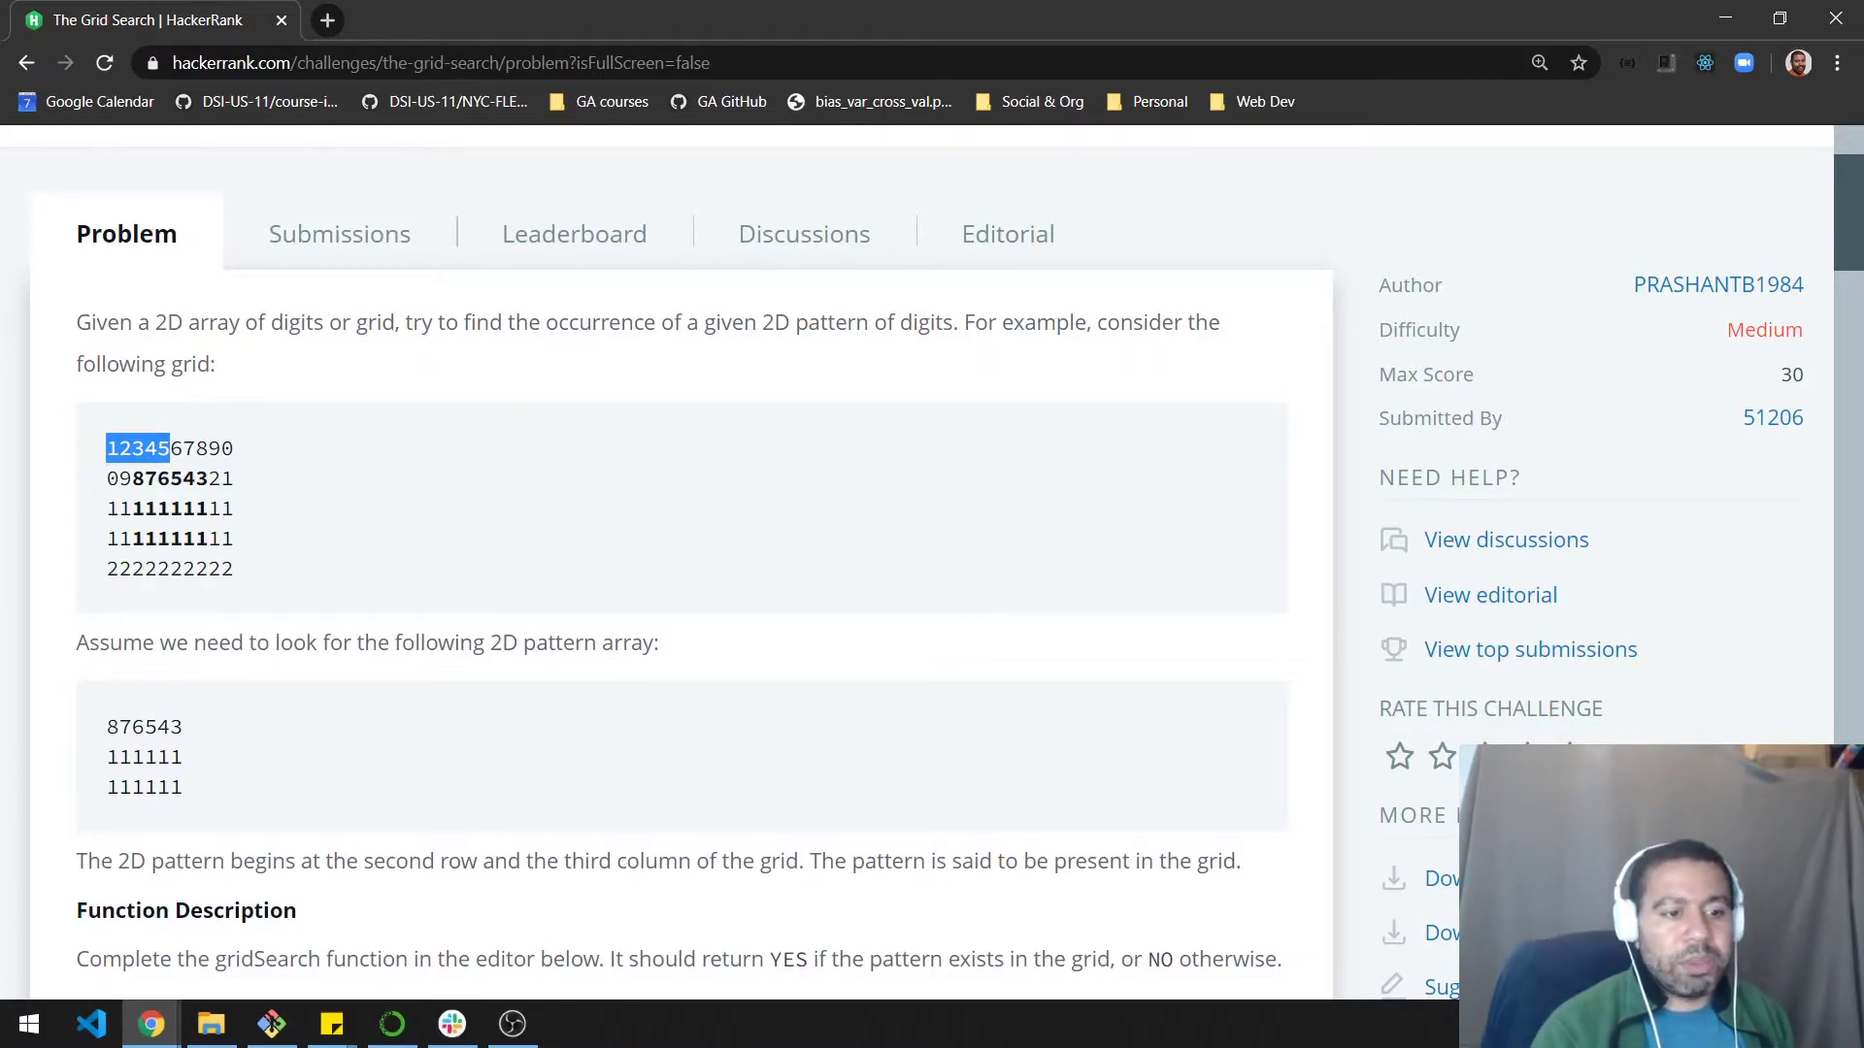
mouse_move(134, 805)
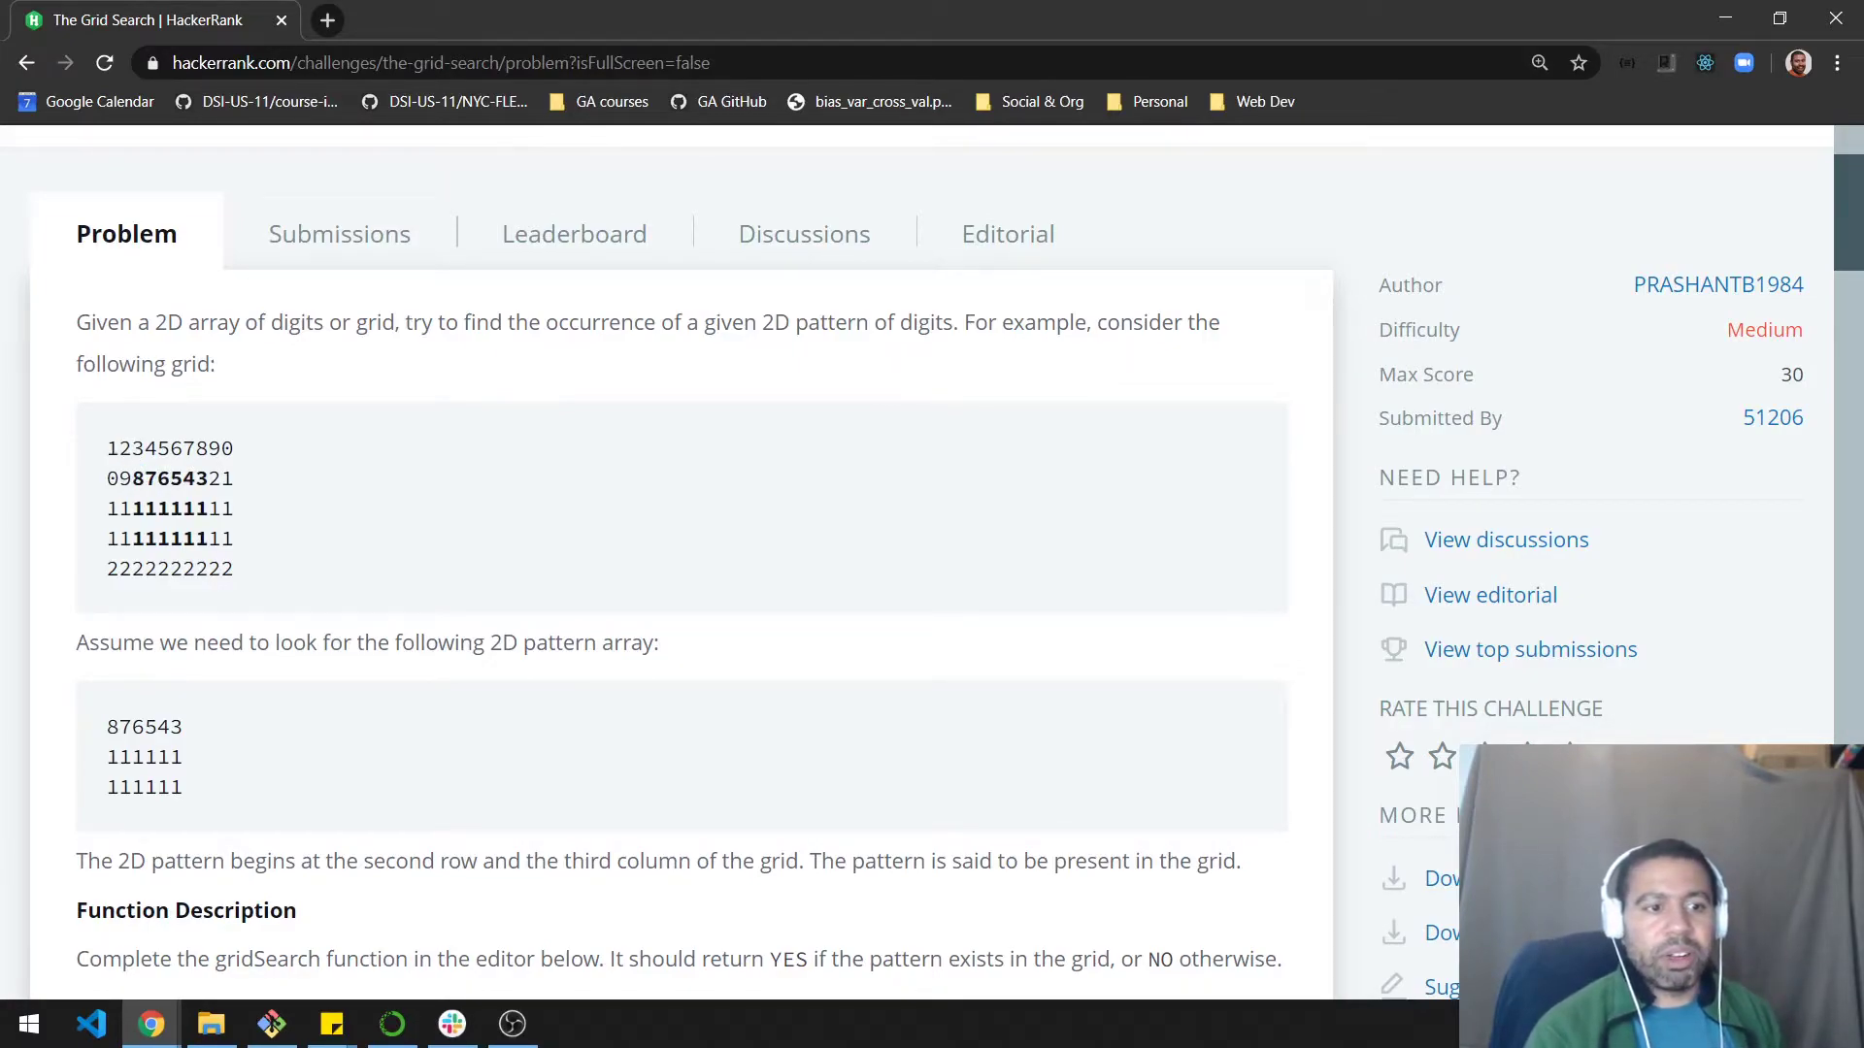
double_click(134, 477)
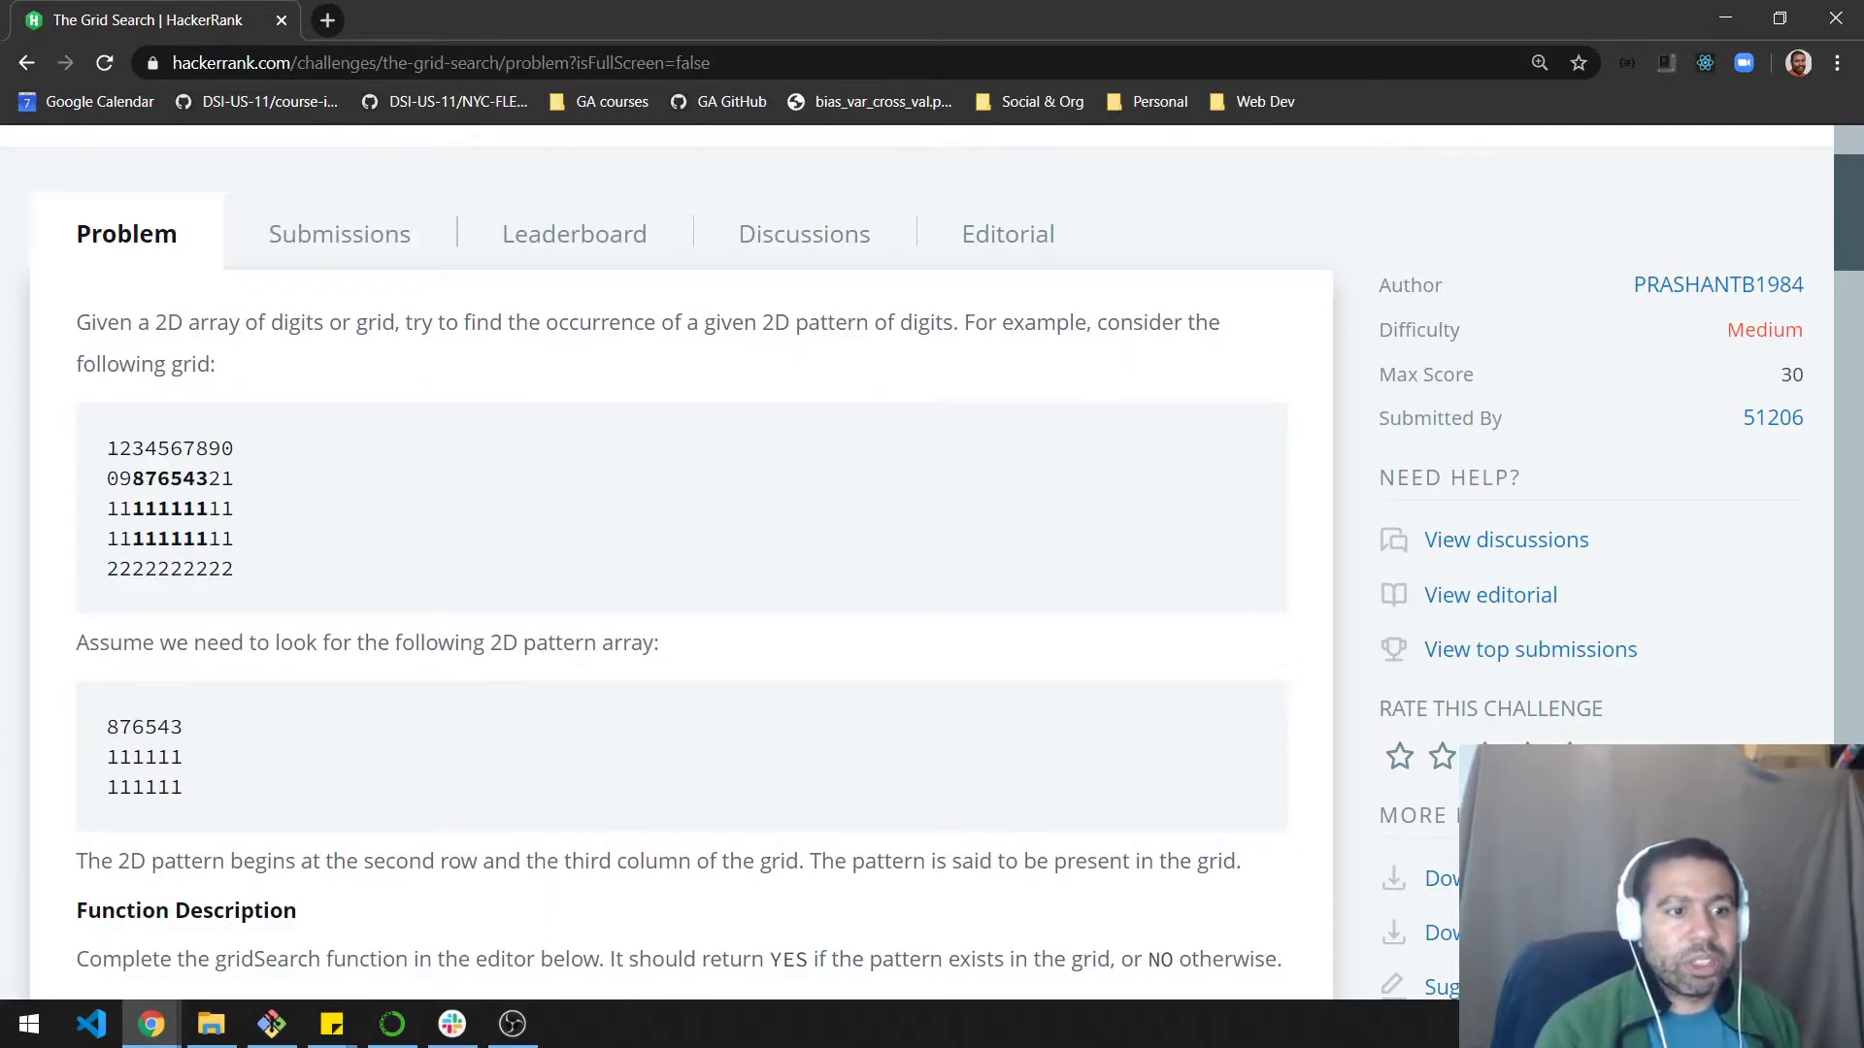
double_click(139, 477)
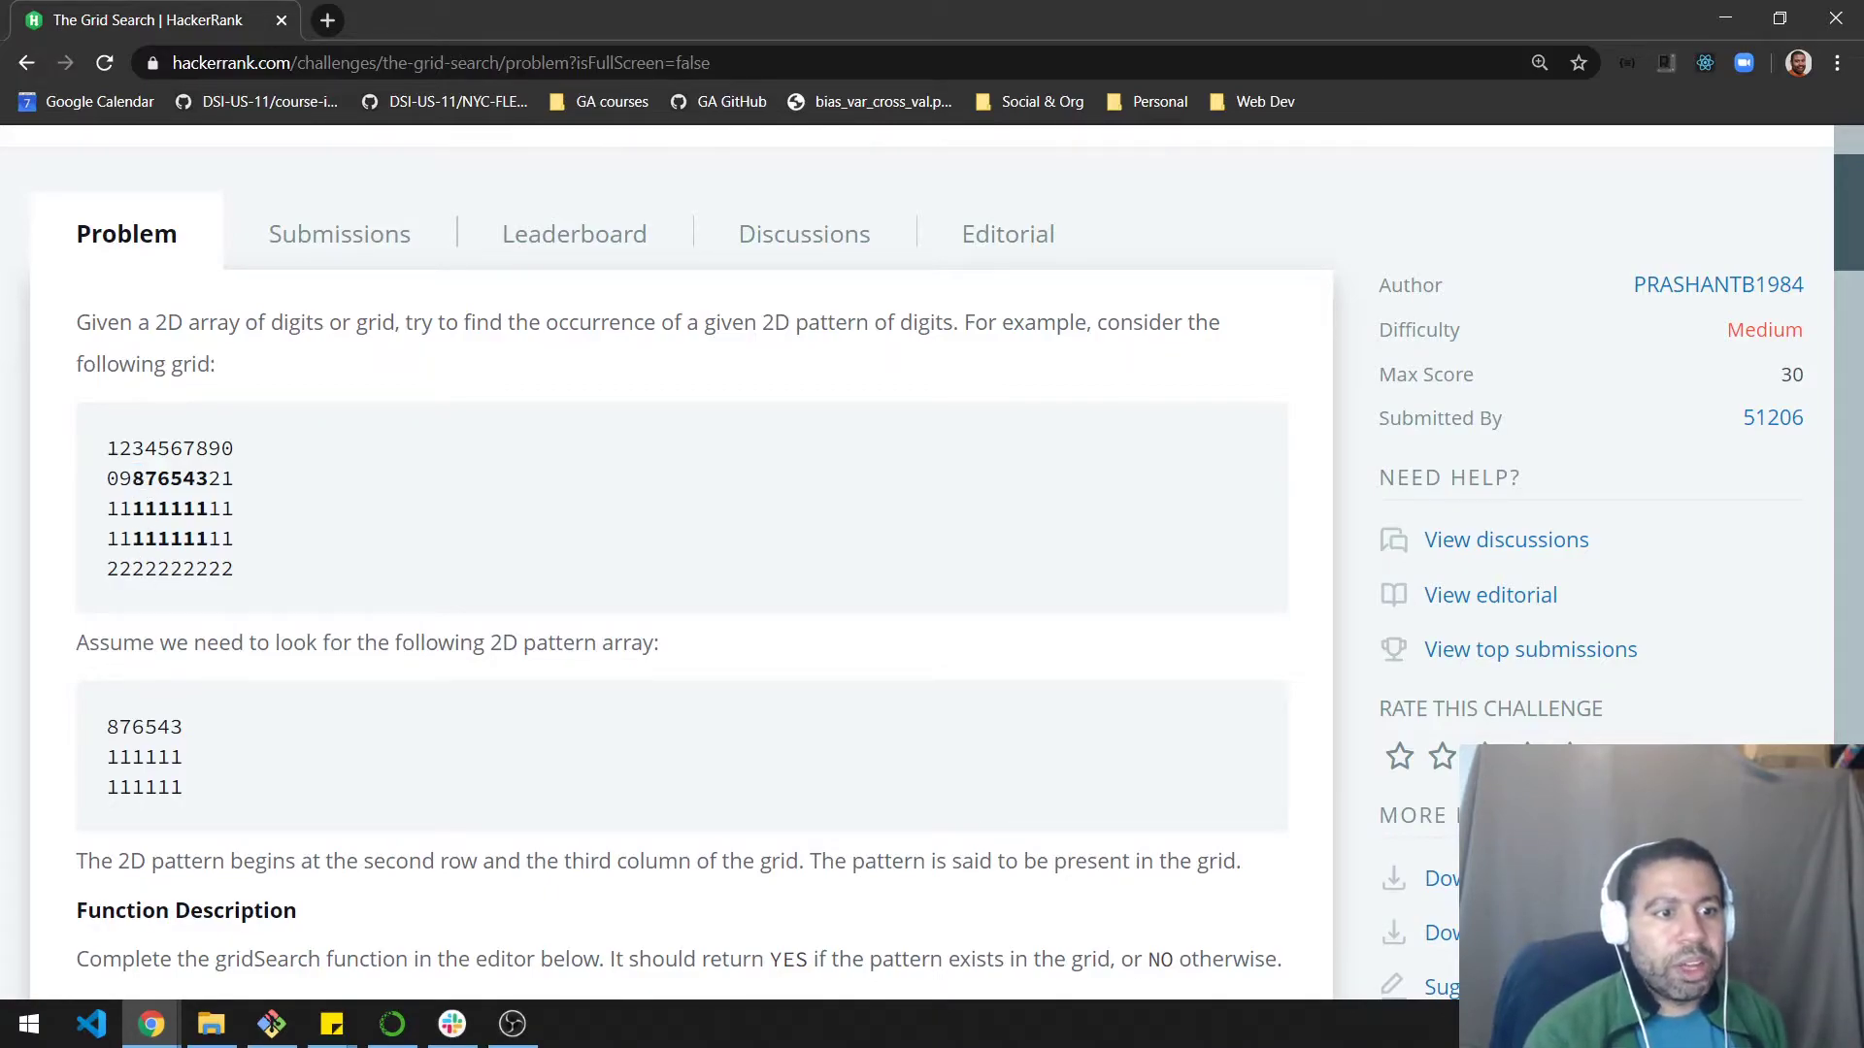
double_click(136, 478)
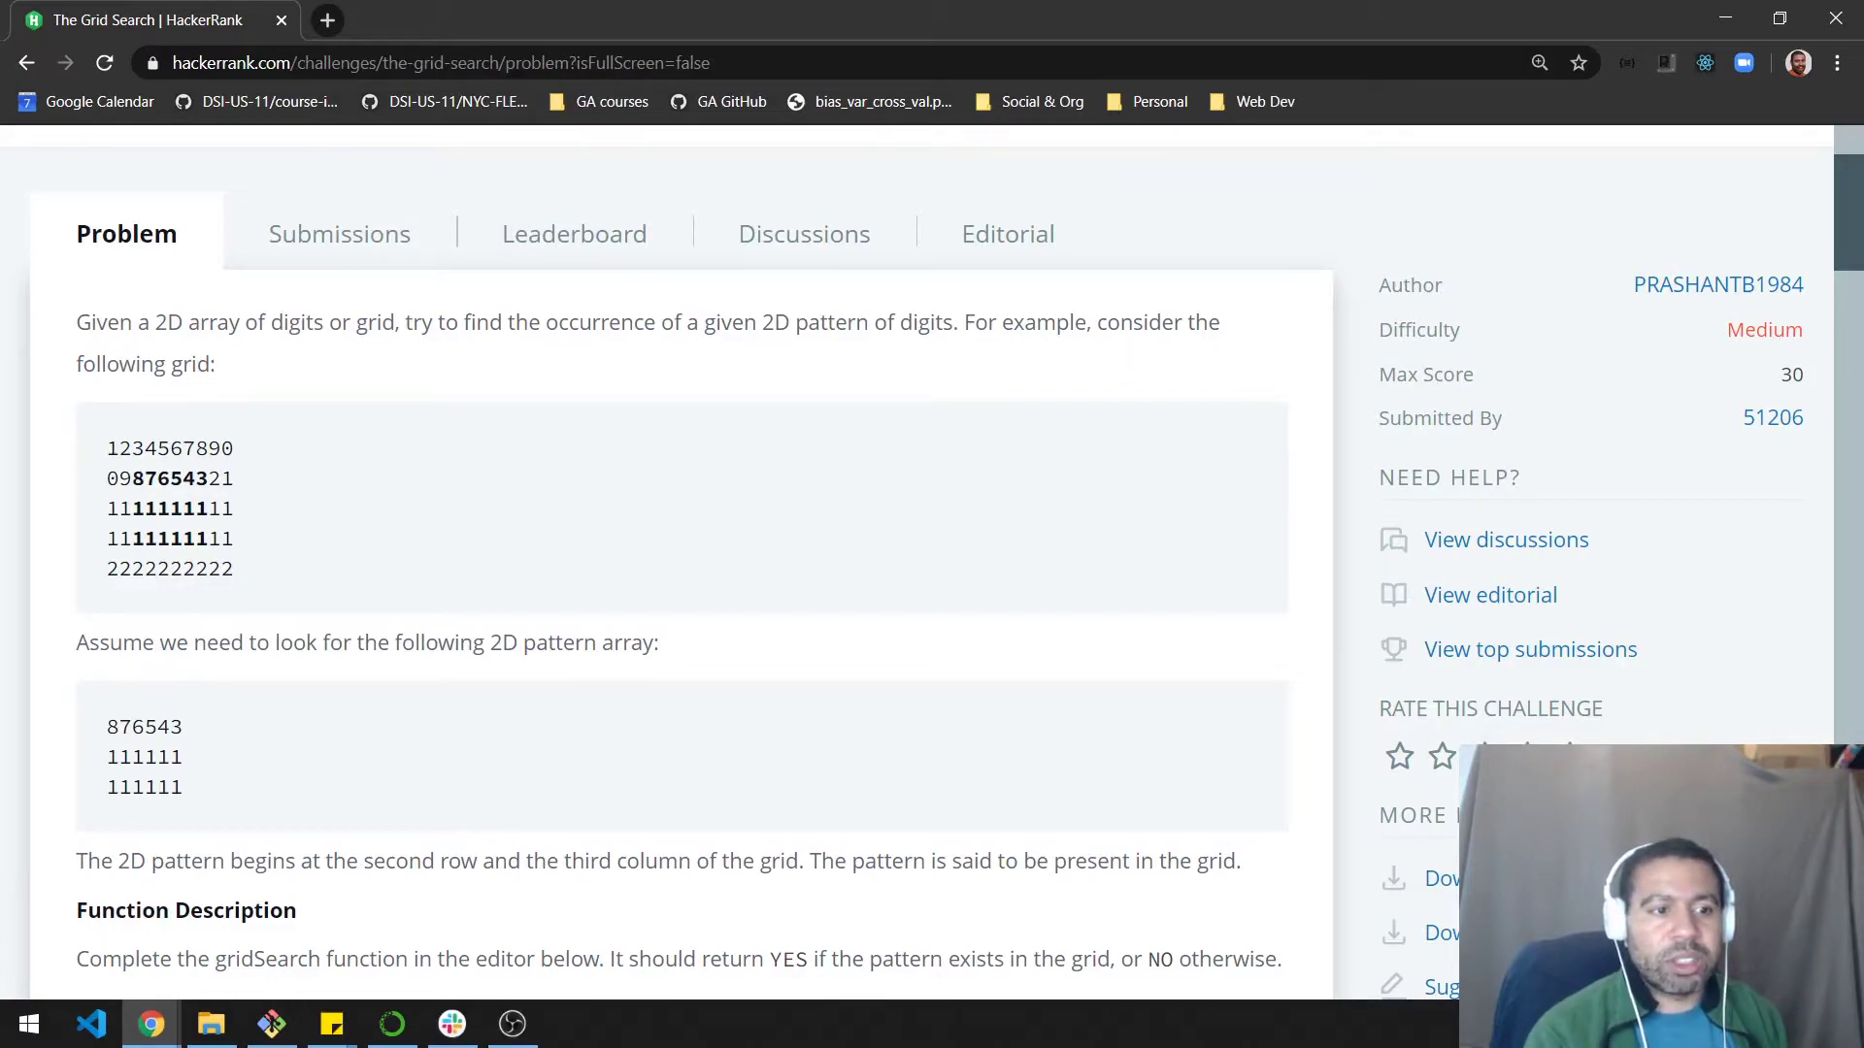
drag(130, 477, 206, 478)
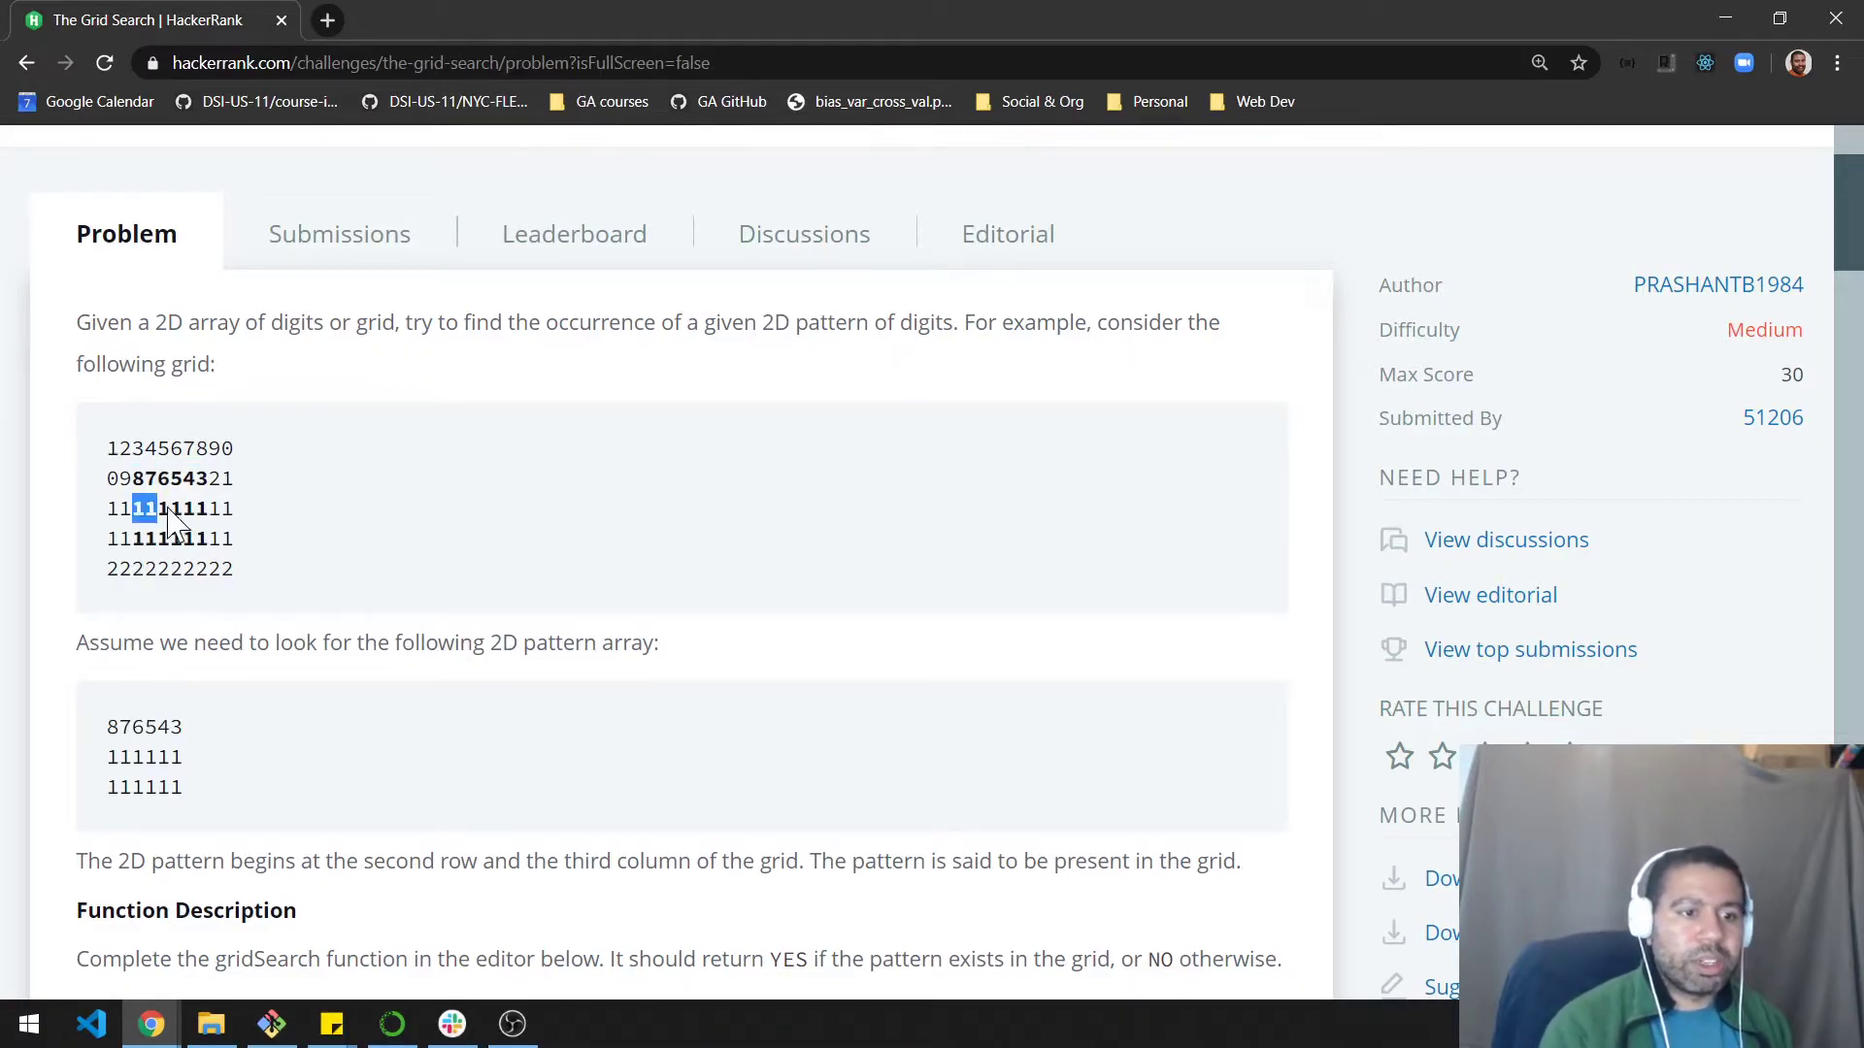
drag(142, 507, 208, 506)
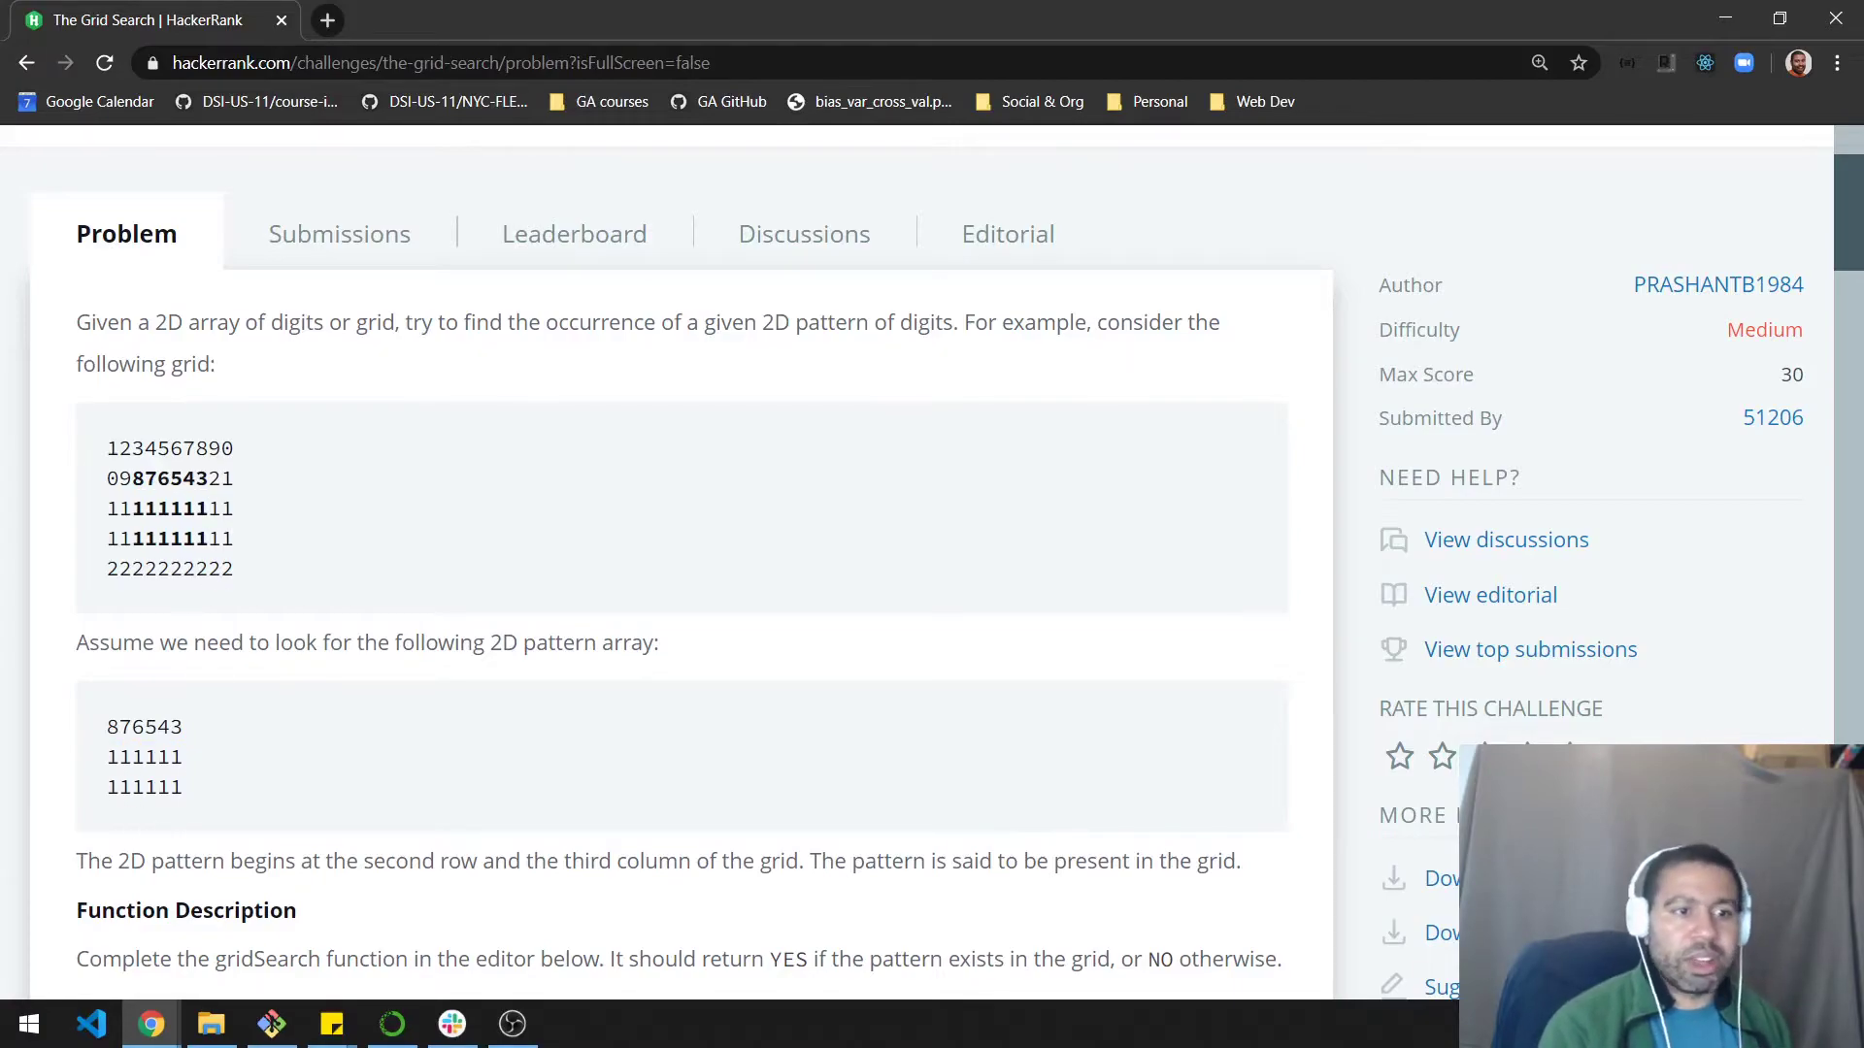
double_click(167, 537)
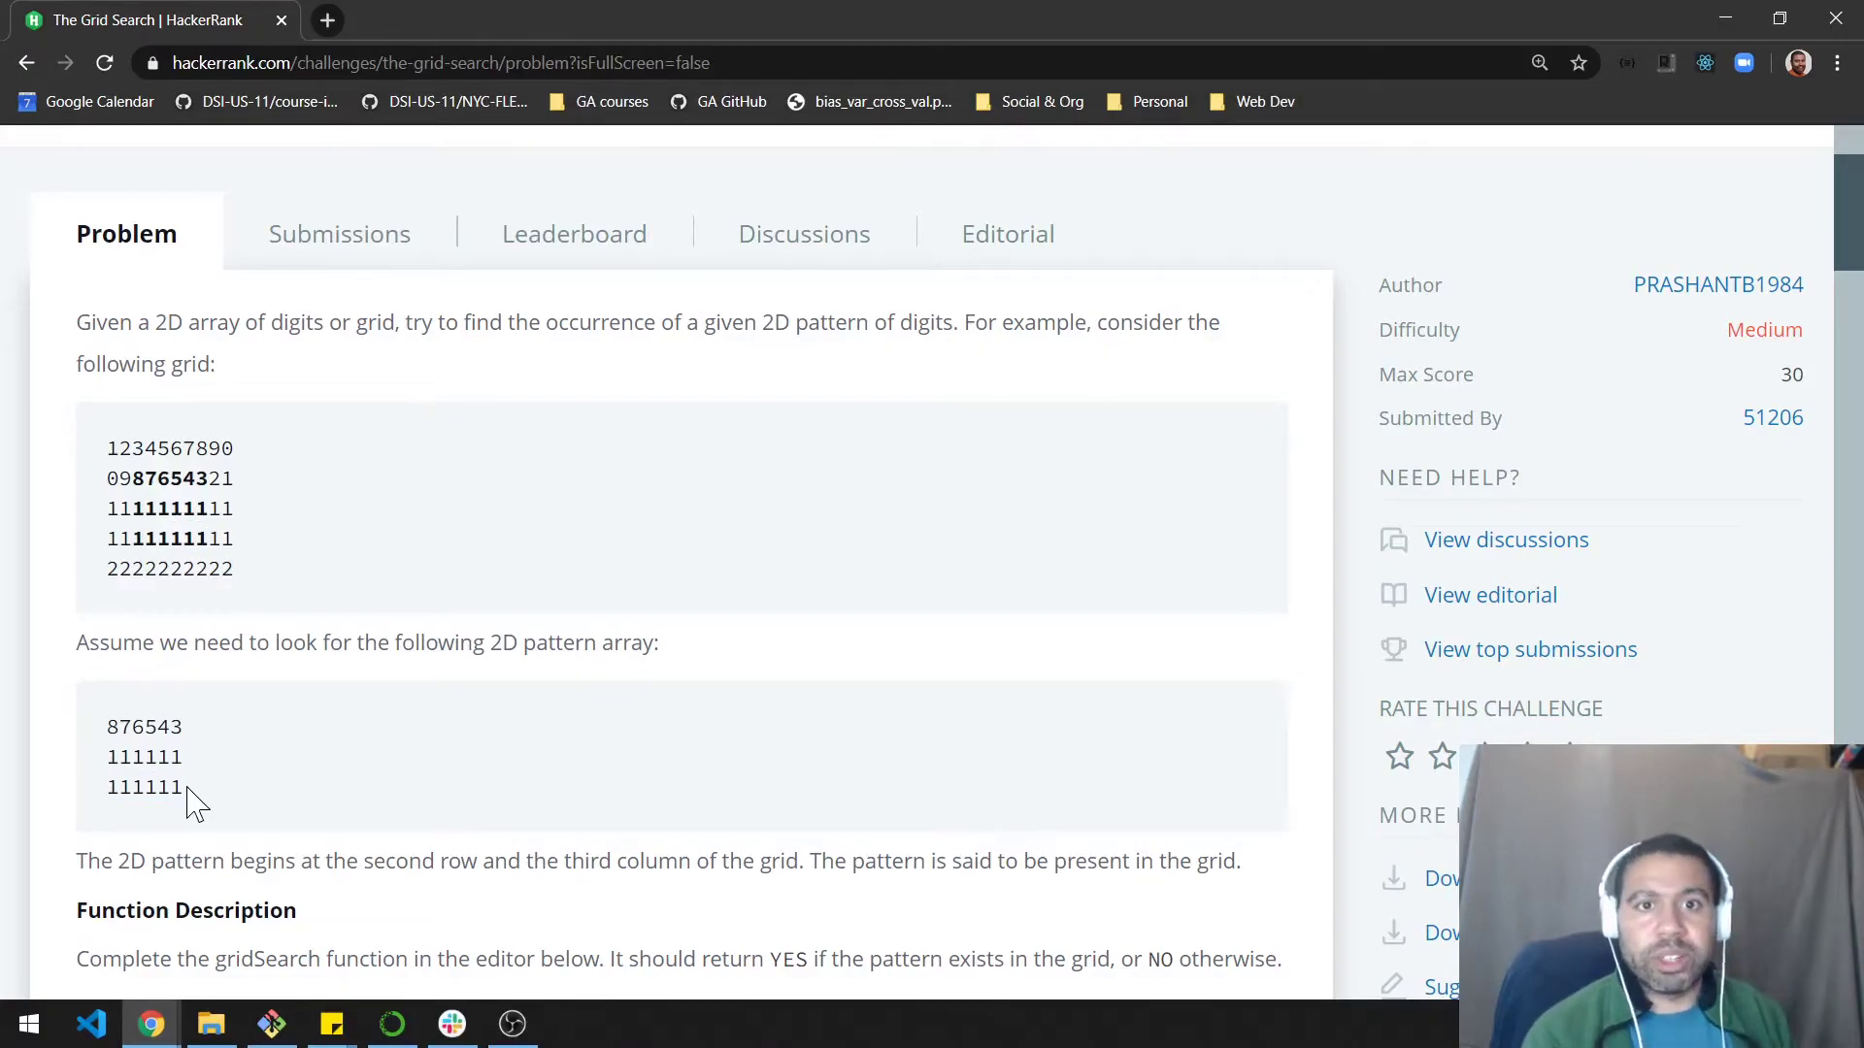
Unfold get_indices_by_char and gridSearch and highlight every use of the char parameter in the helper
scroll(down, 3)
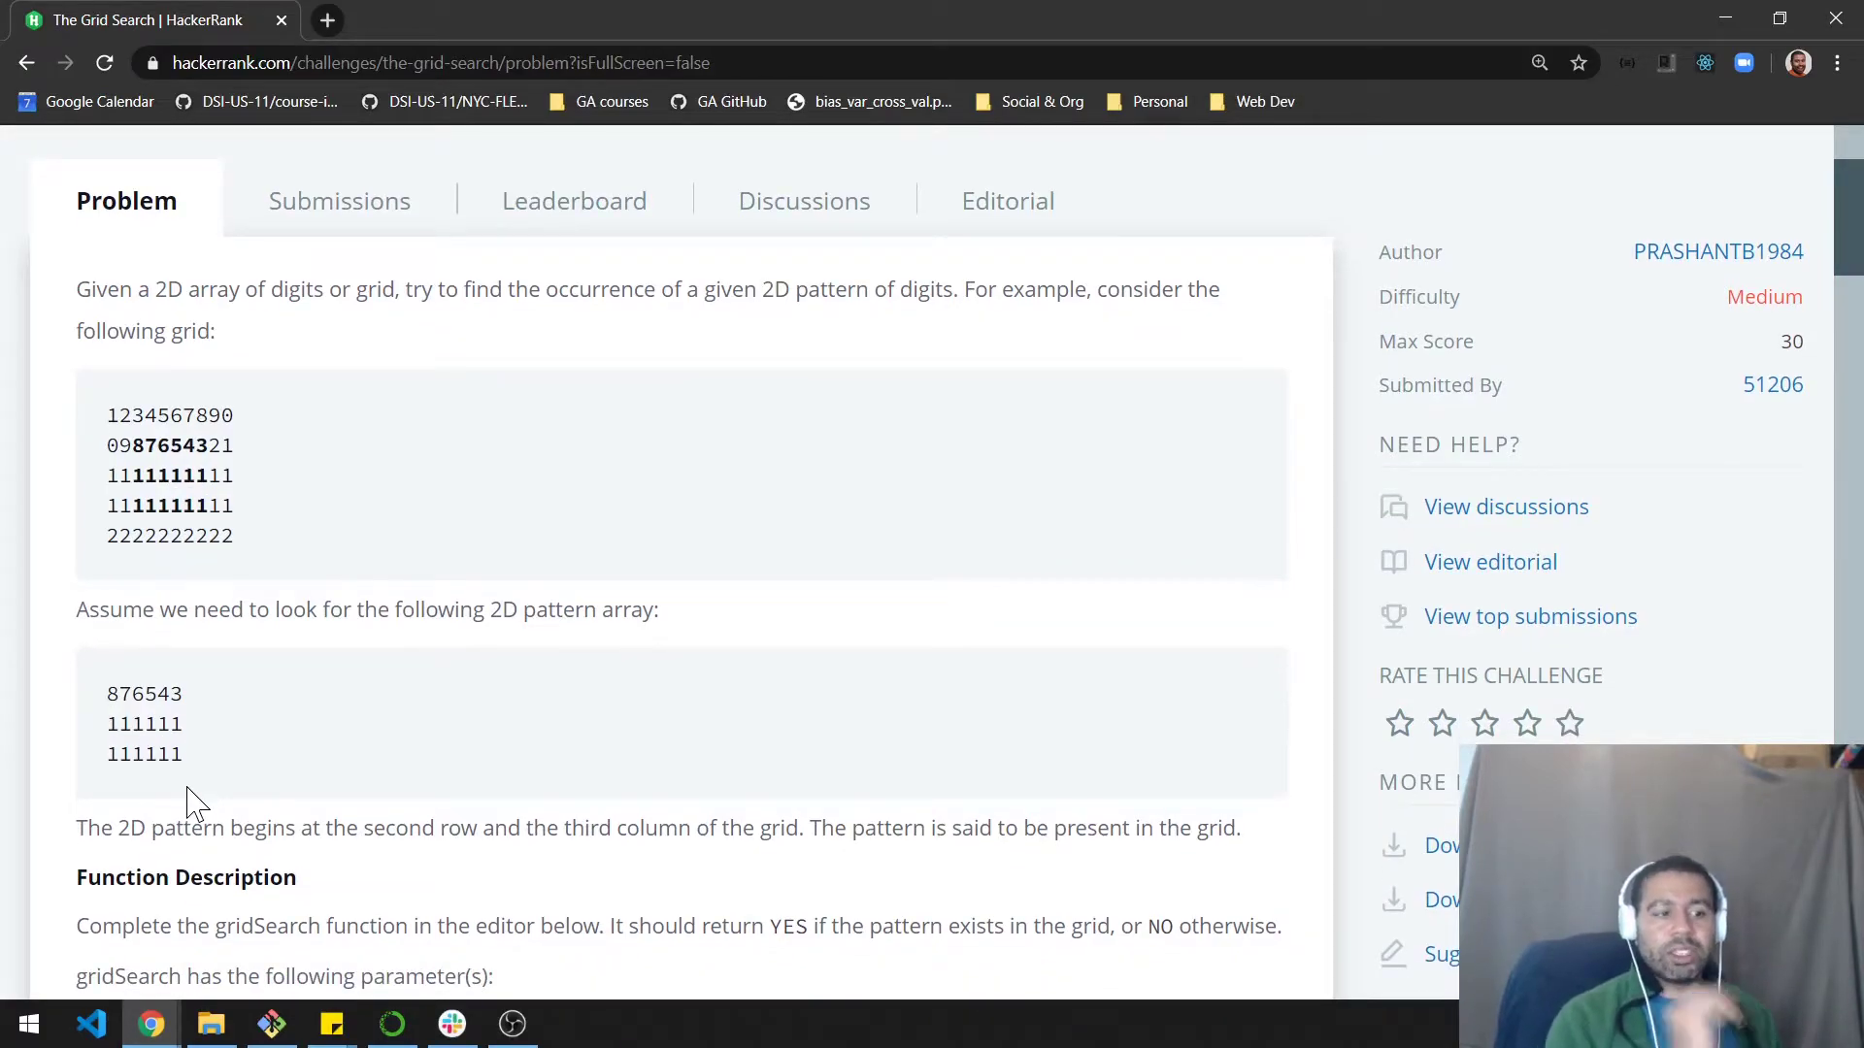
scroll(down, 3)
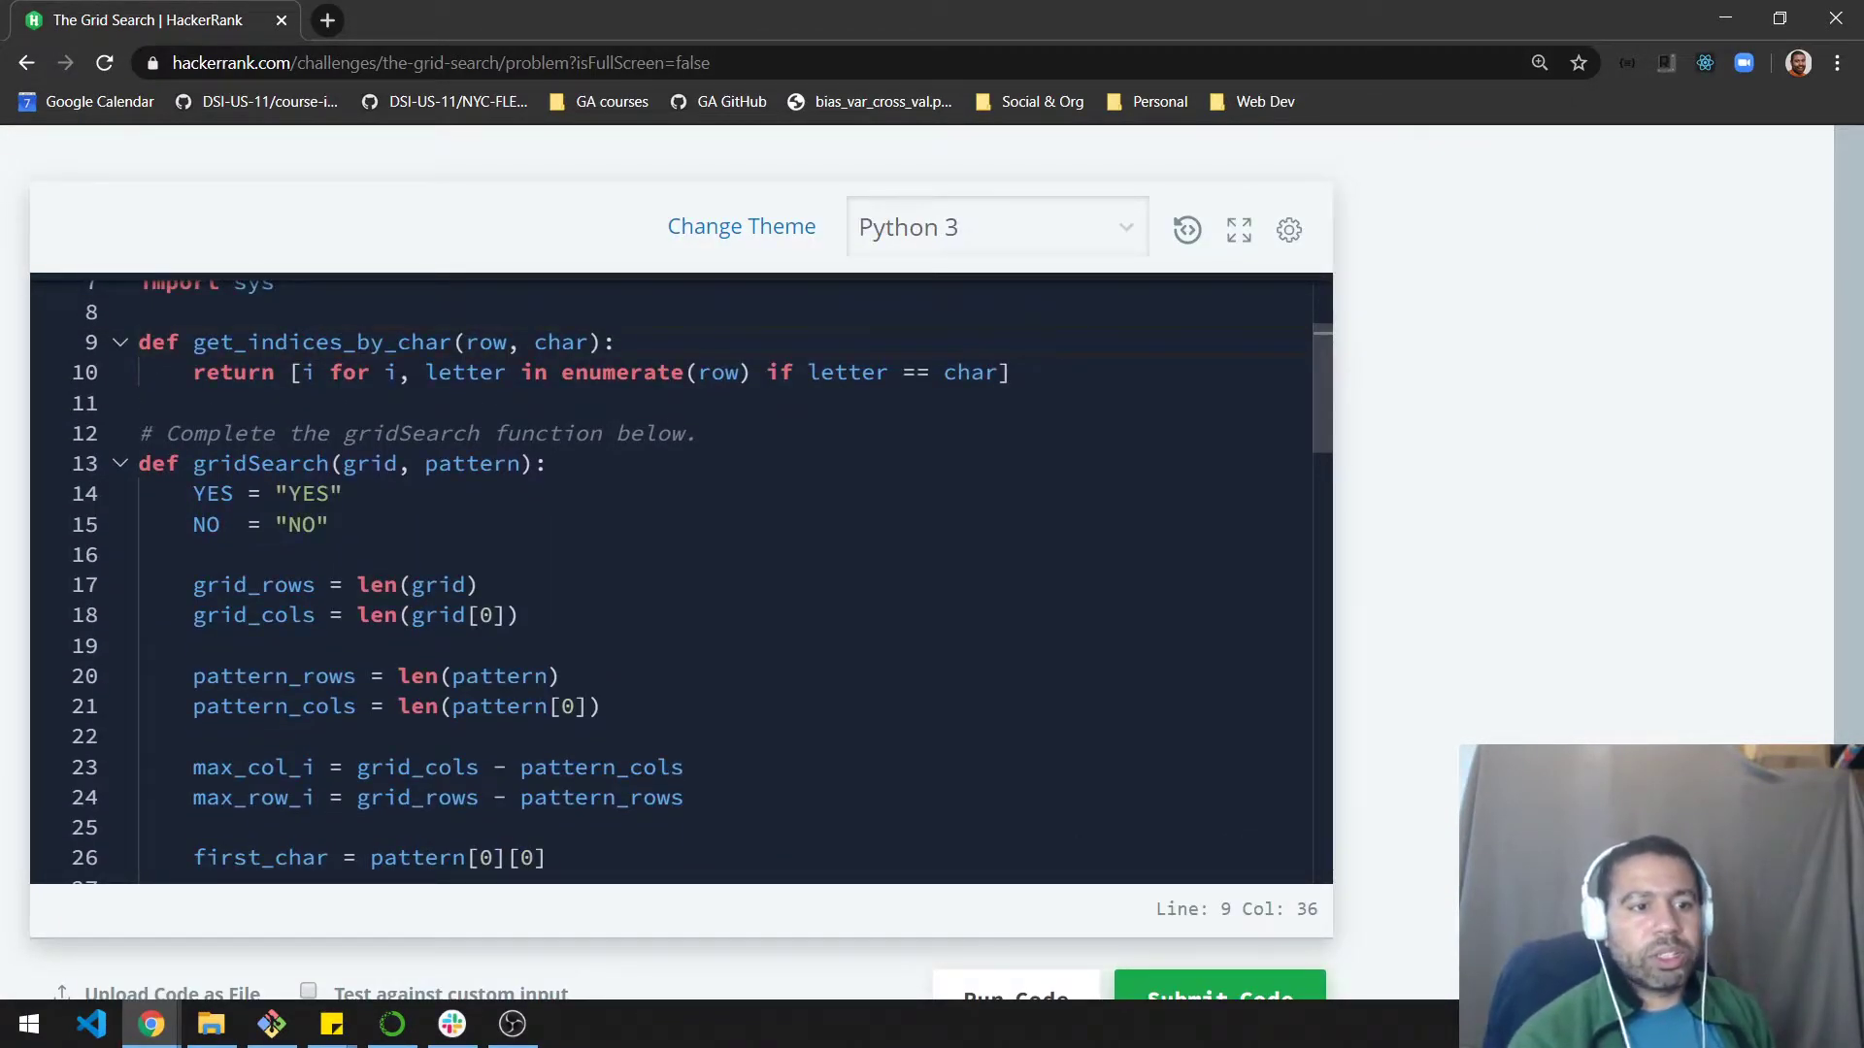
click(121, 464)
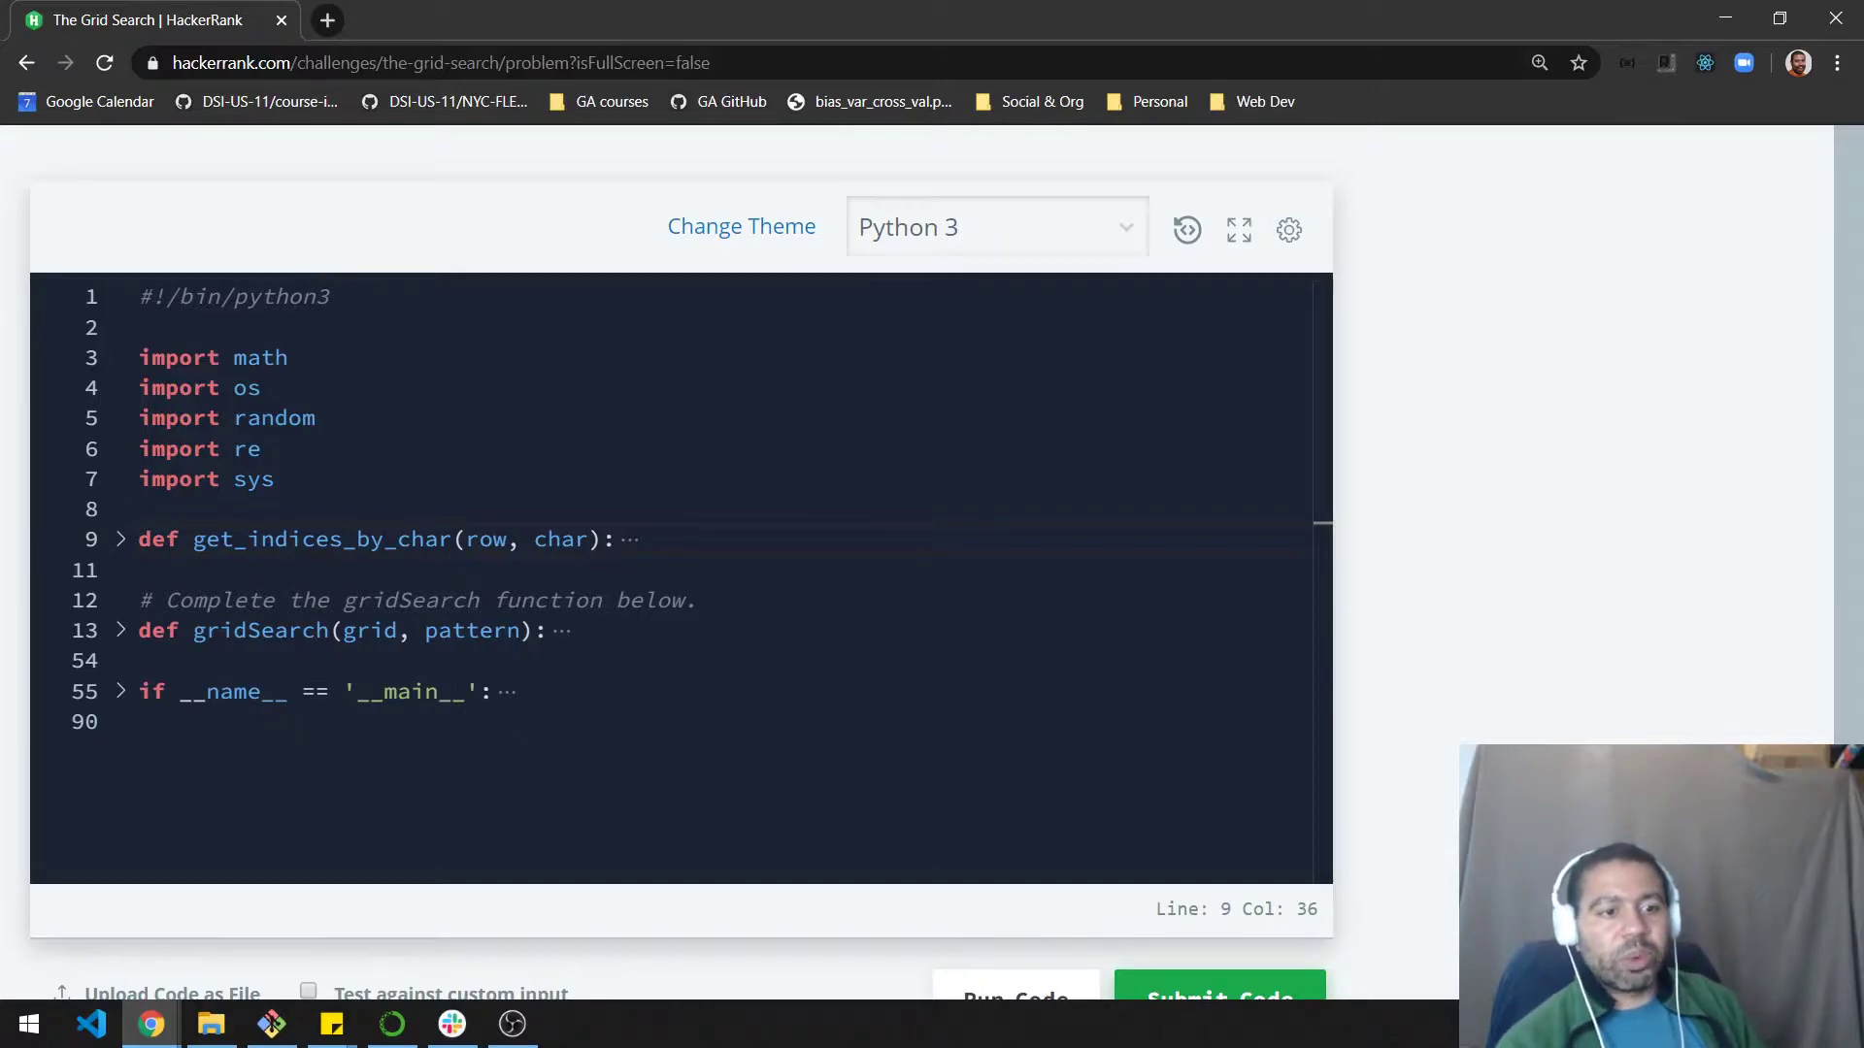
double_click(320, 537)
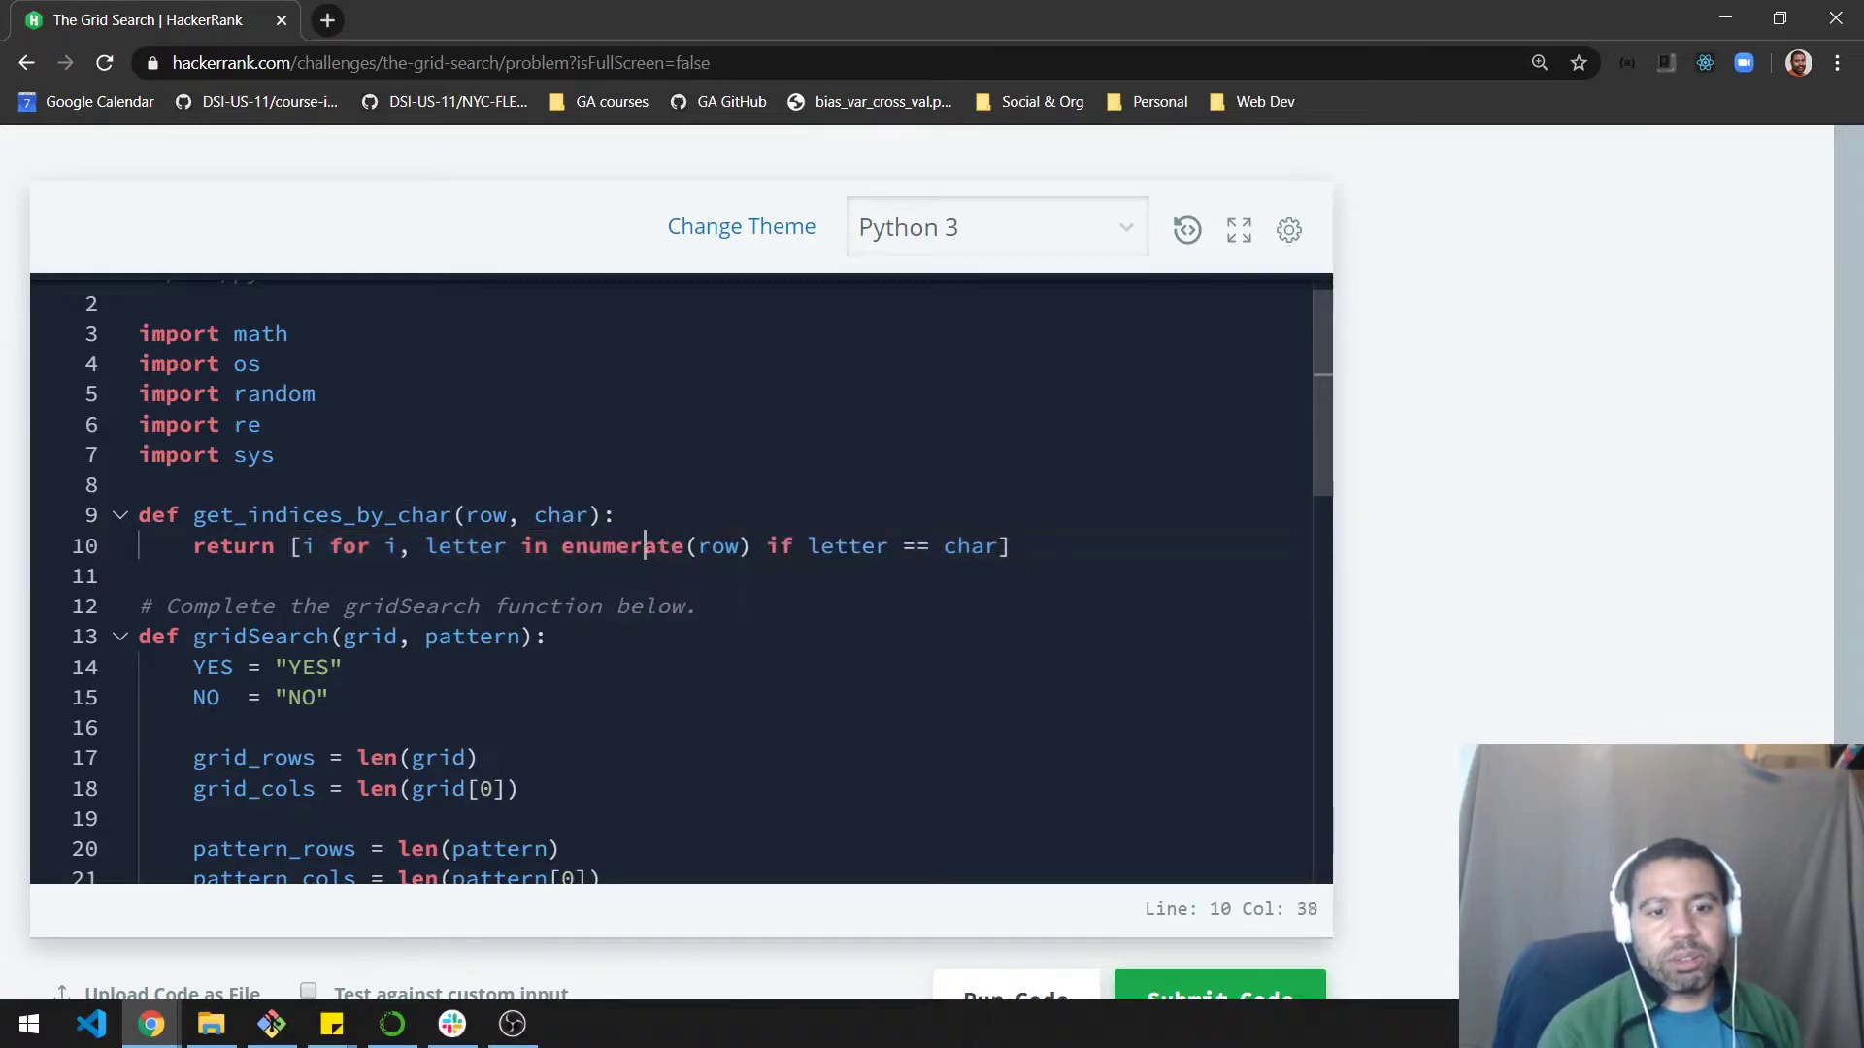
double_click(621, 545)
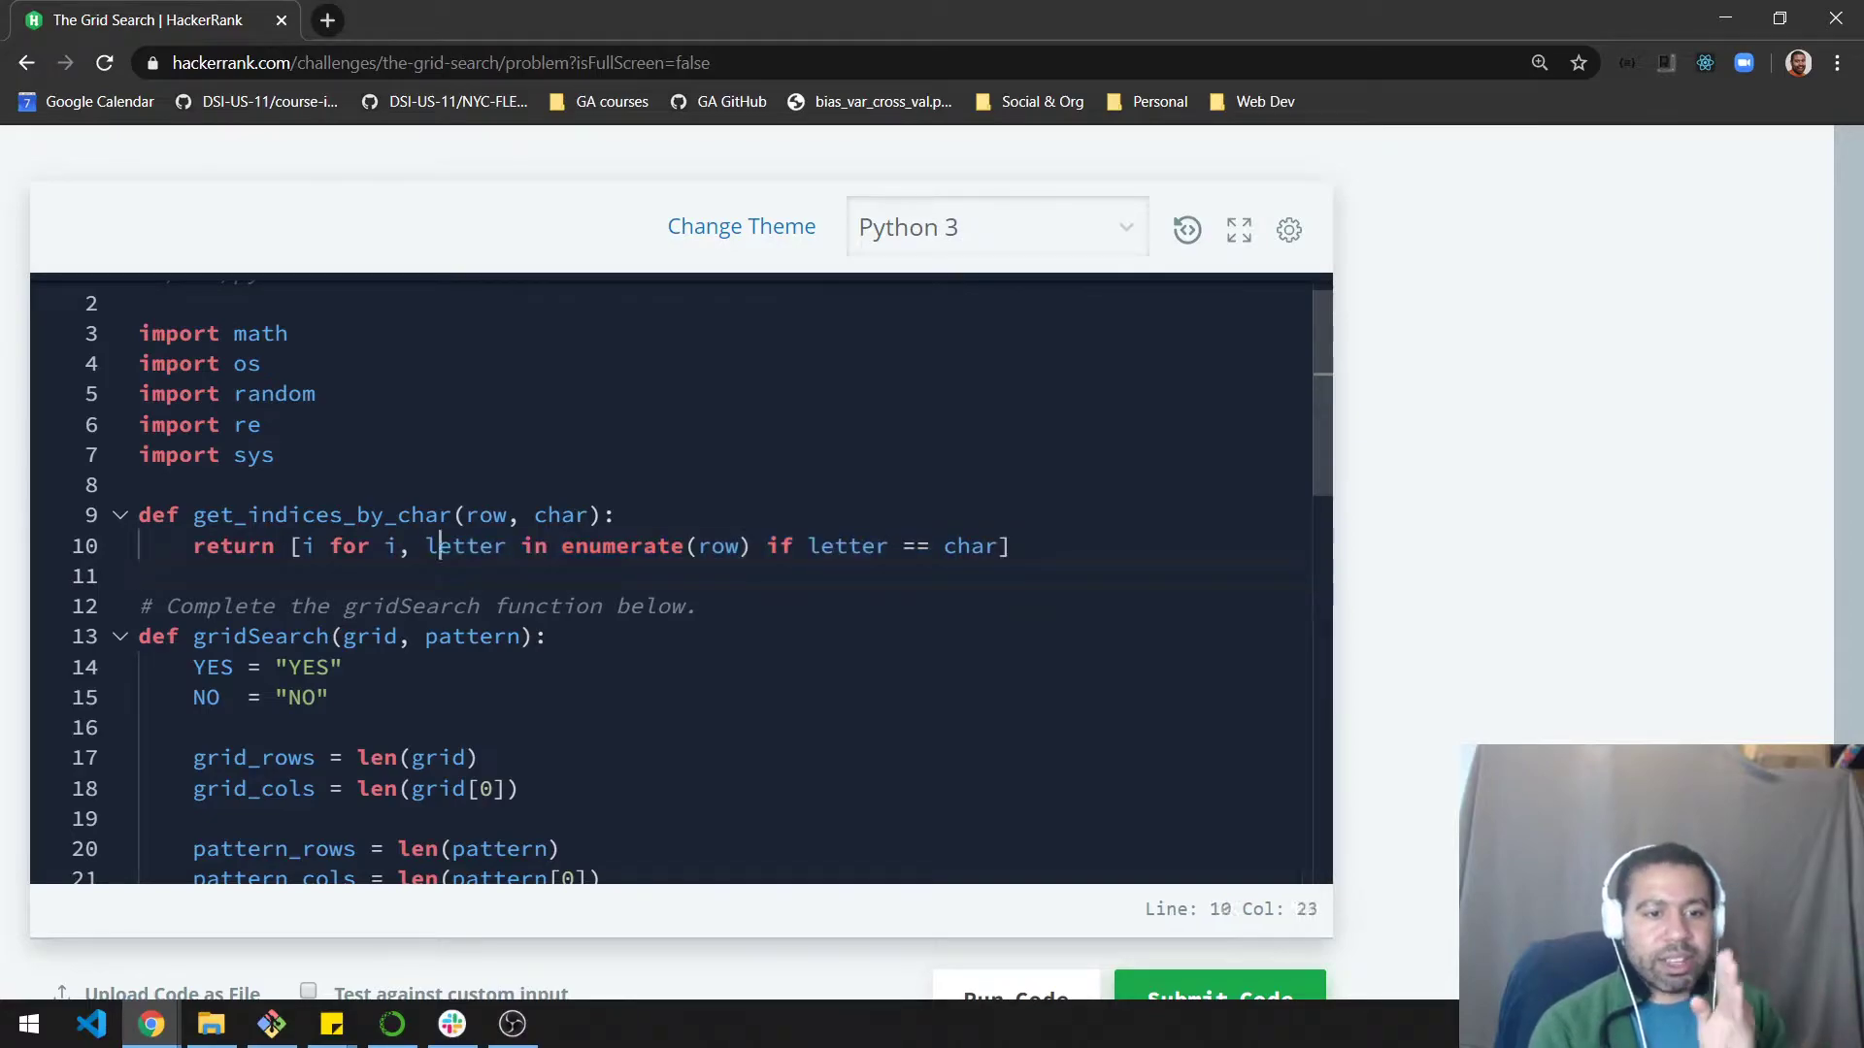
double_click(464, 545)
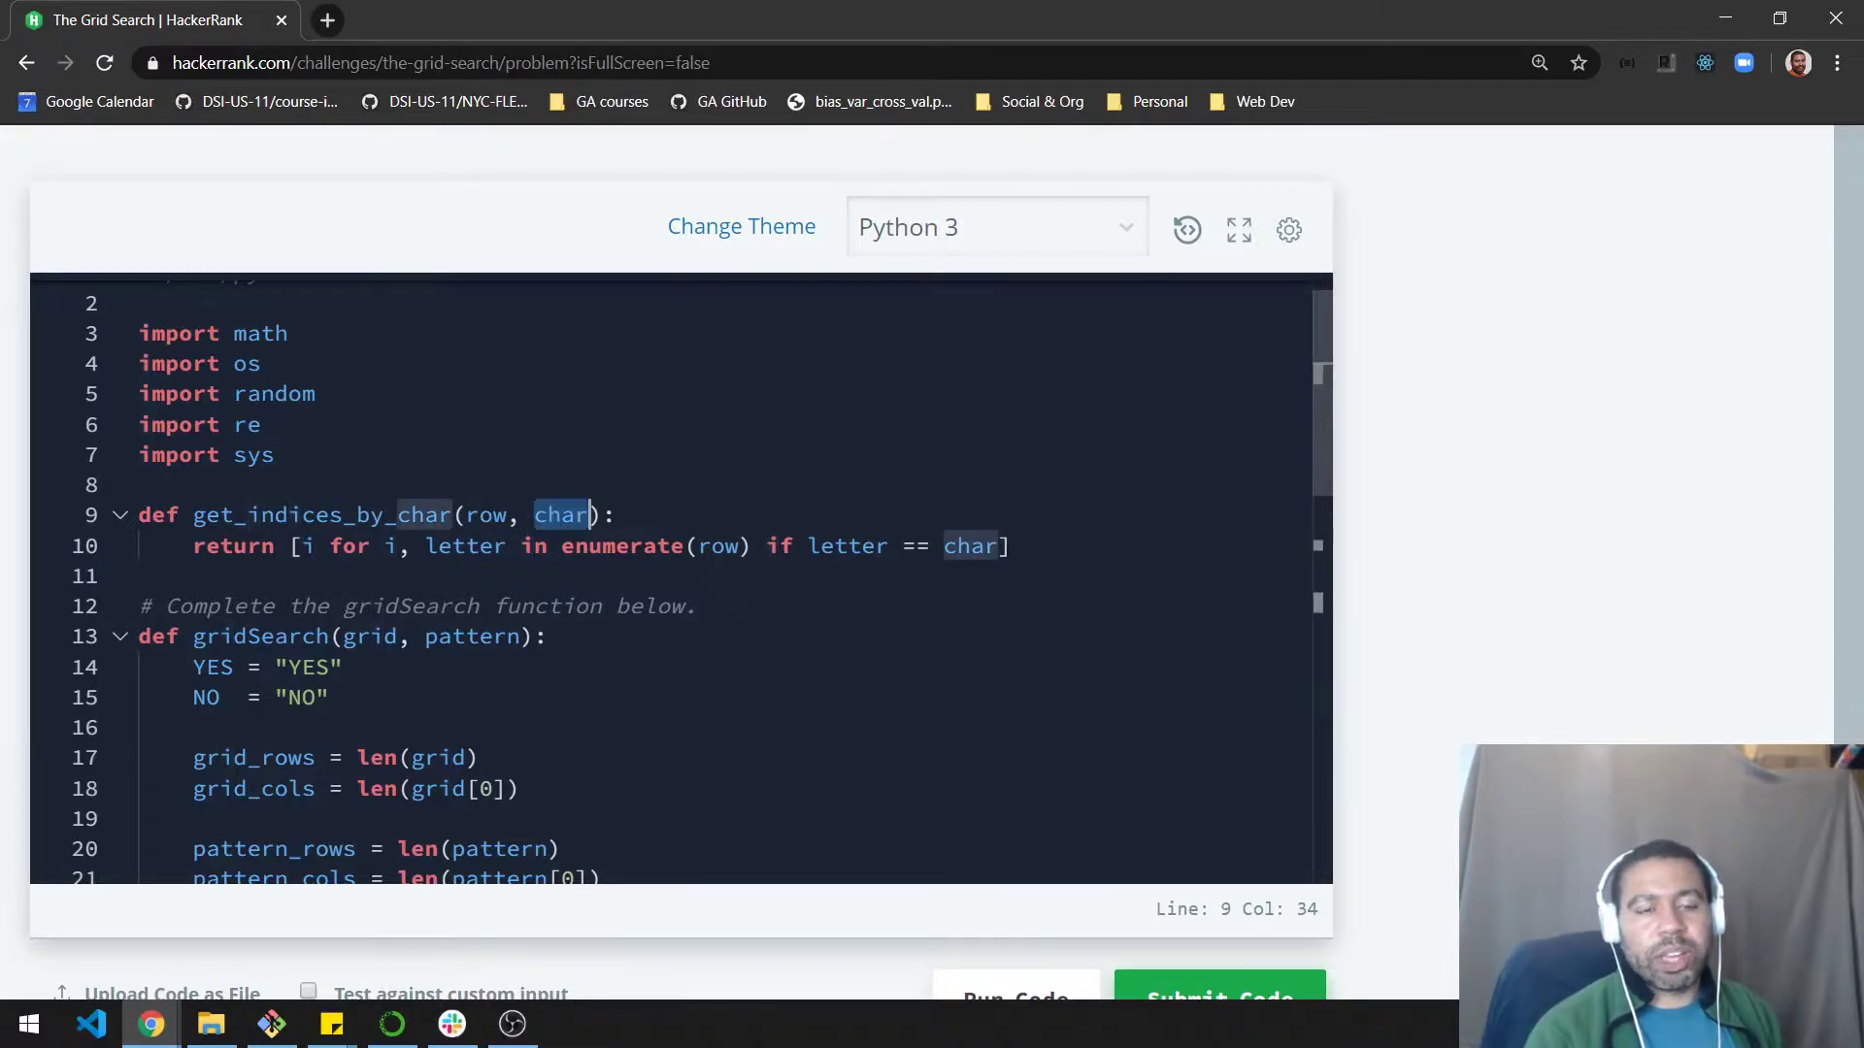
scroll(down, 3)
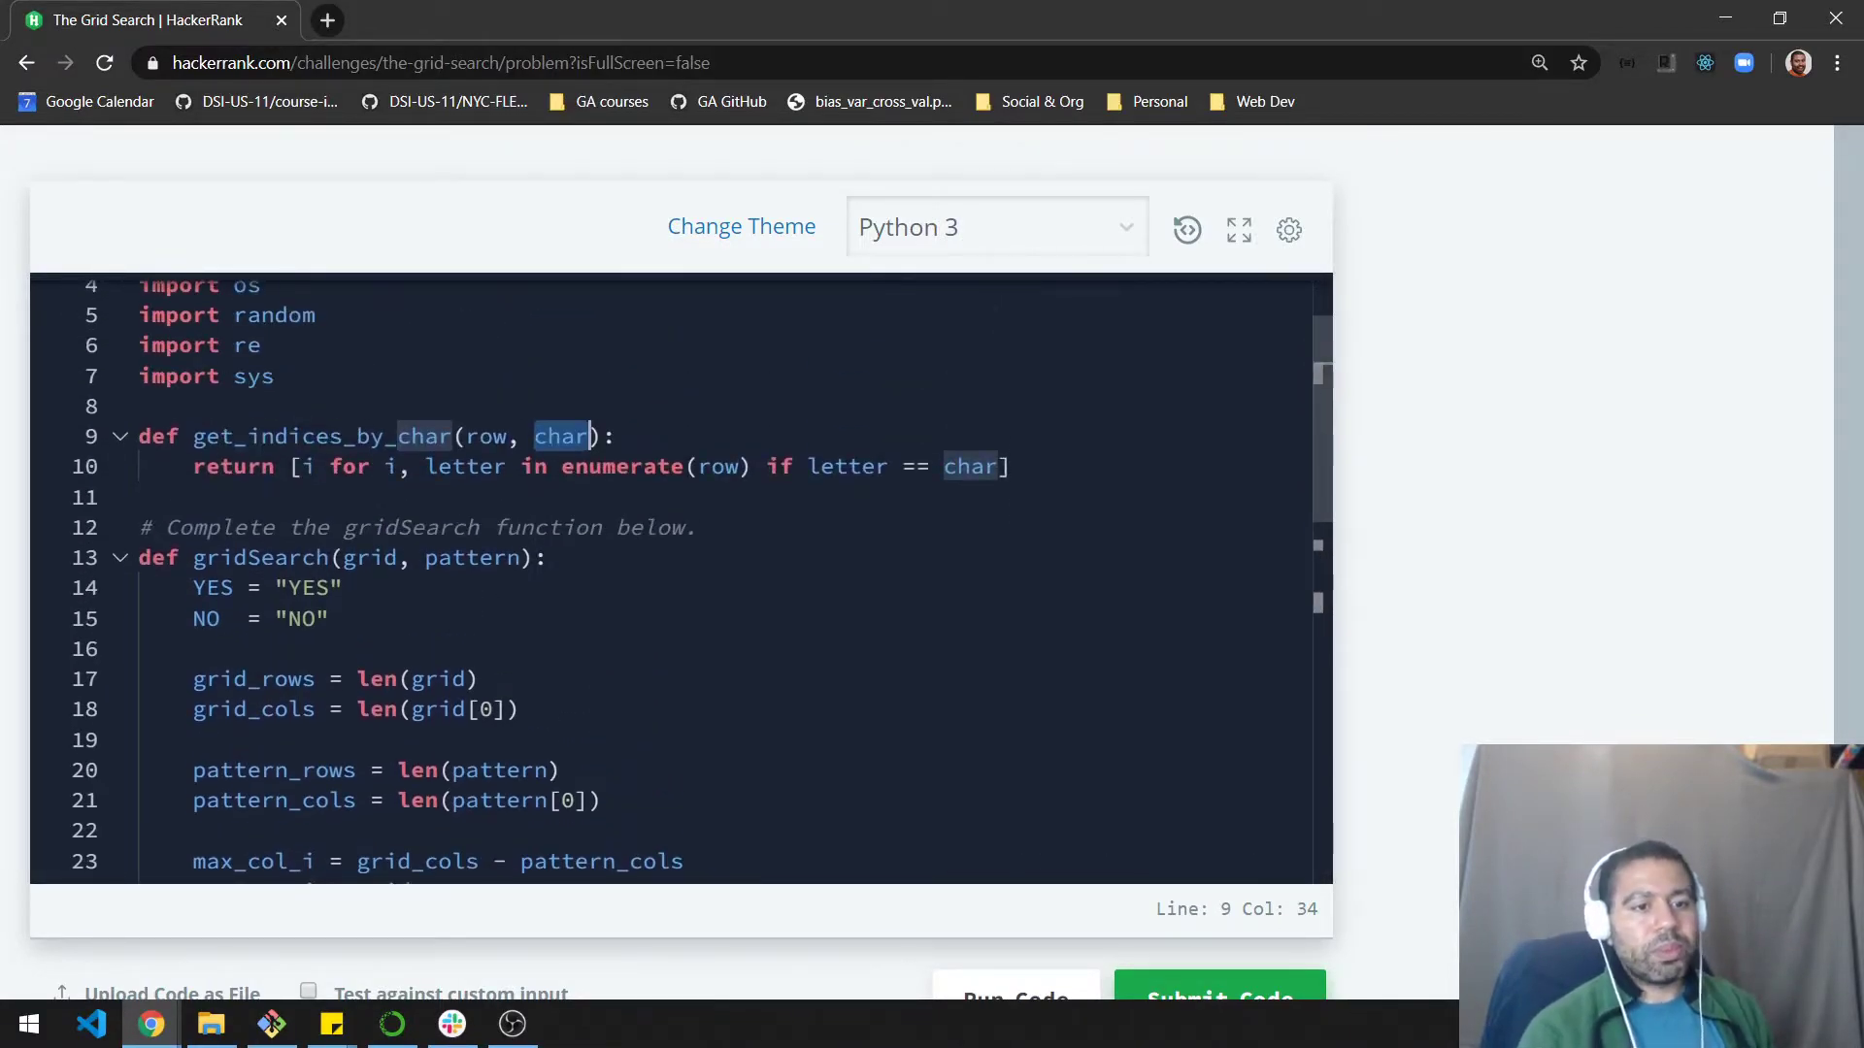
scroll(down, 3)
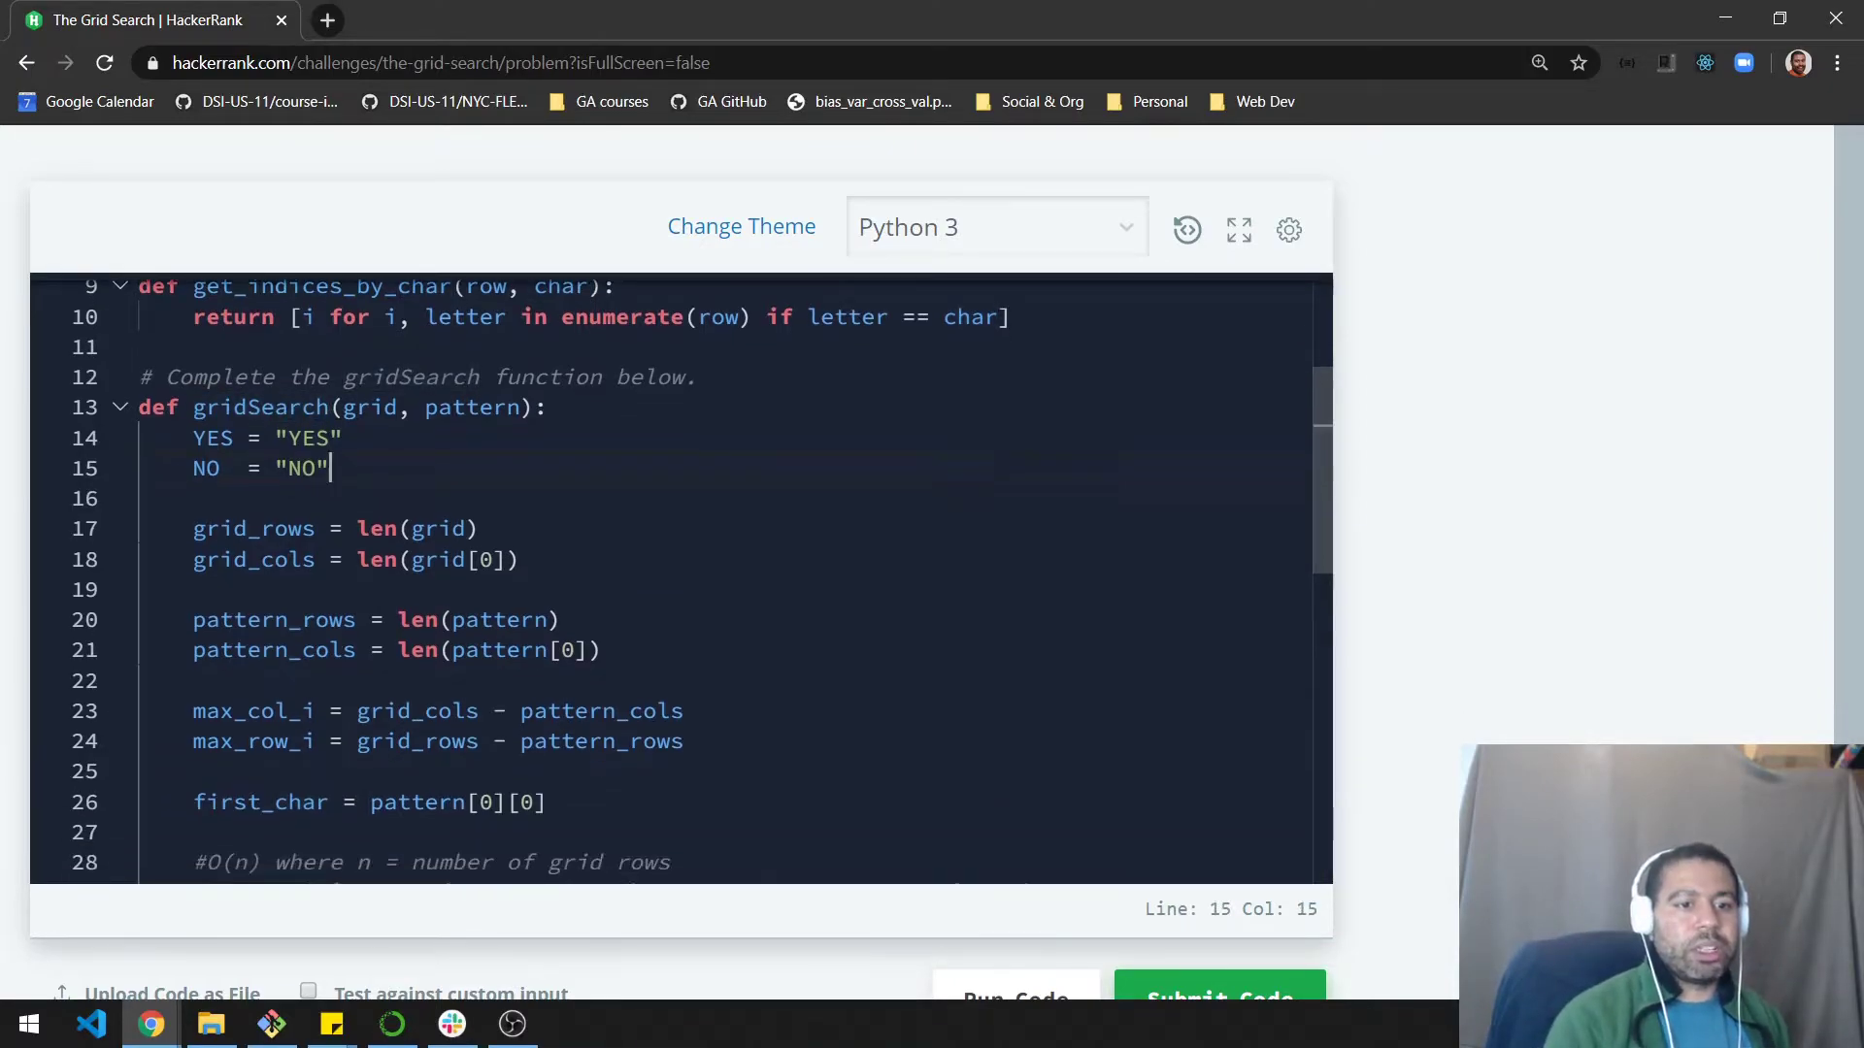
drag(237, 437, 342, 437)
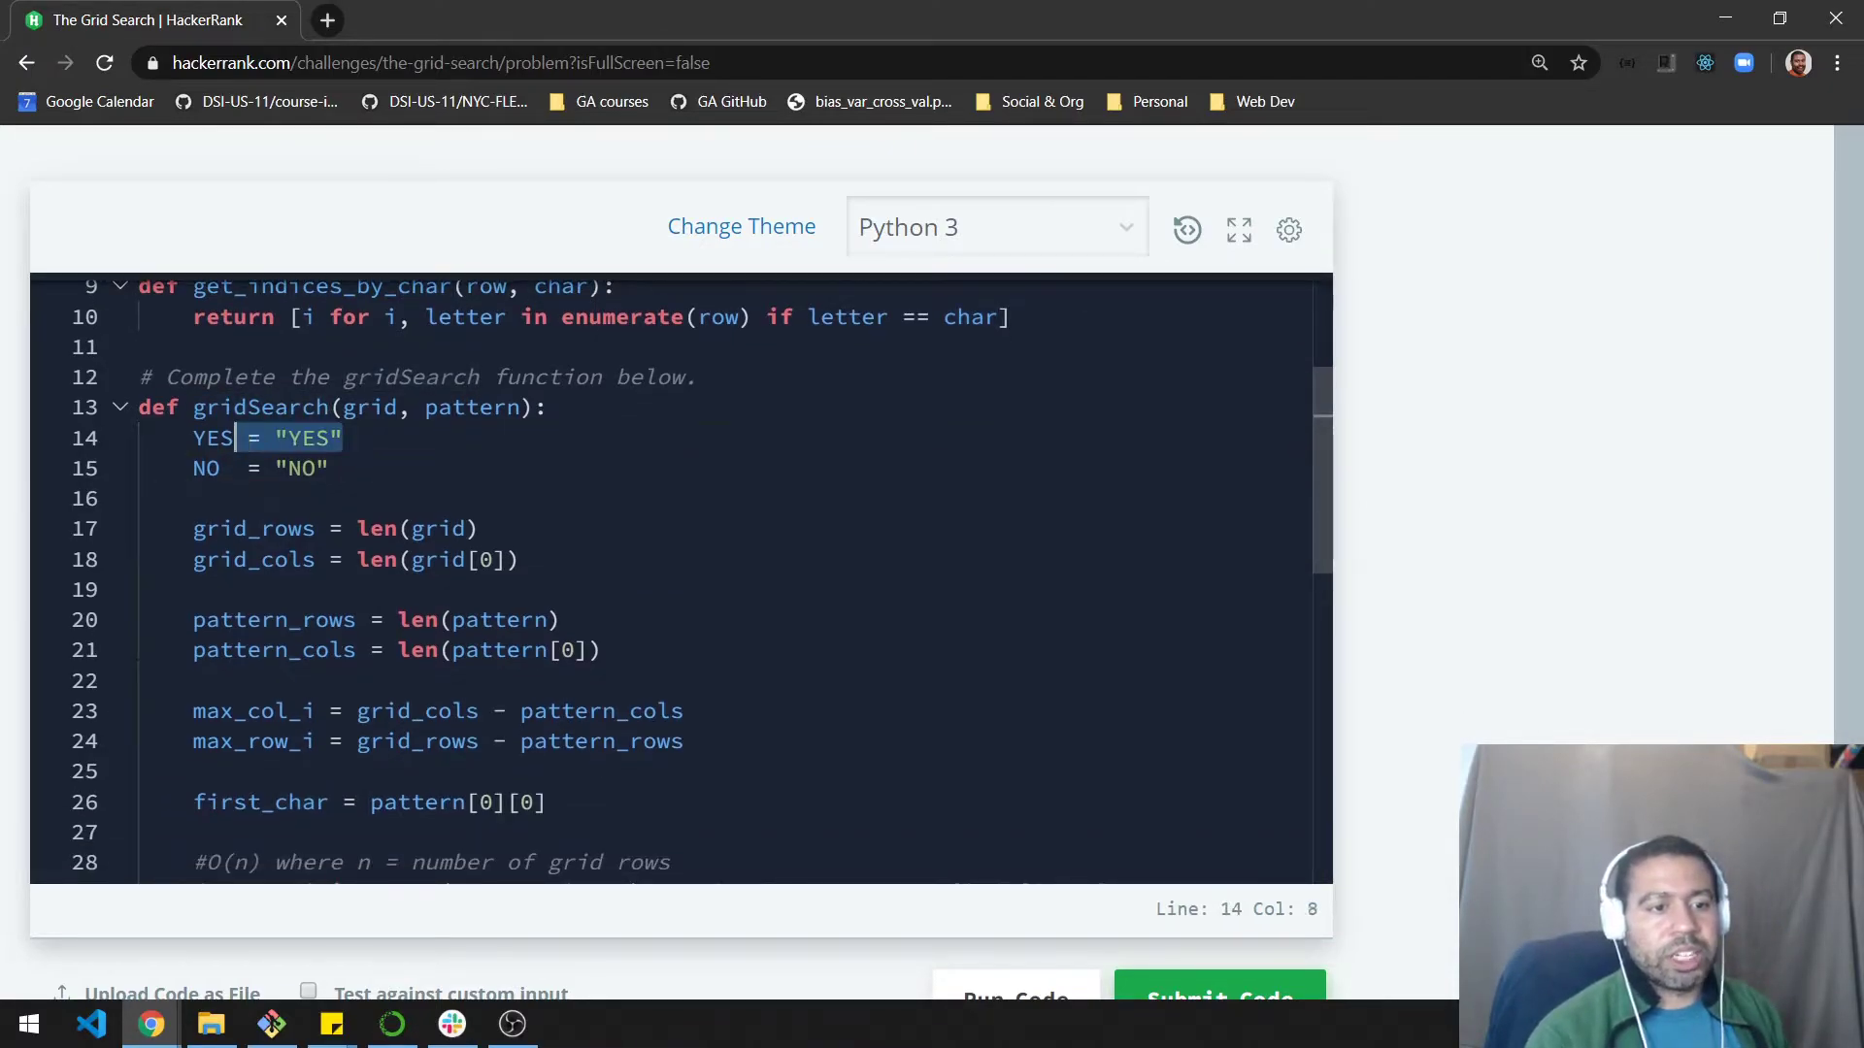
click(142, 498)
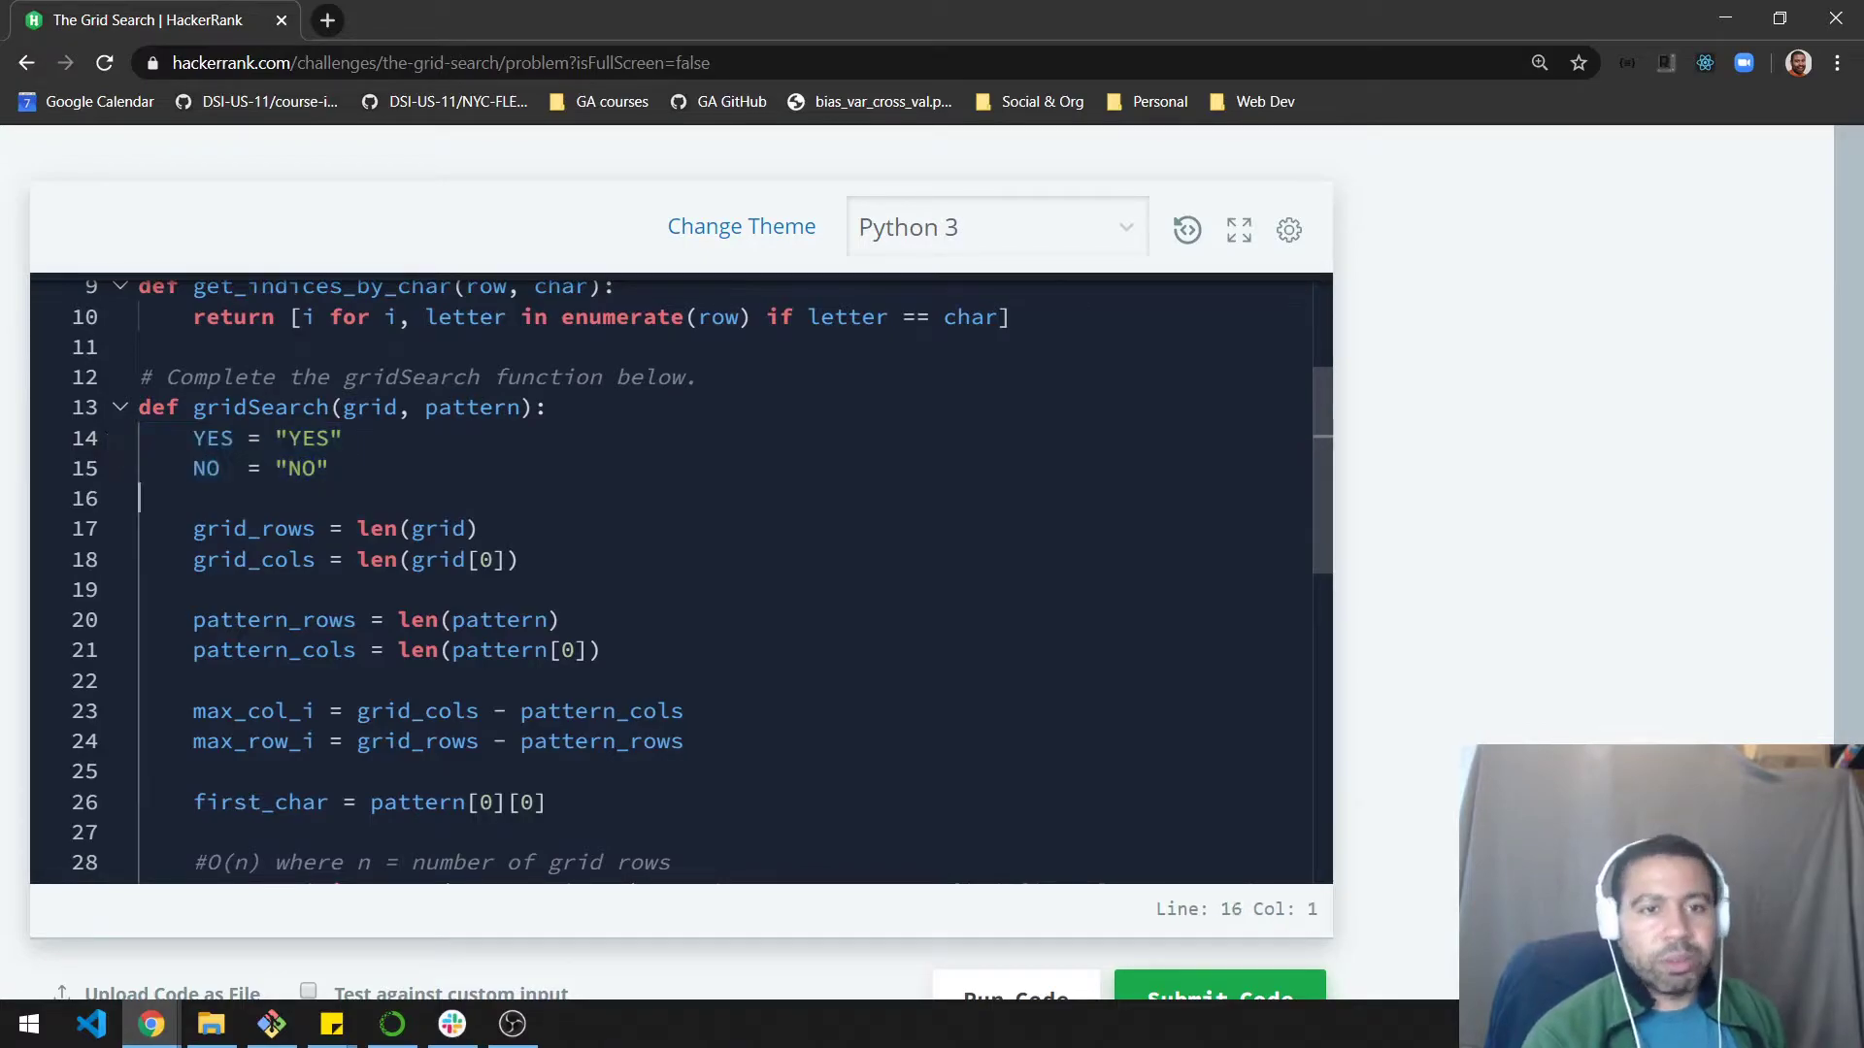
scroll(down, 3)
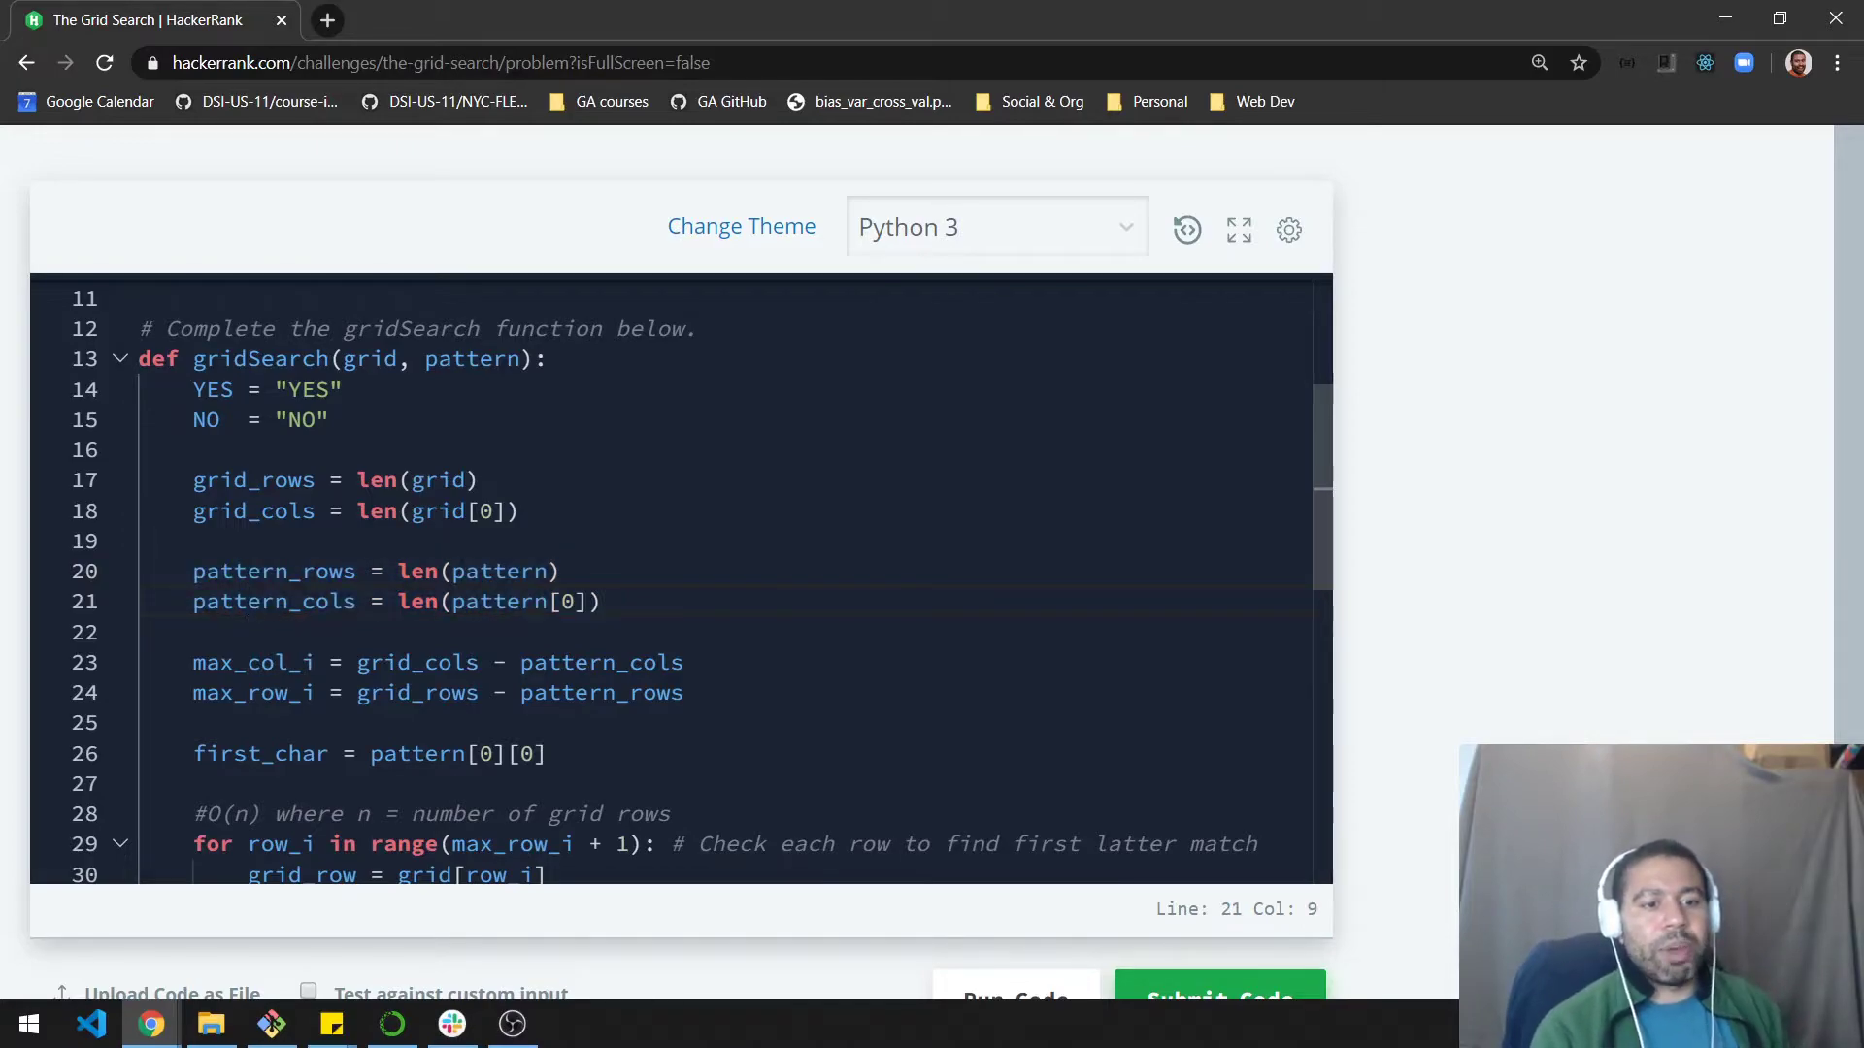
double_click(252, 662)
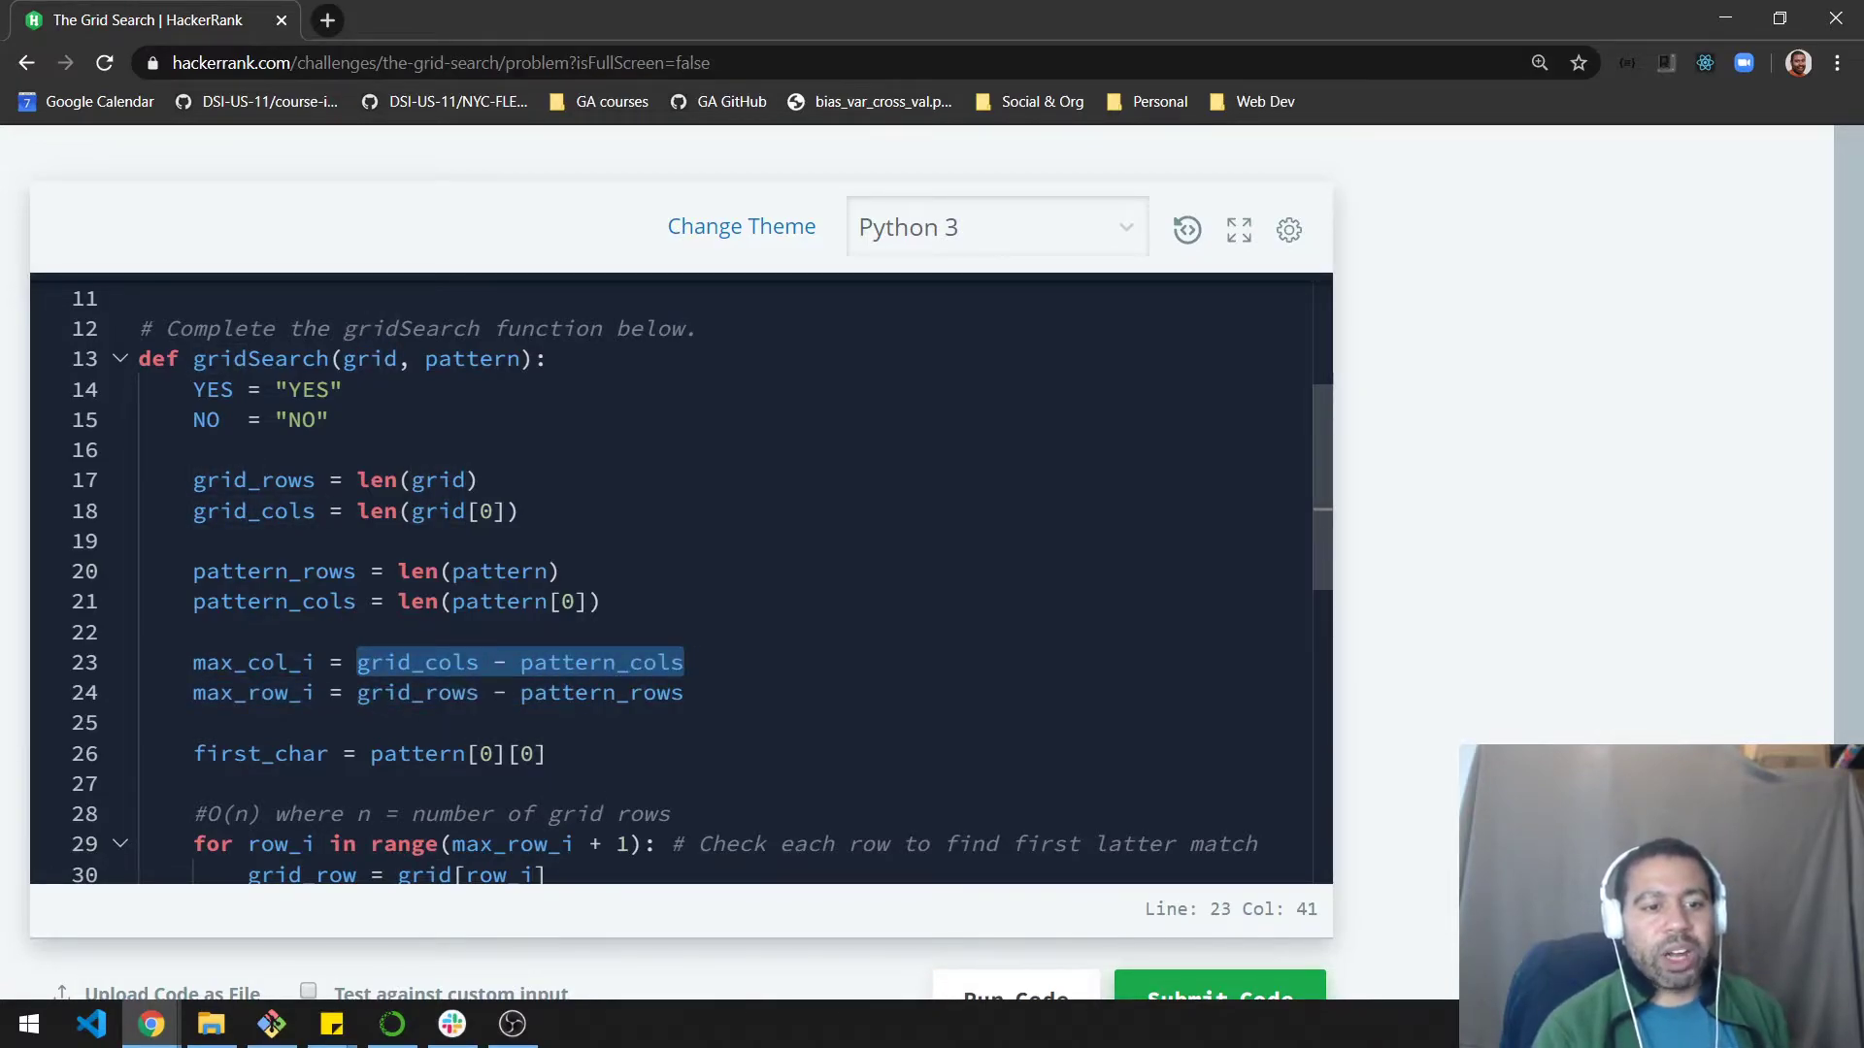
right_click(214, 662)
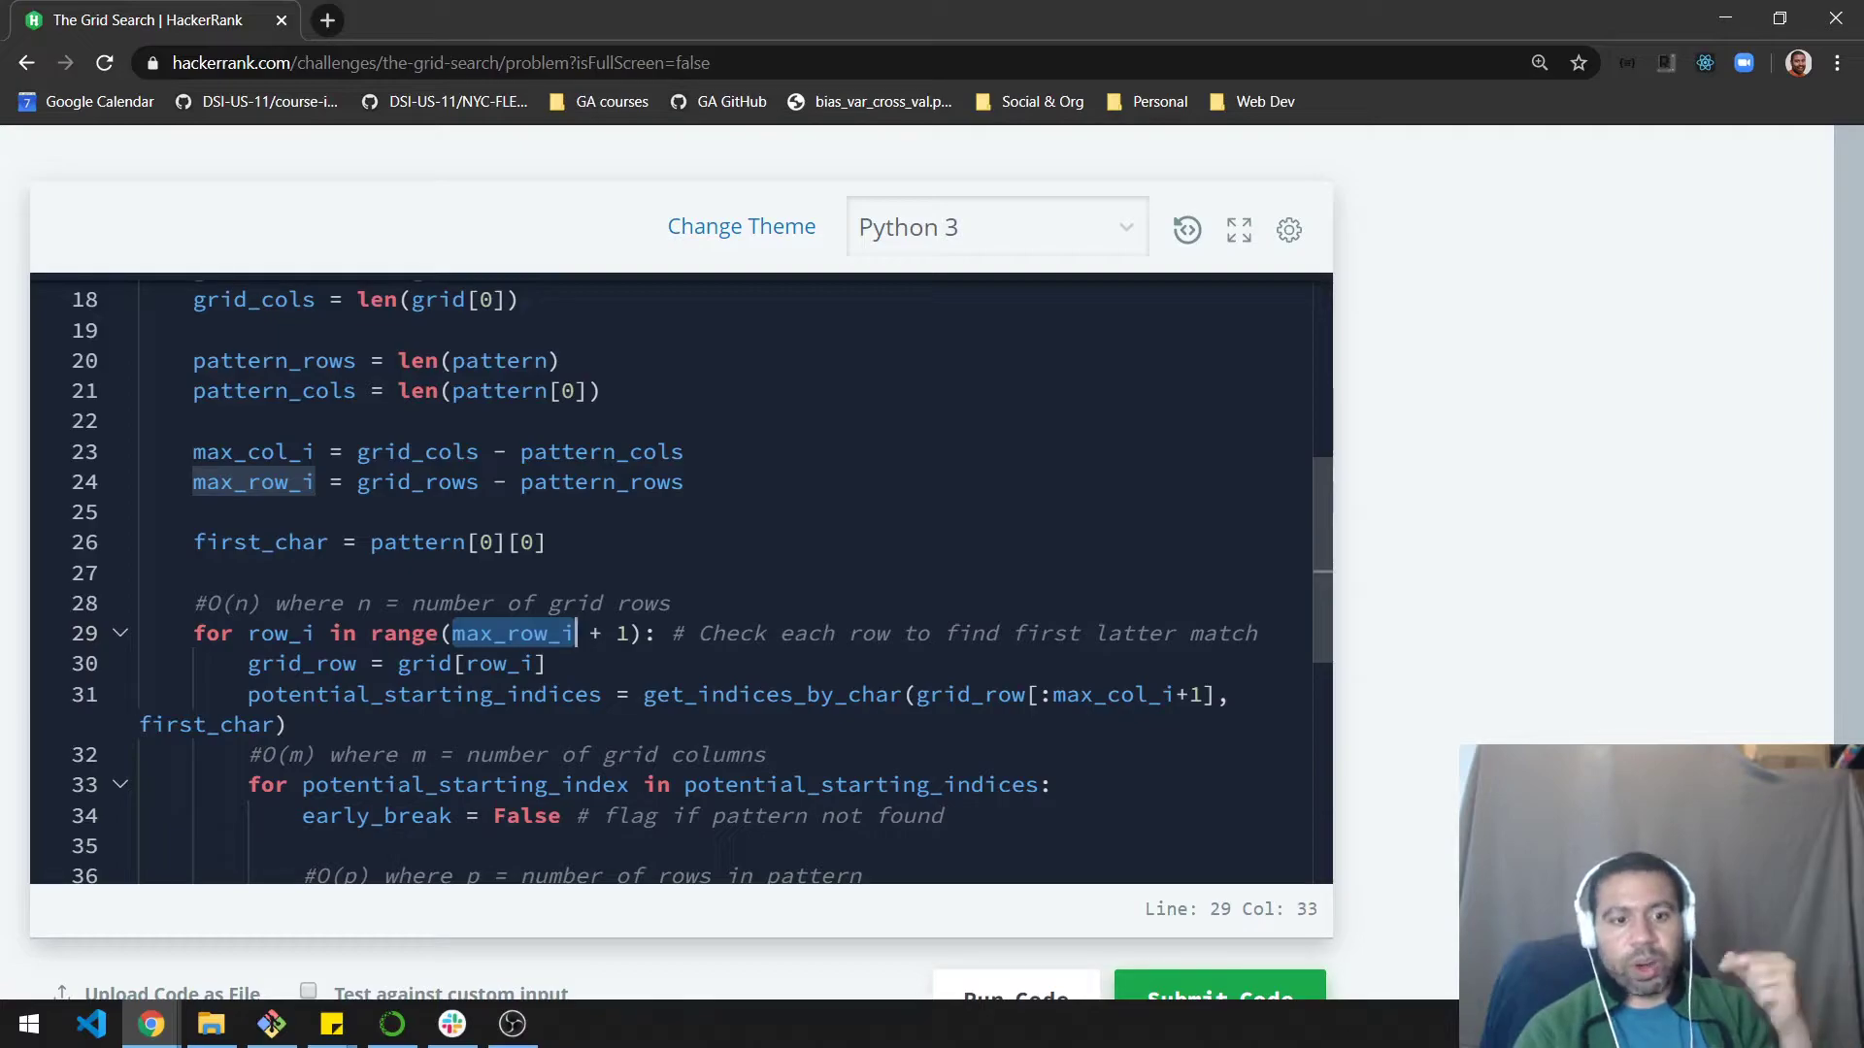
right_click(475, 662)
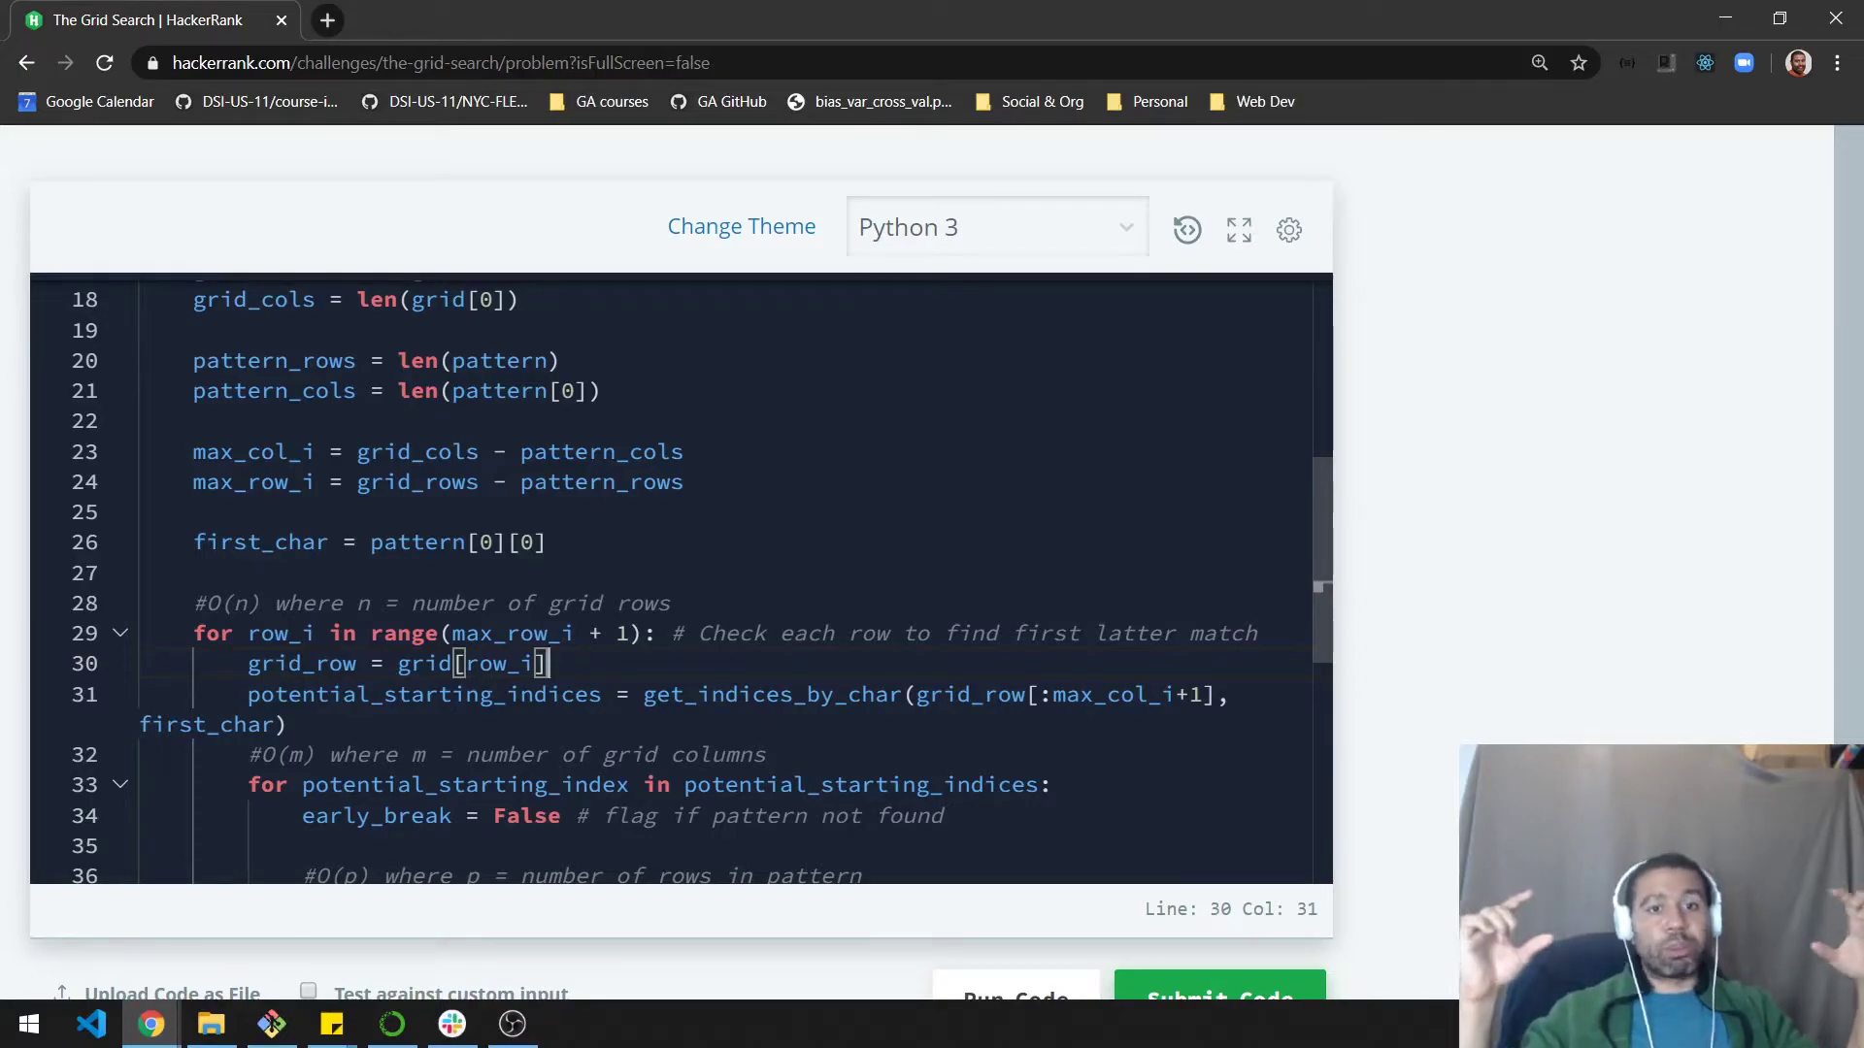
scroll(down, 3)
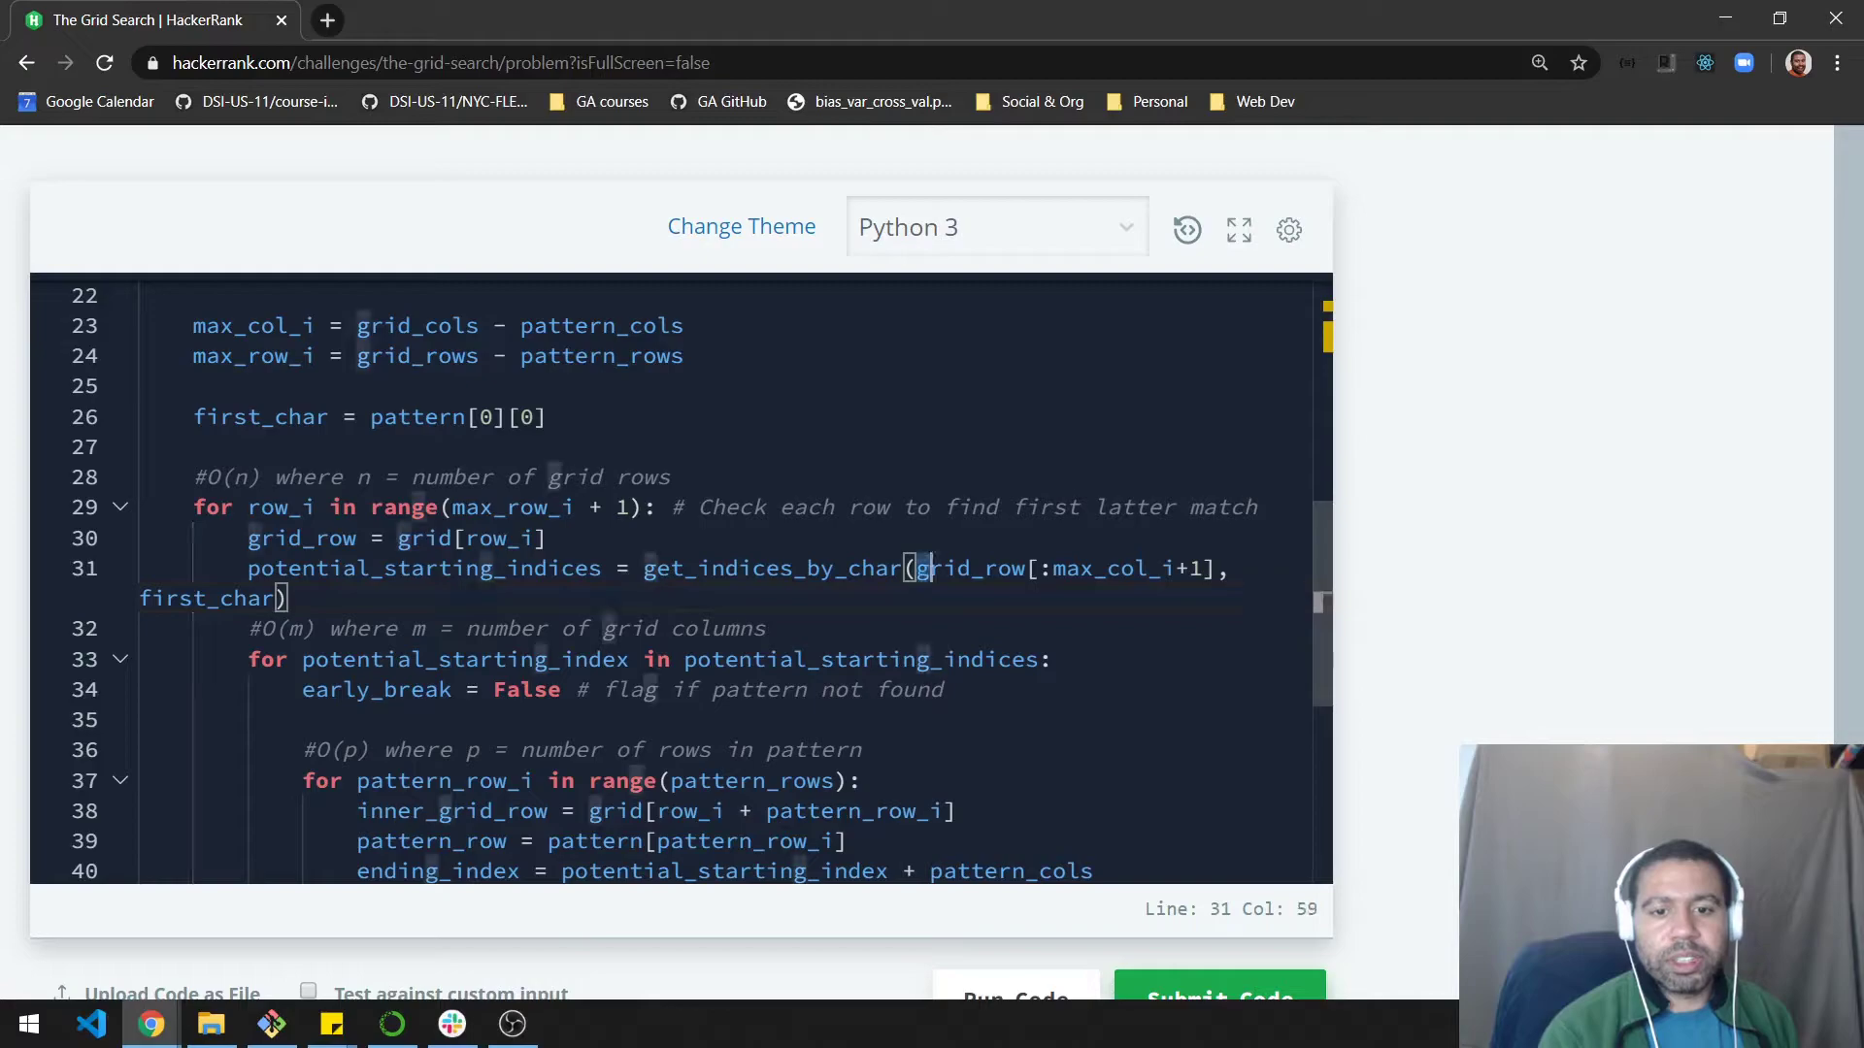
drag(914, 569, 1211, 569)
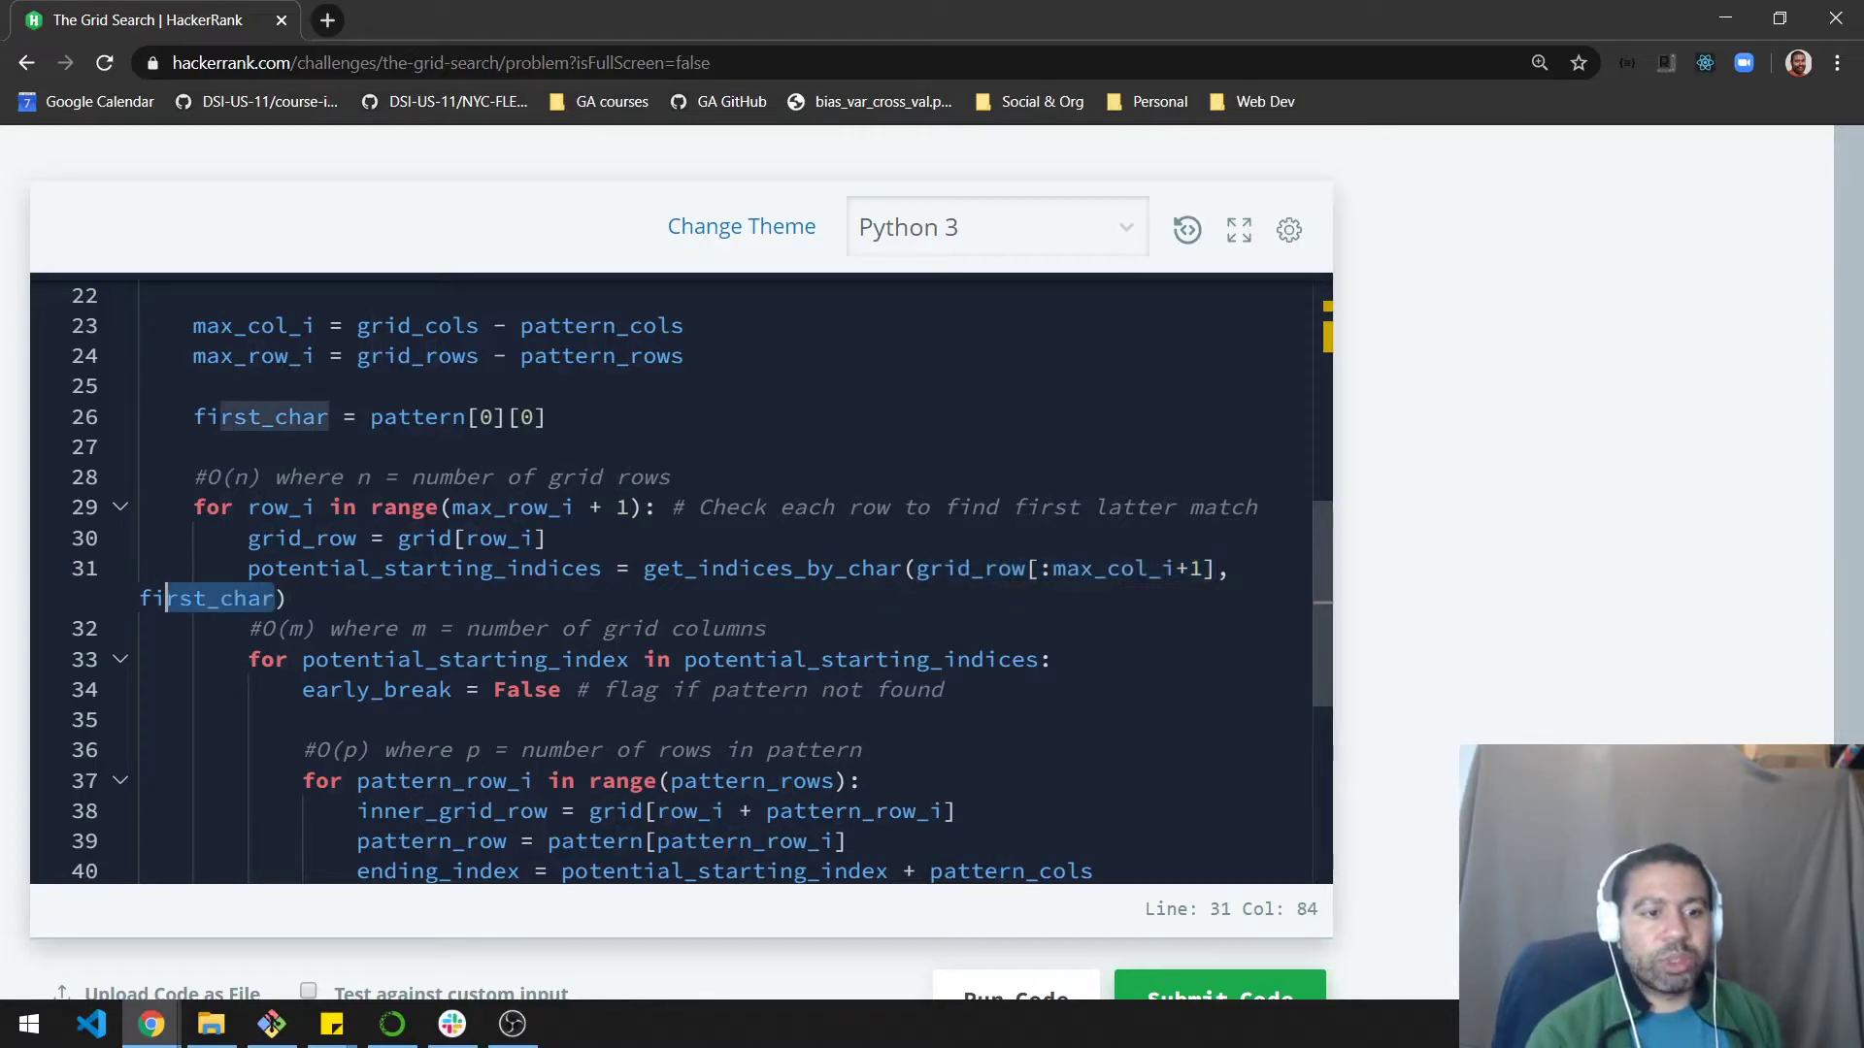
click(672, 569)
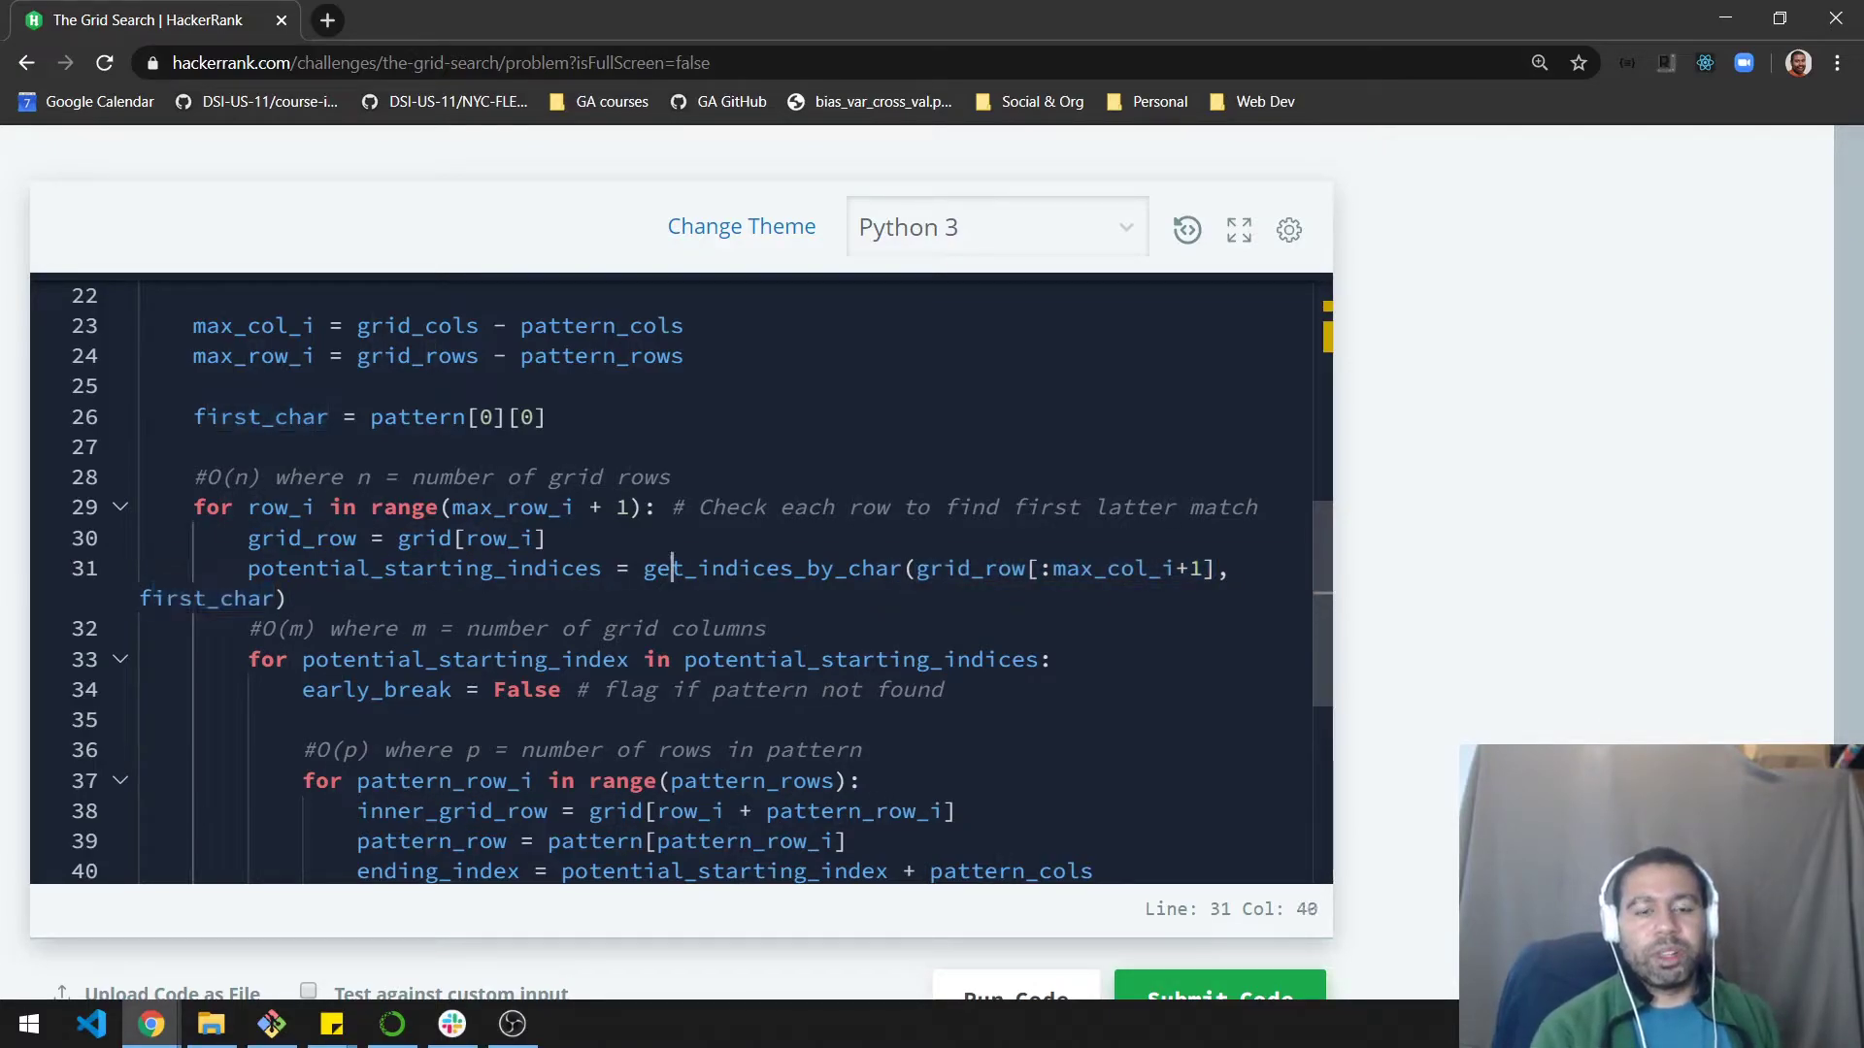
double_click(423, 568)
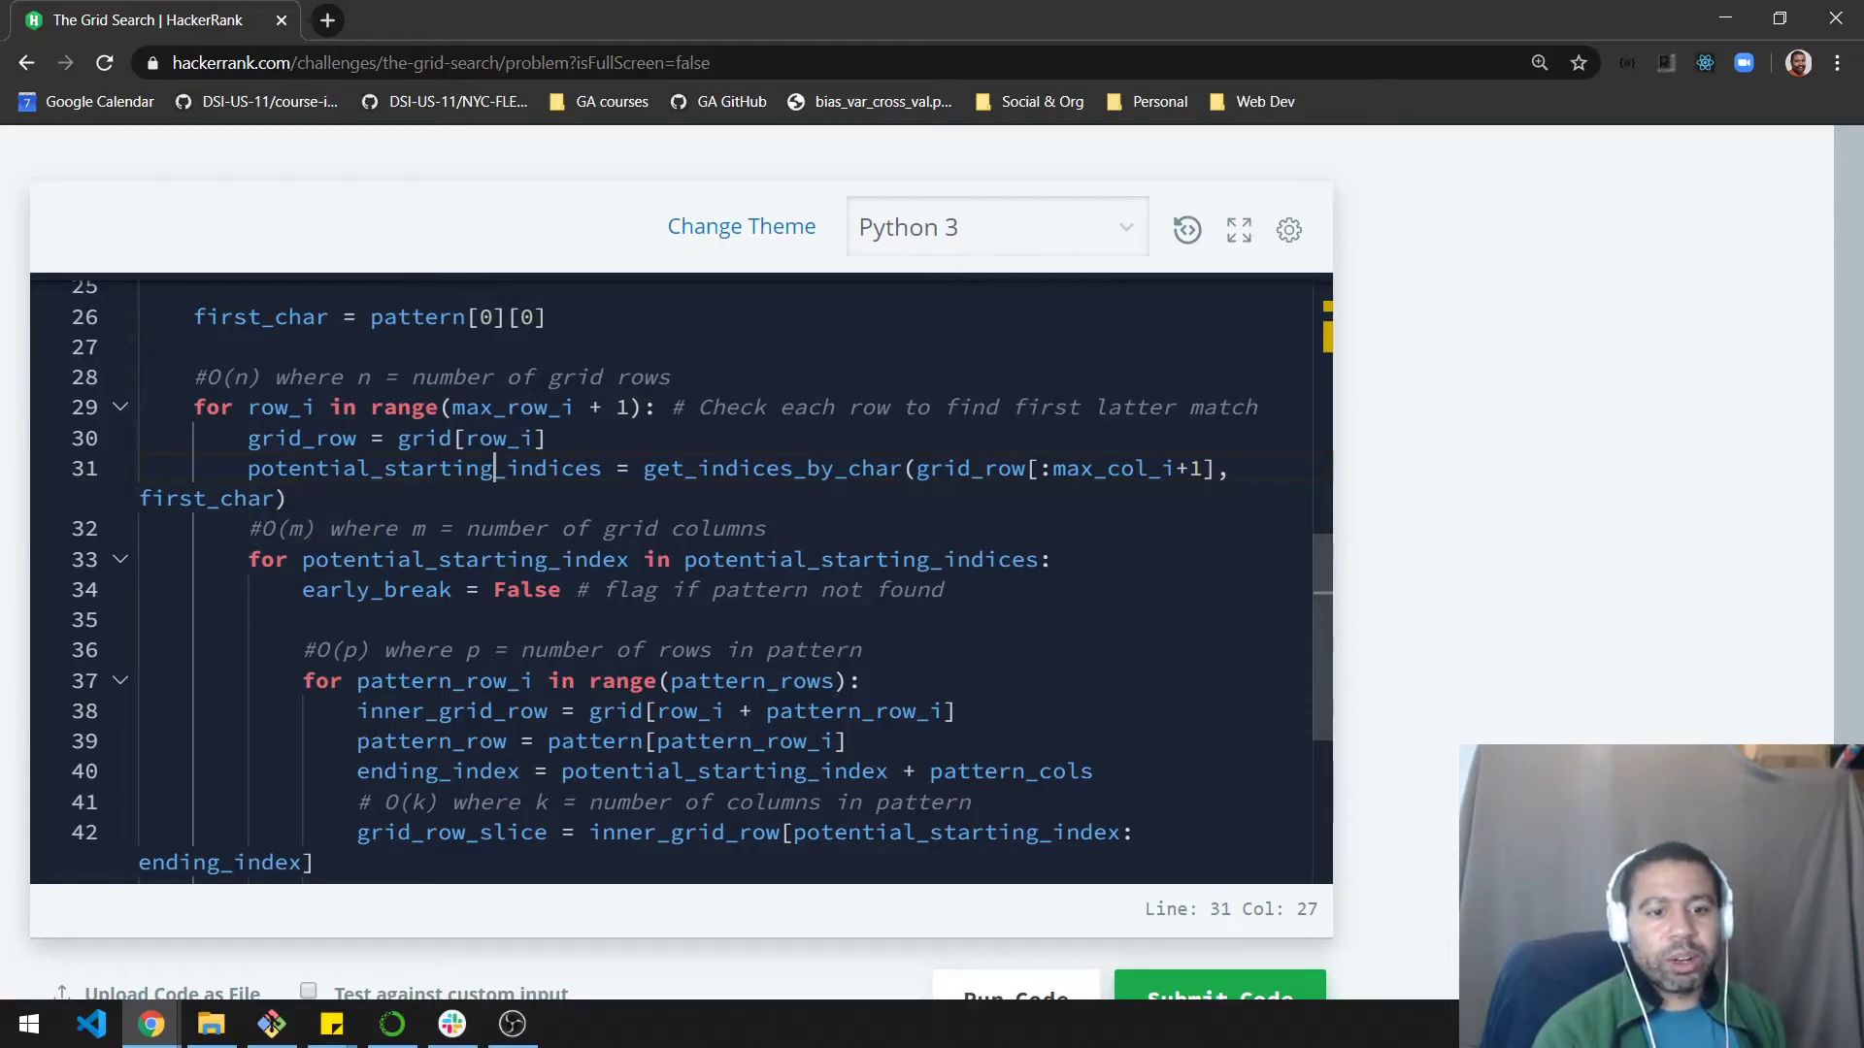
double_click(464, 559)
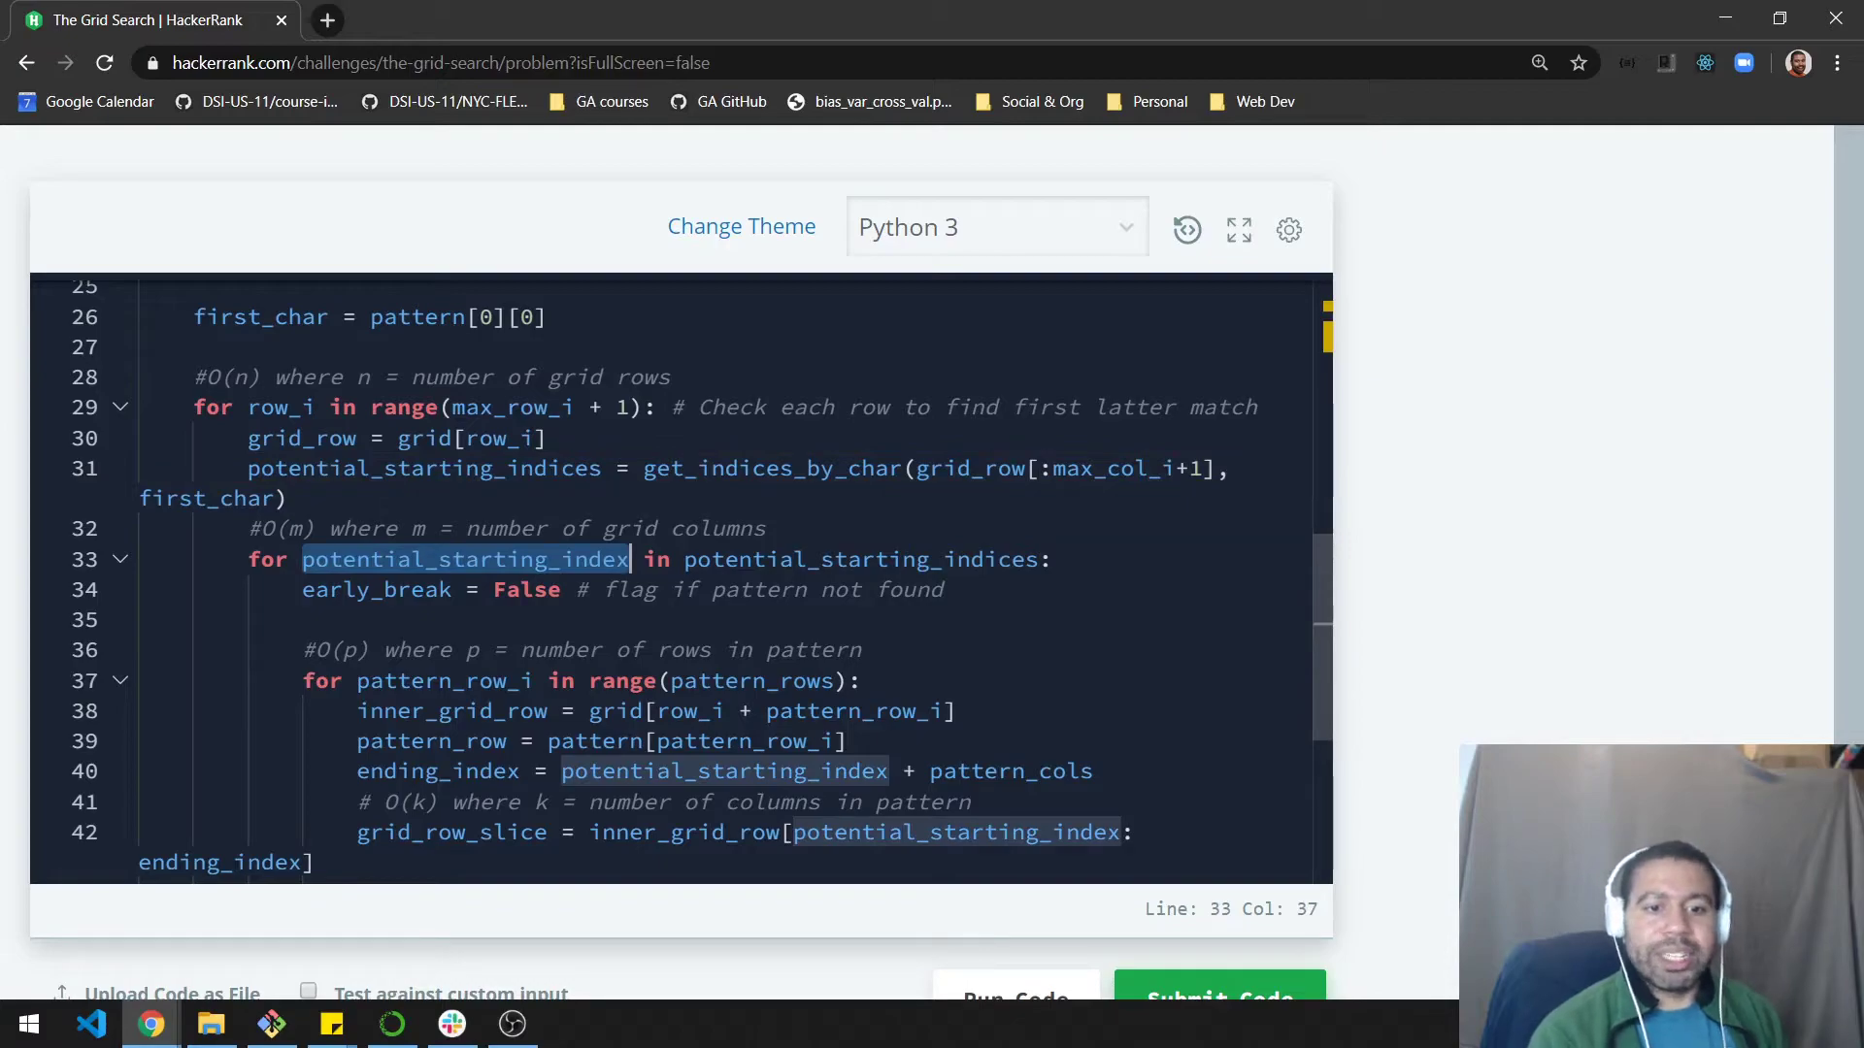
double_click(908, 590)
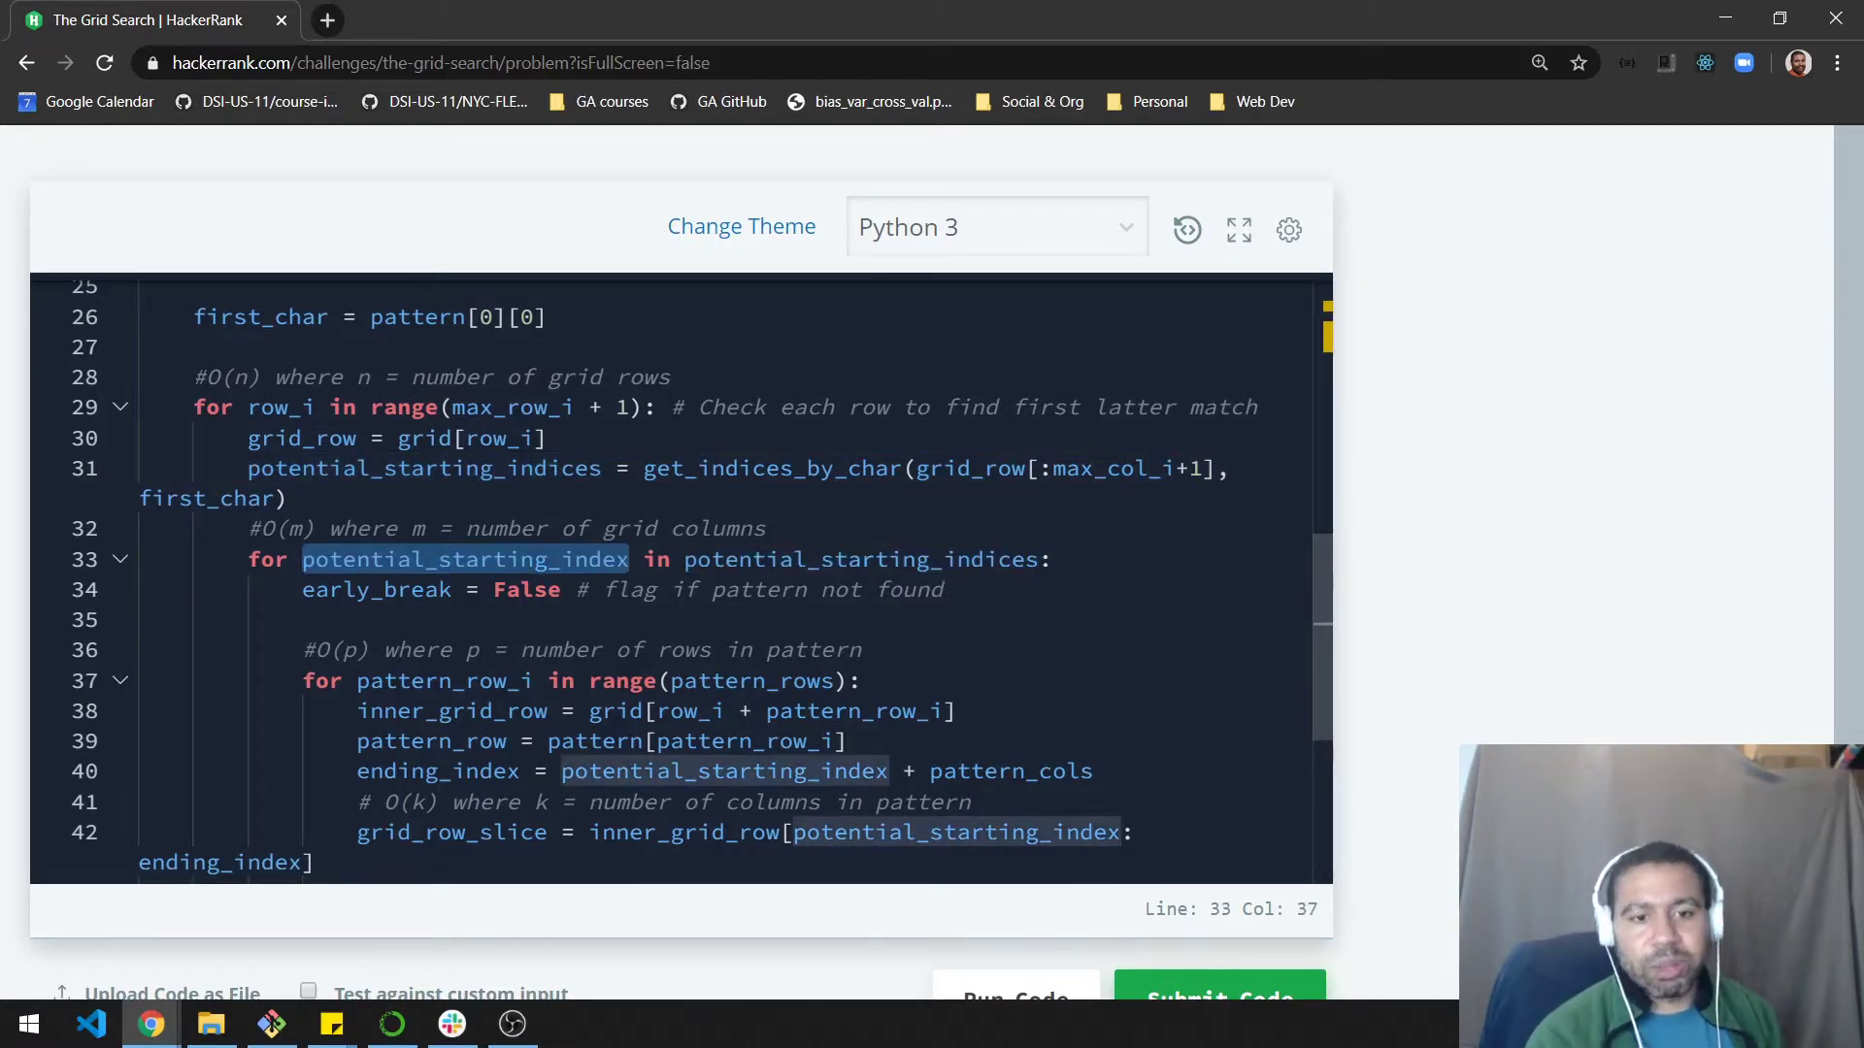
scroll(down, 3)
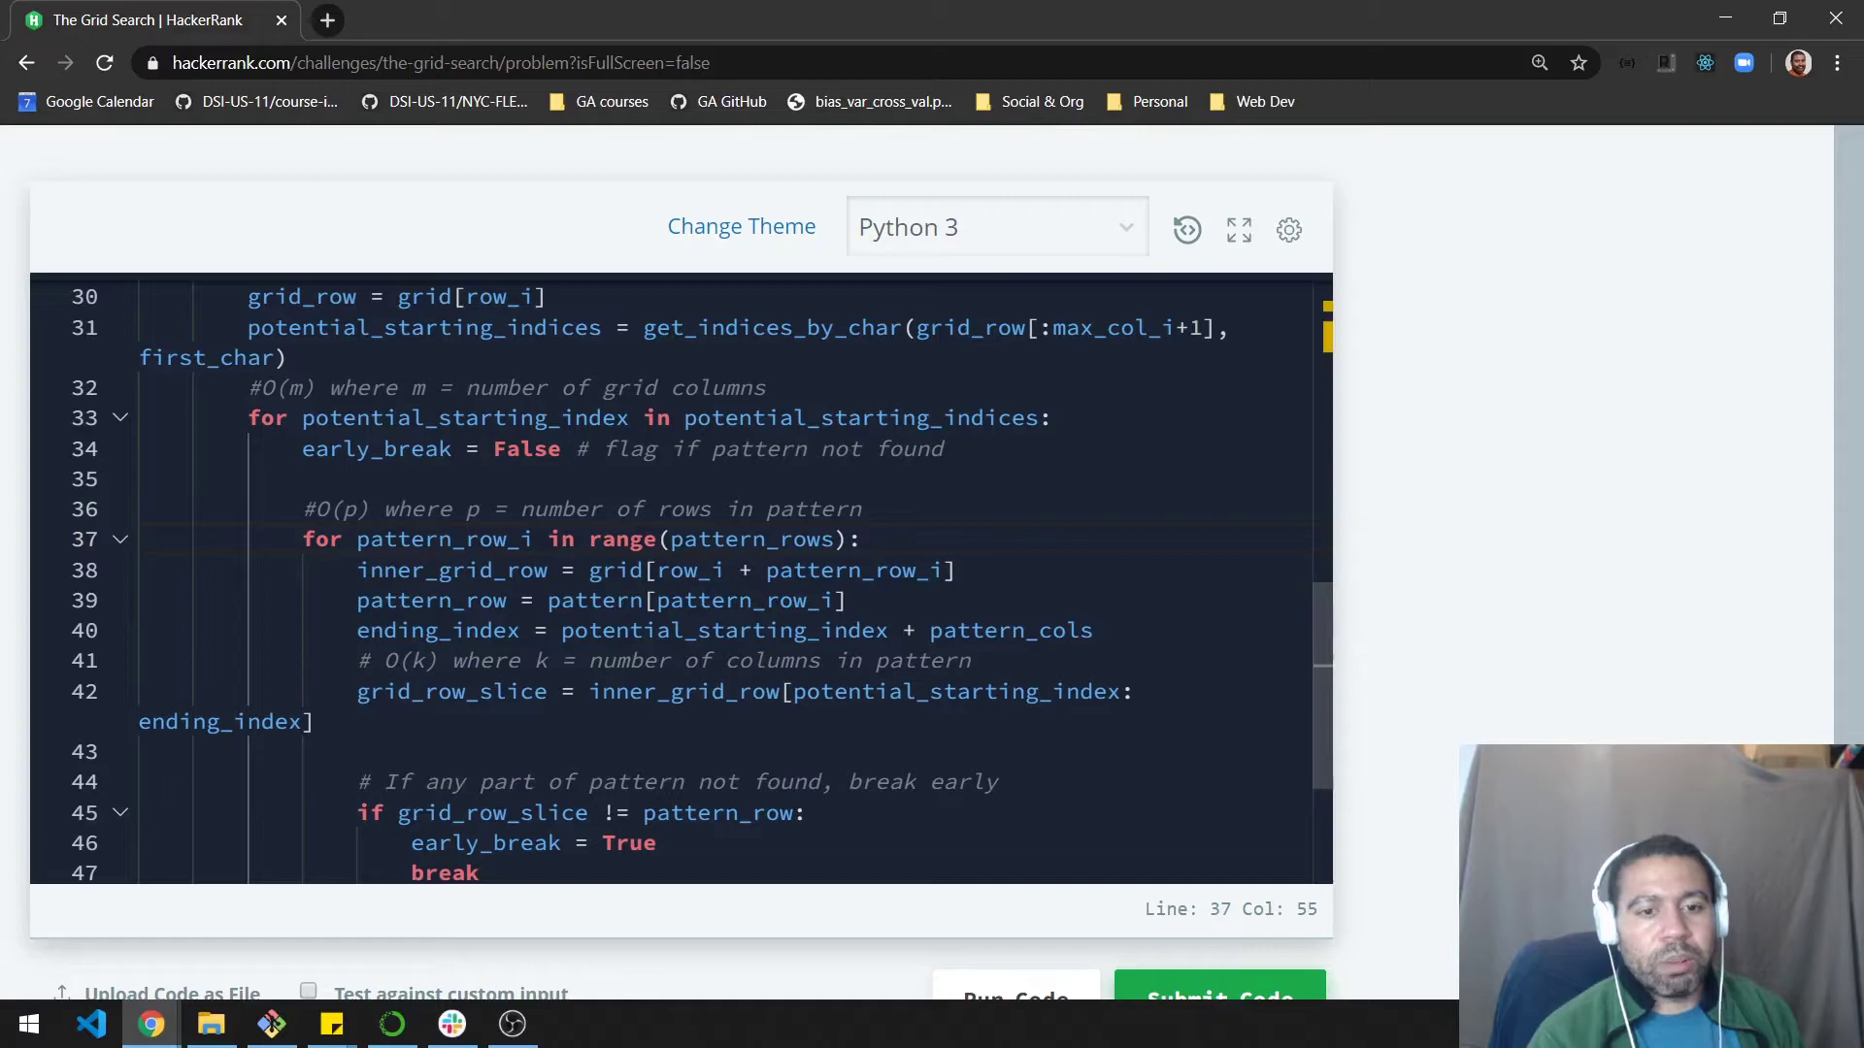
mouse_move(619, 538)
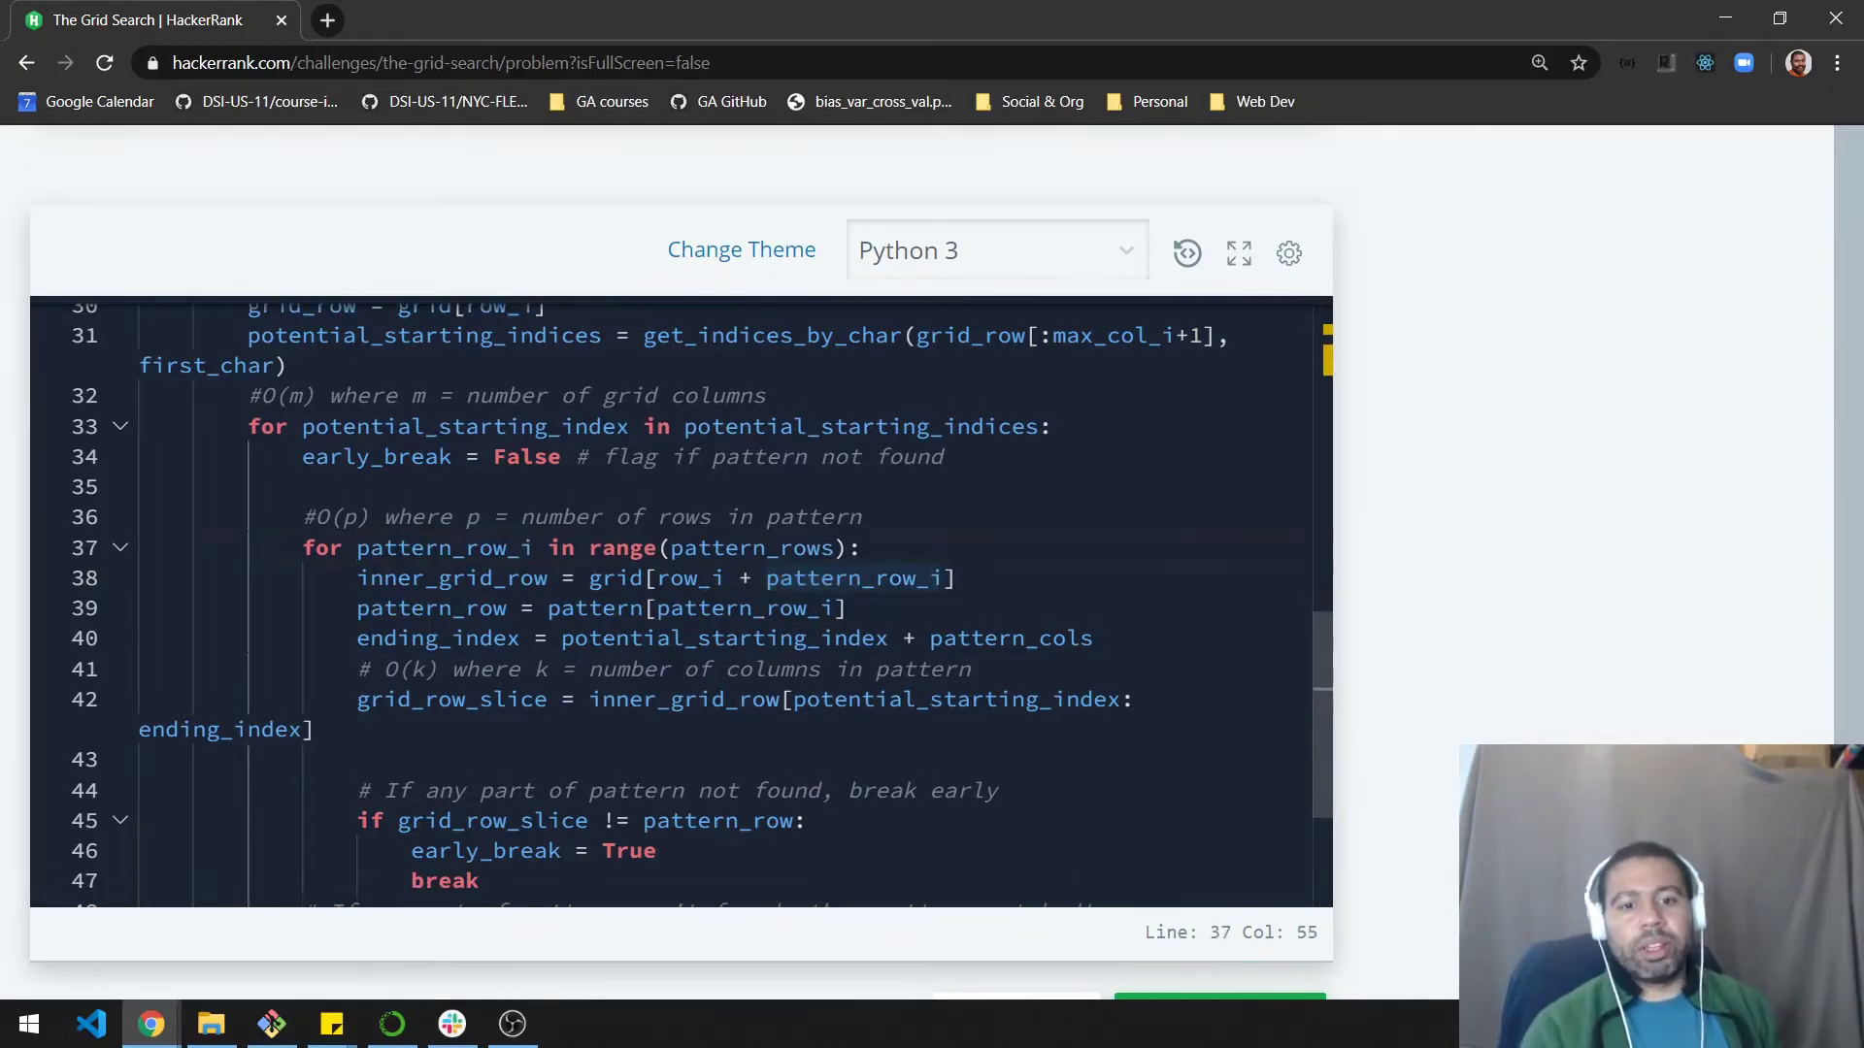
double_click(443, 548)
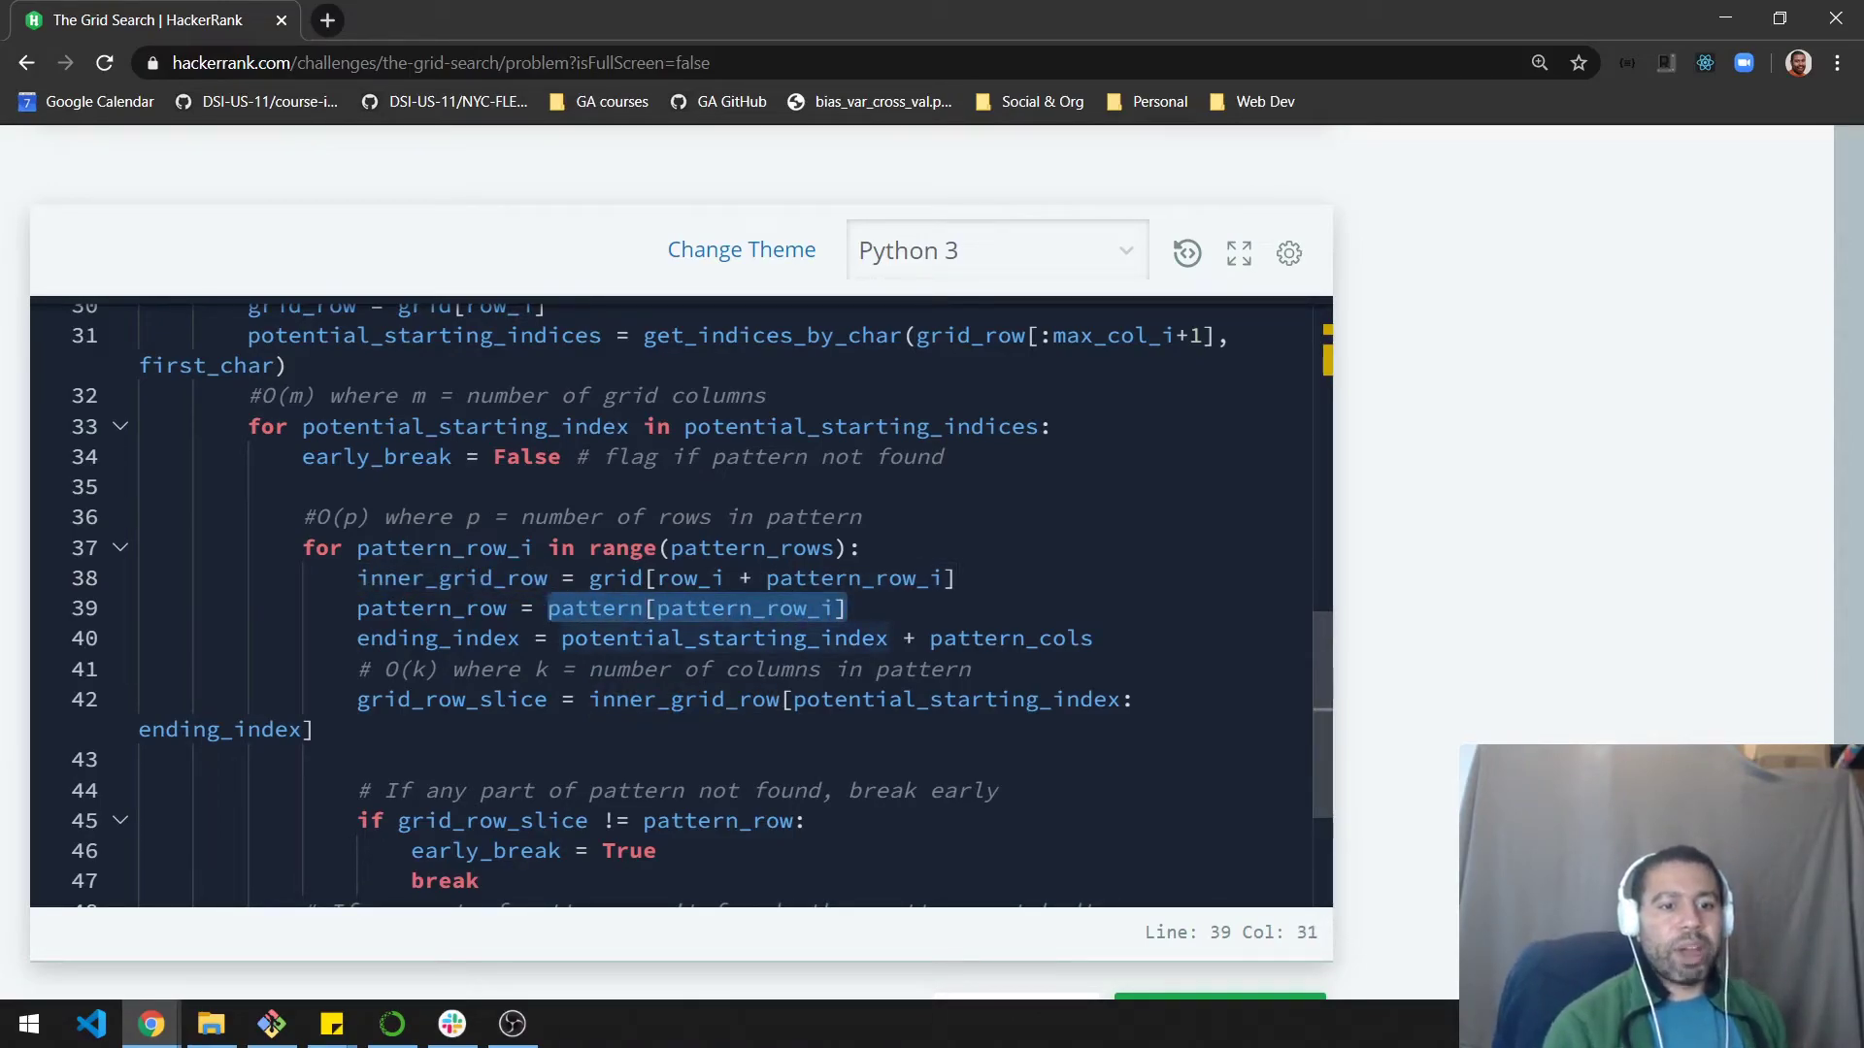
scroll(down, 3)
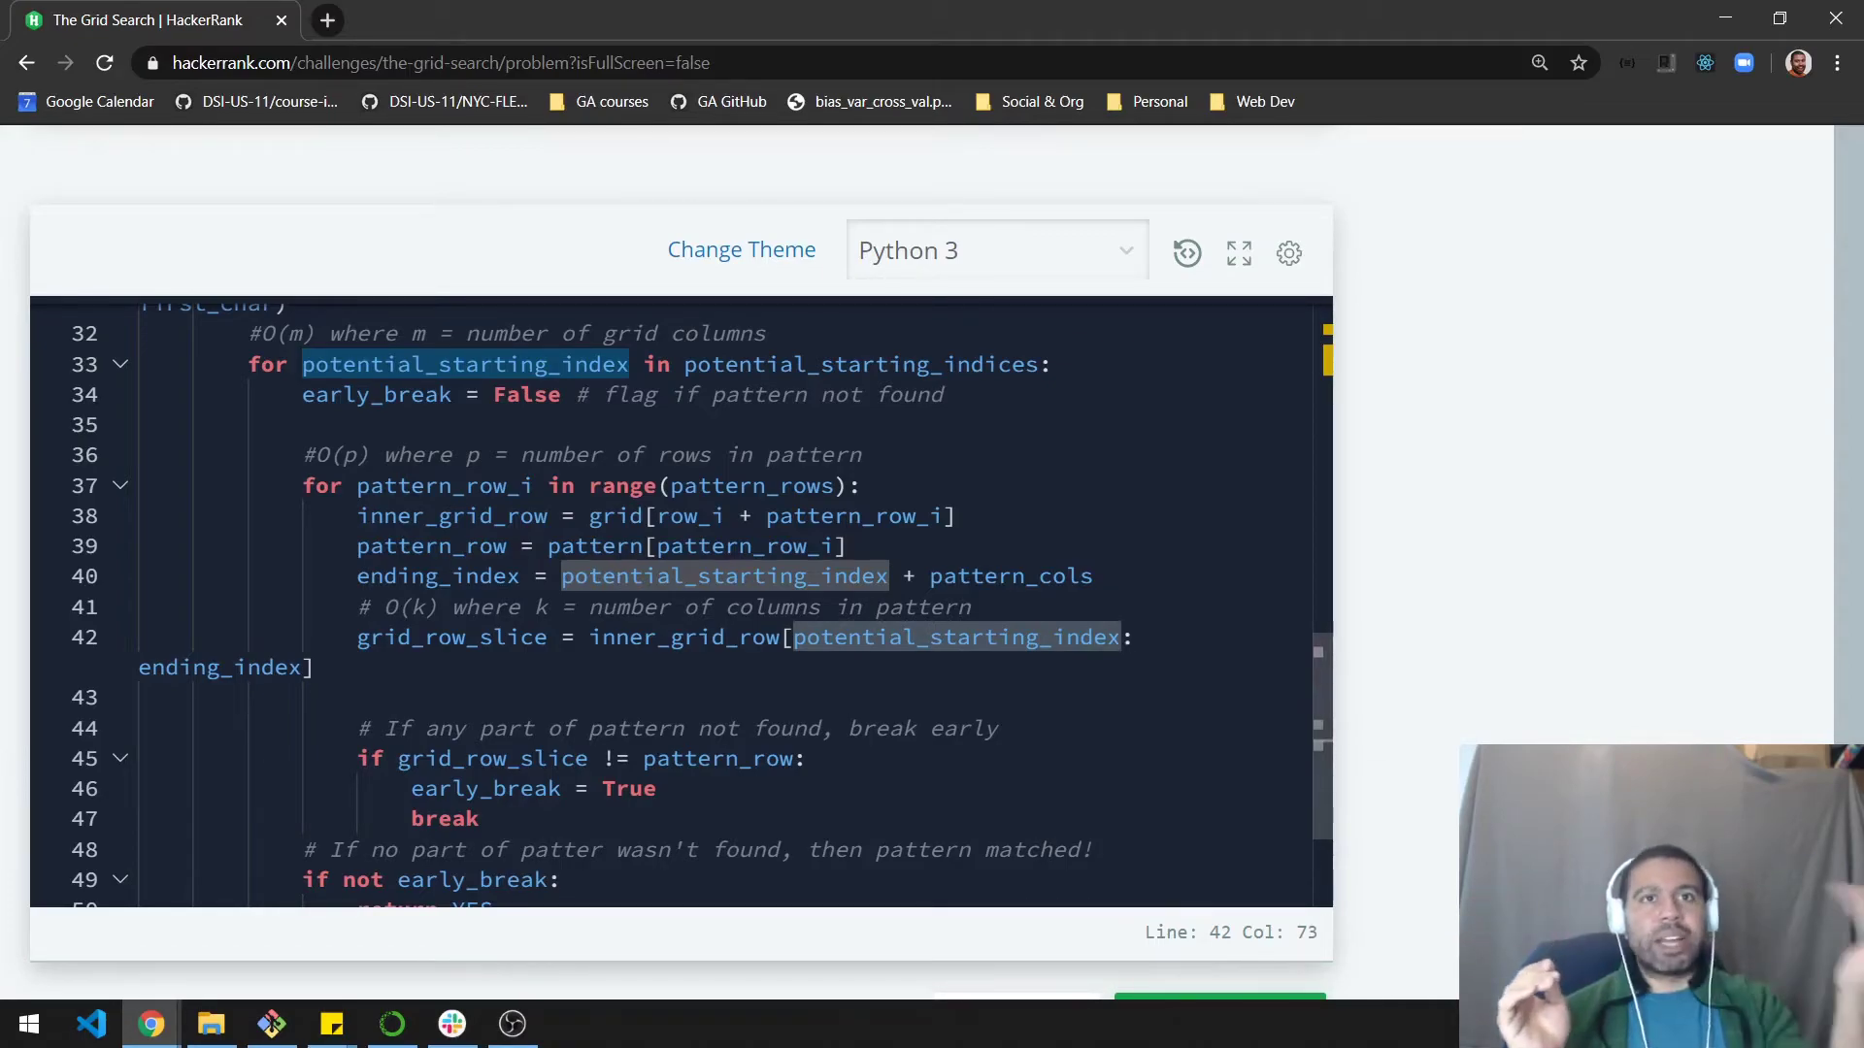
double_click(1009, 574)
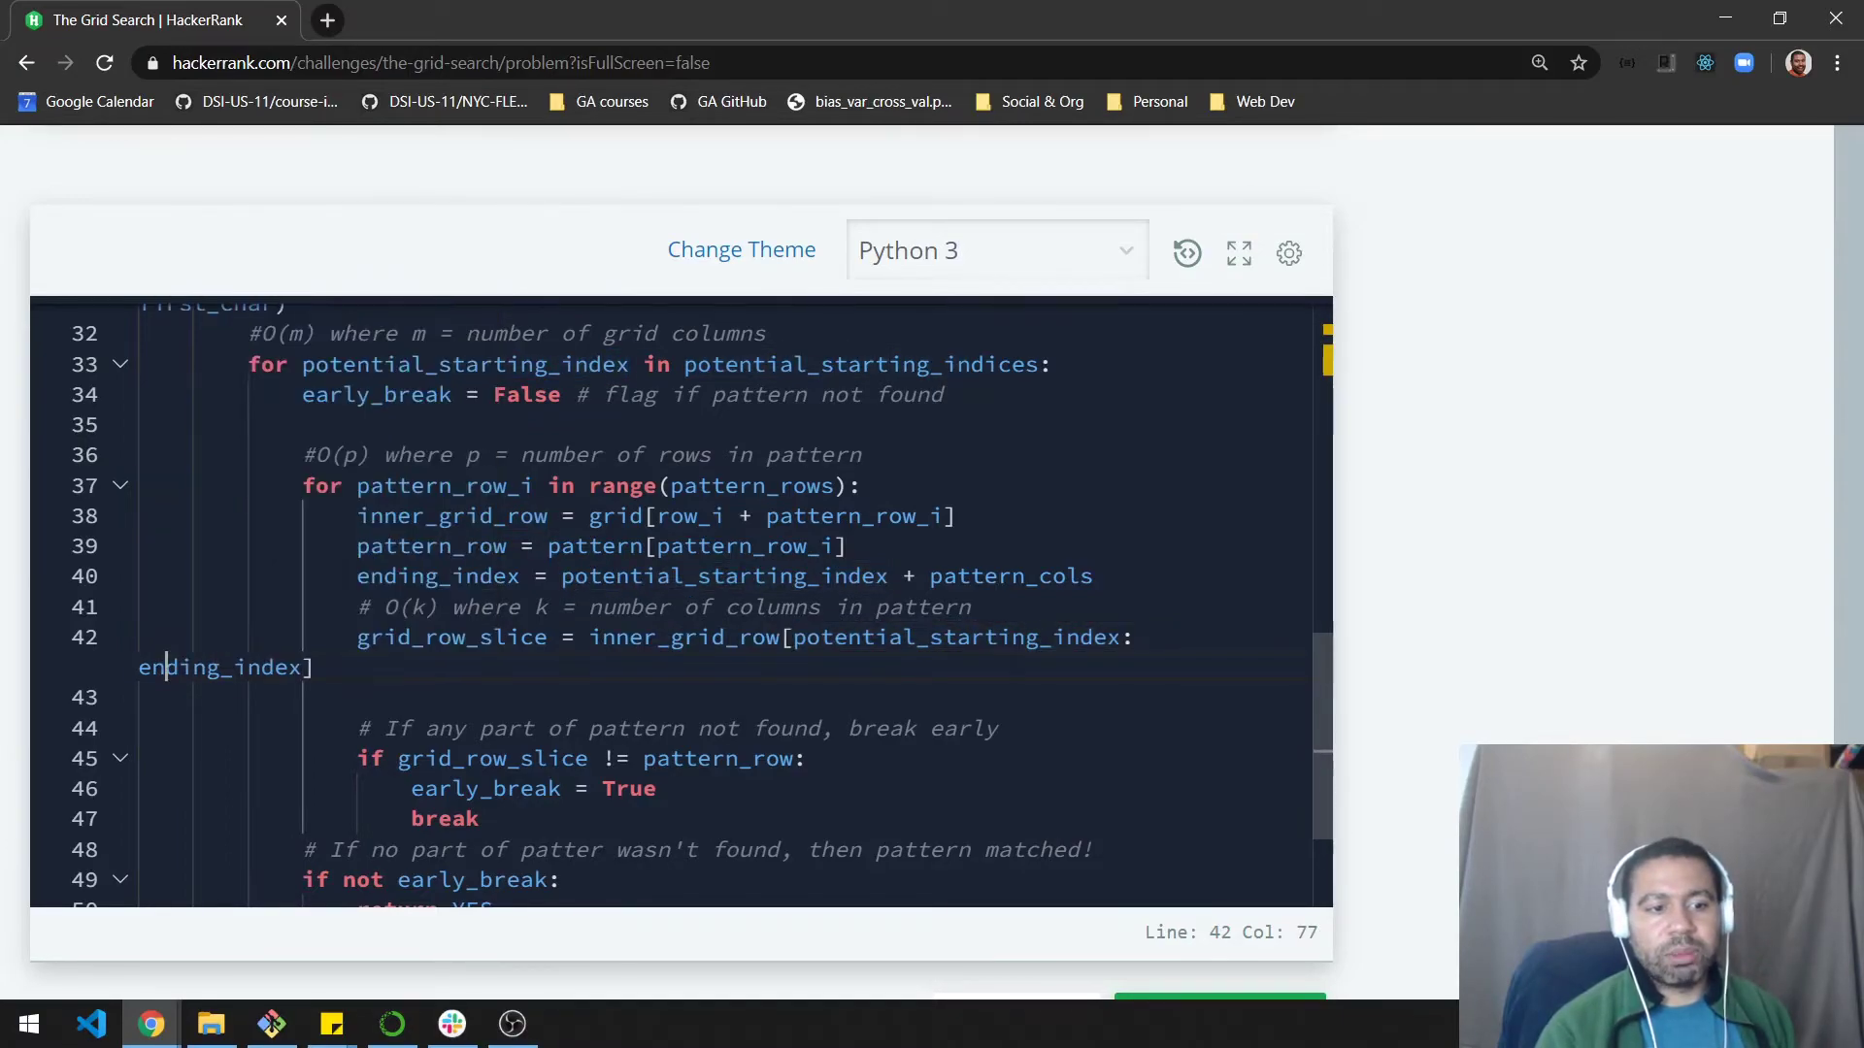
double_click(451, 637)
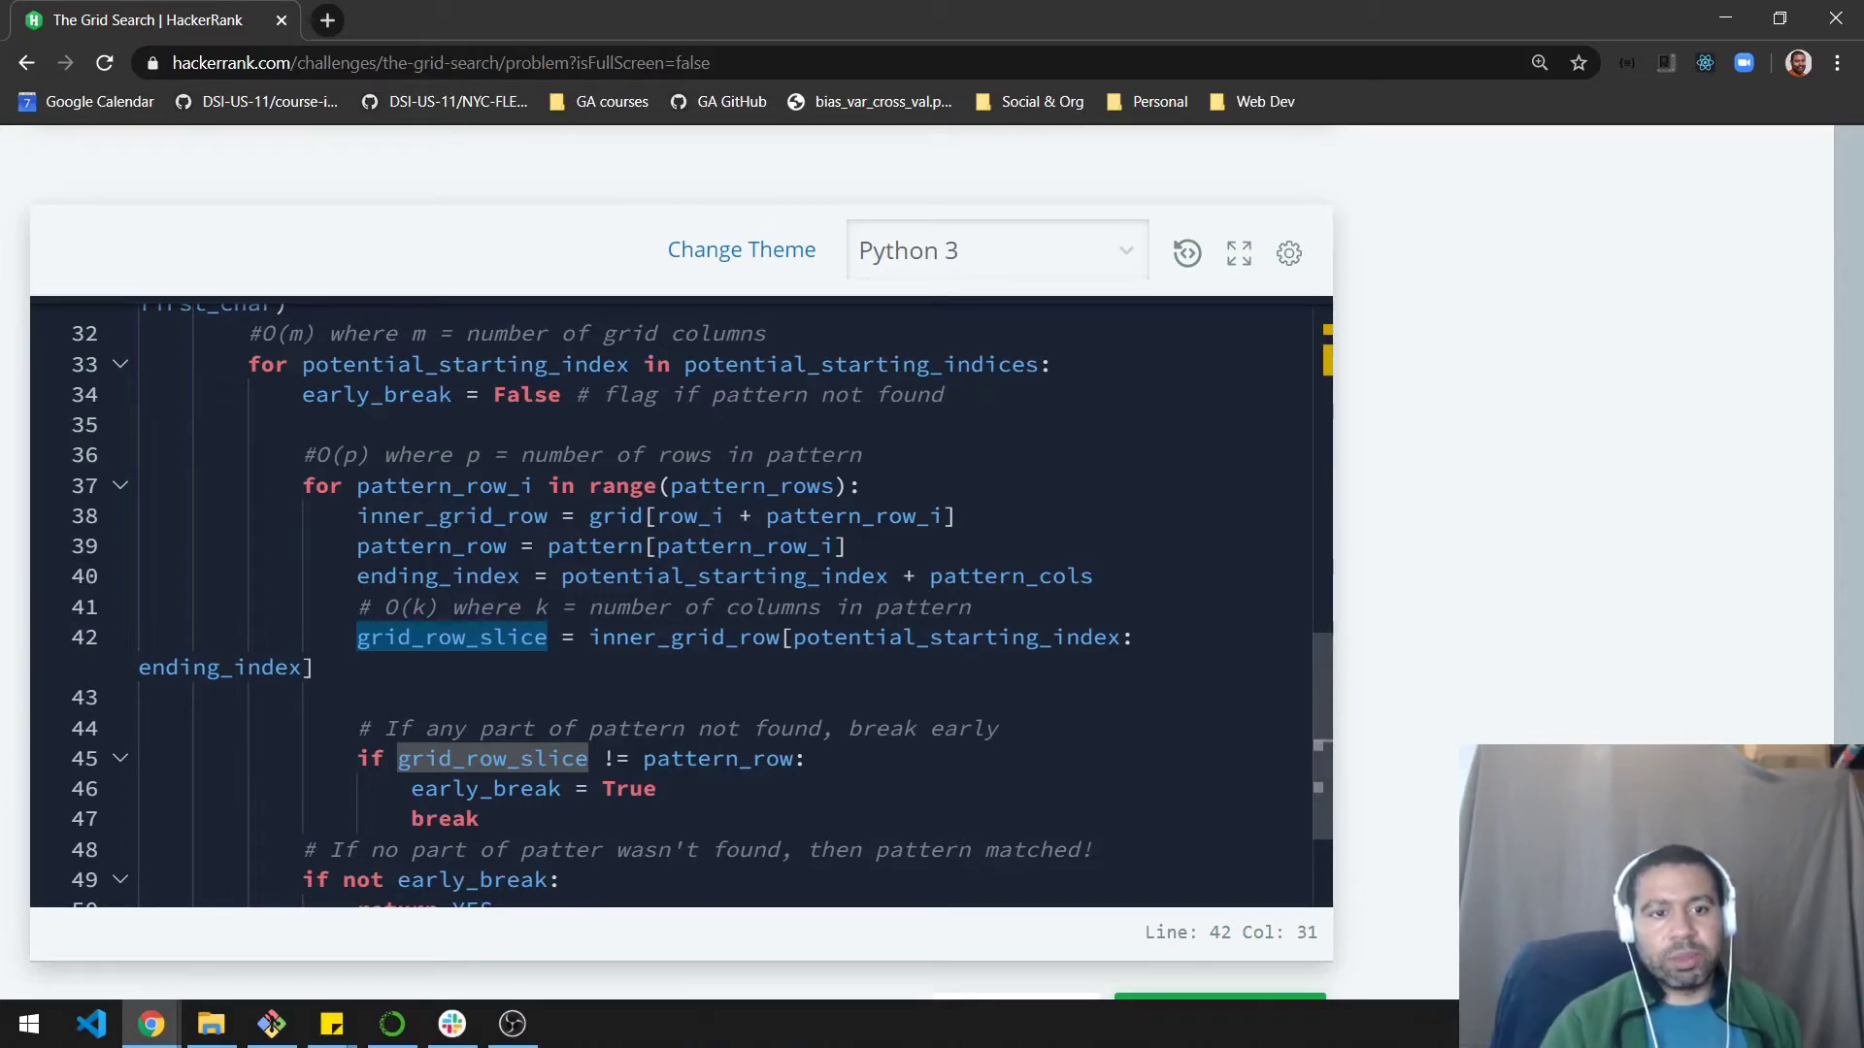
scroll(down, 3)
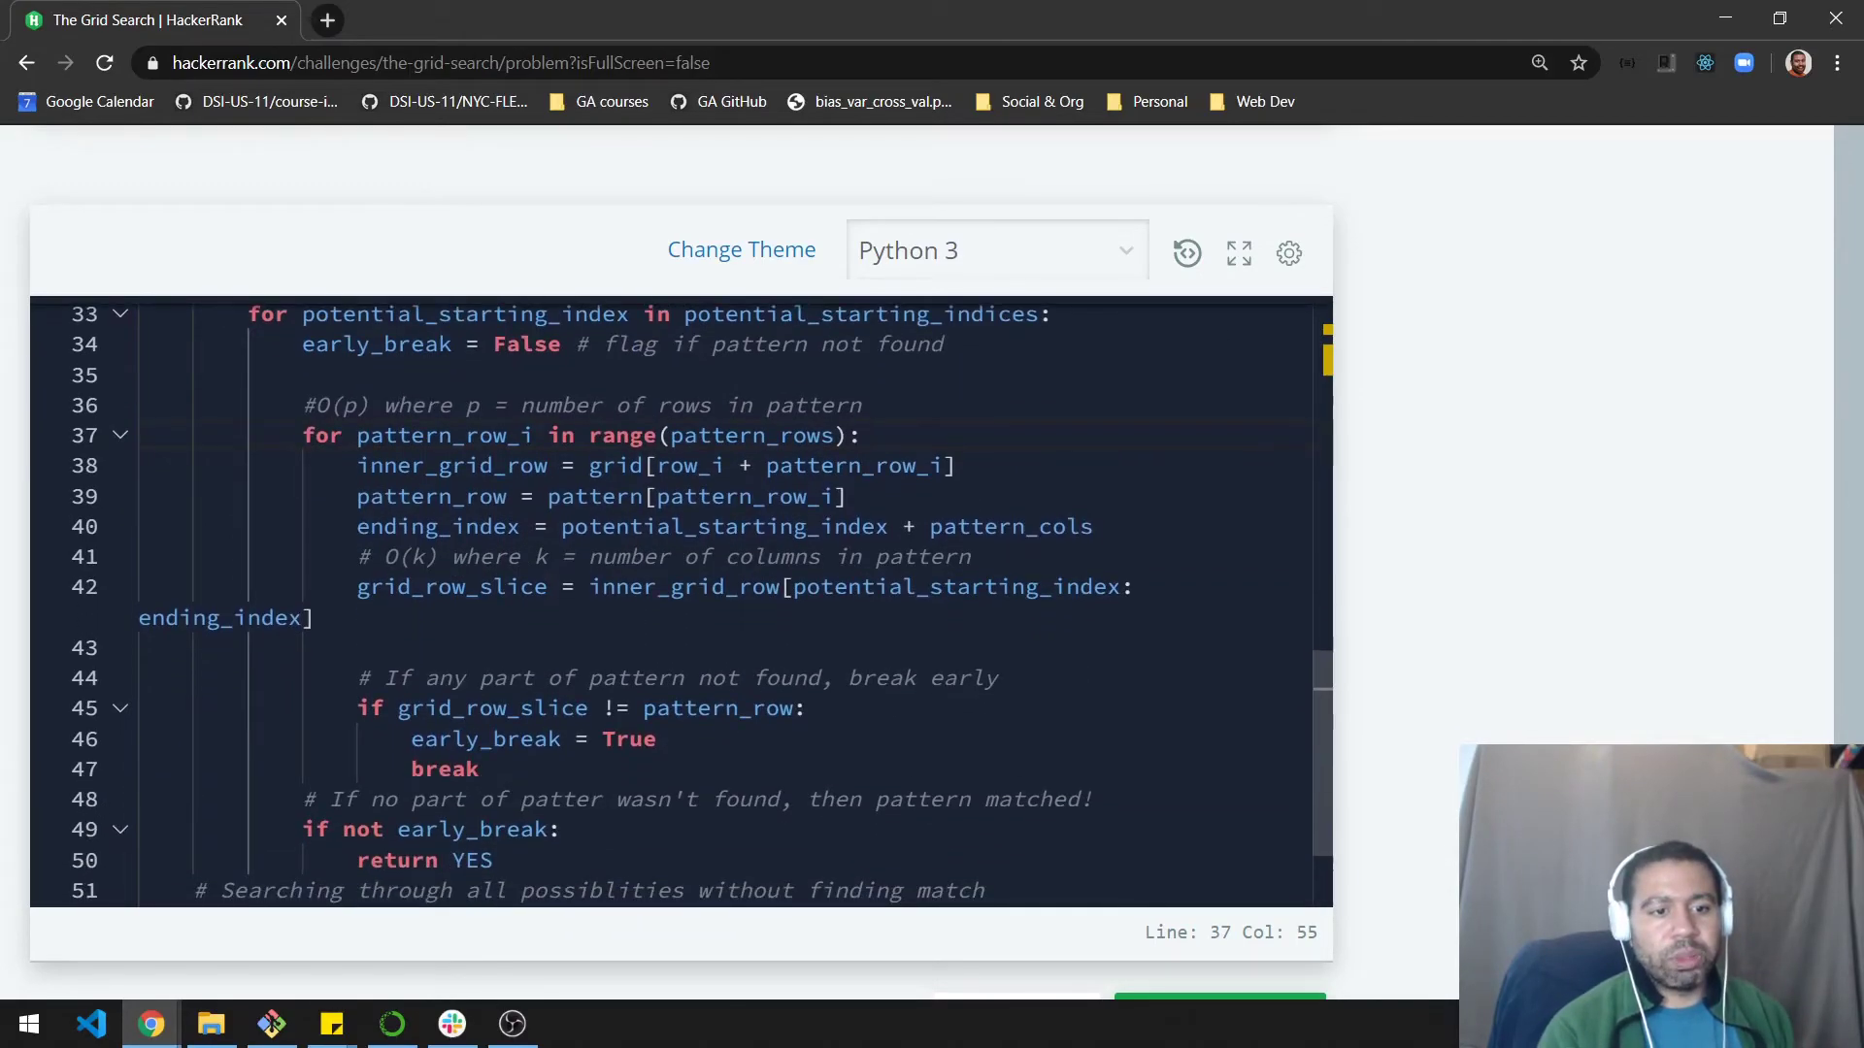
drag(303, 829, 443, 829)
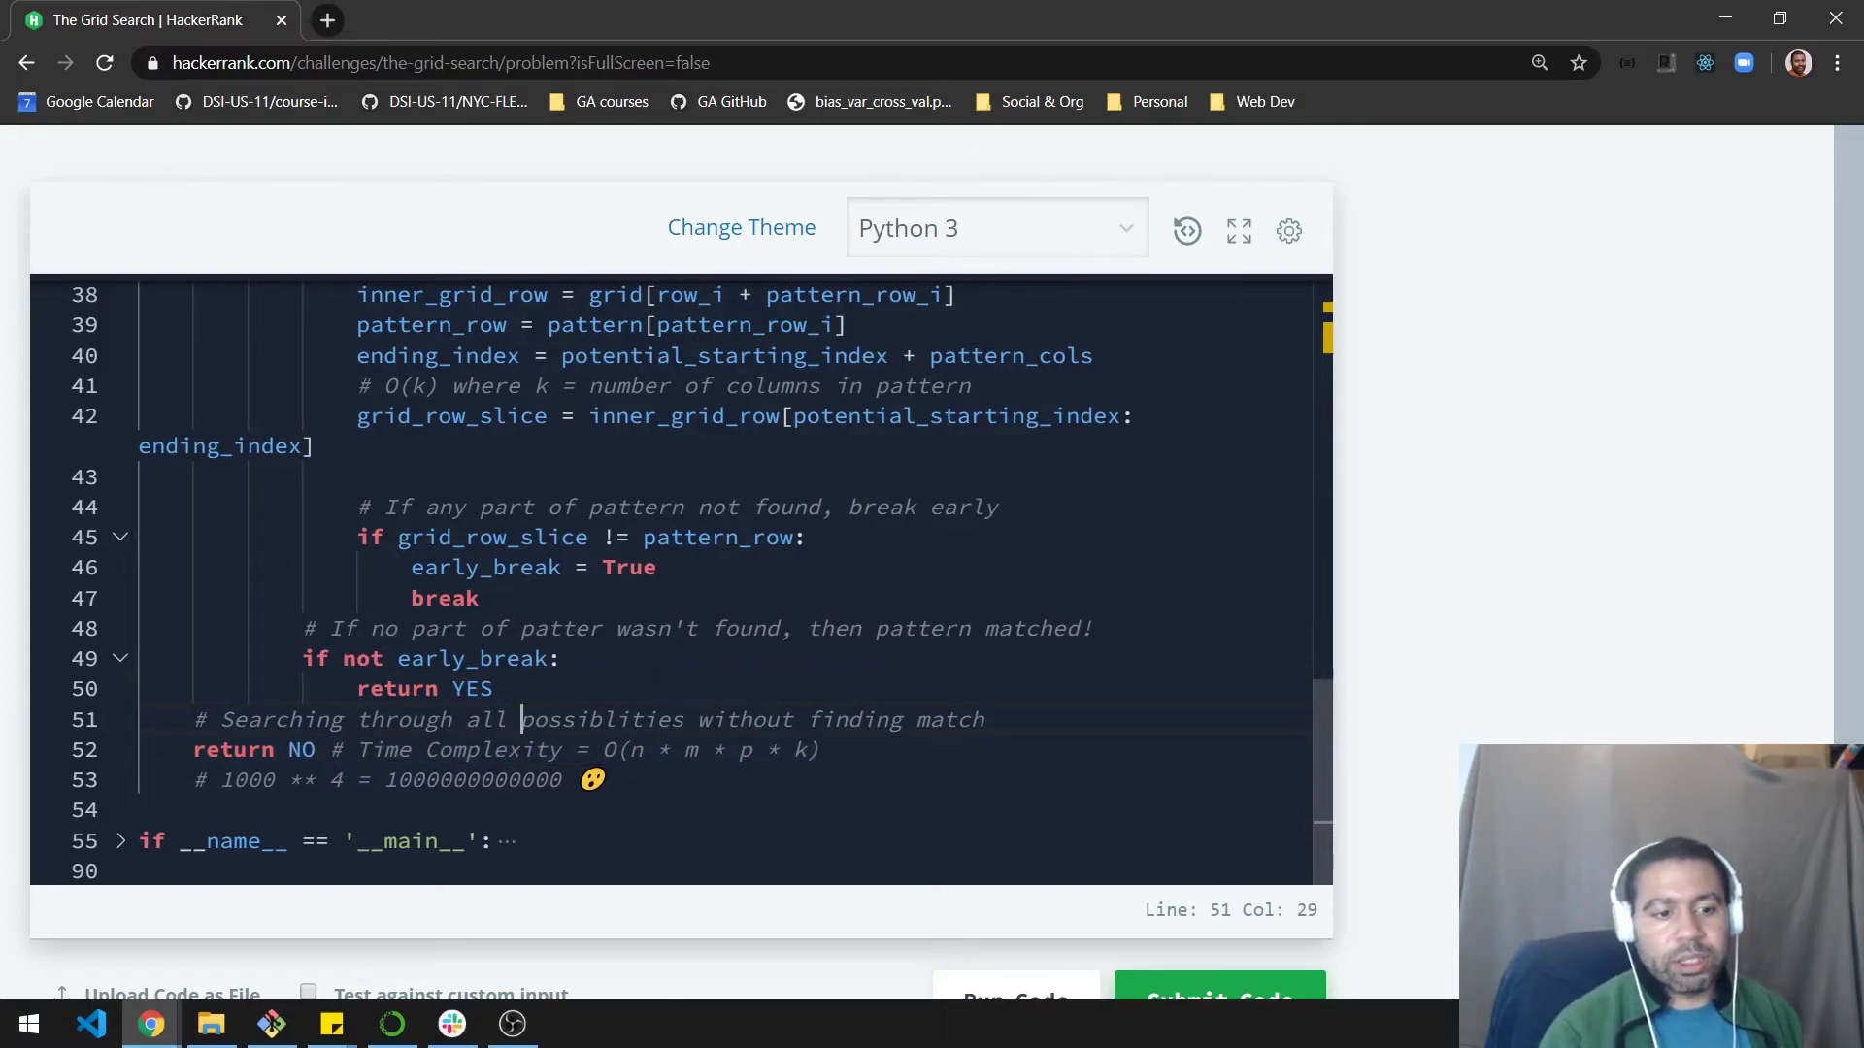
Run the gridSearch solution on the sample tests and submit it so all 16 test cases start
scroll(down, 3)
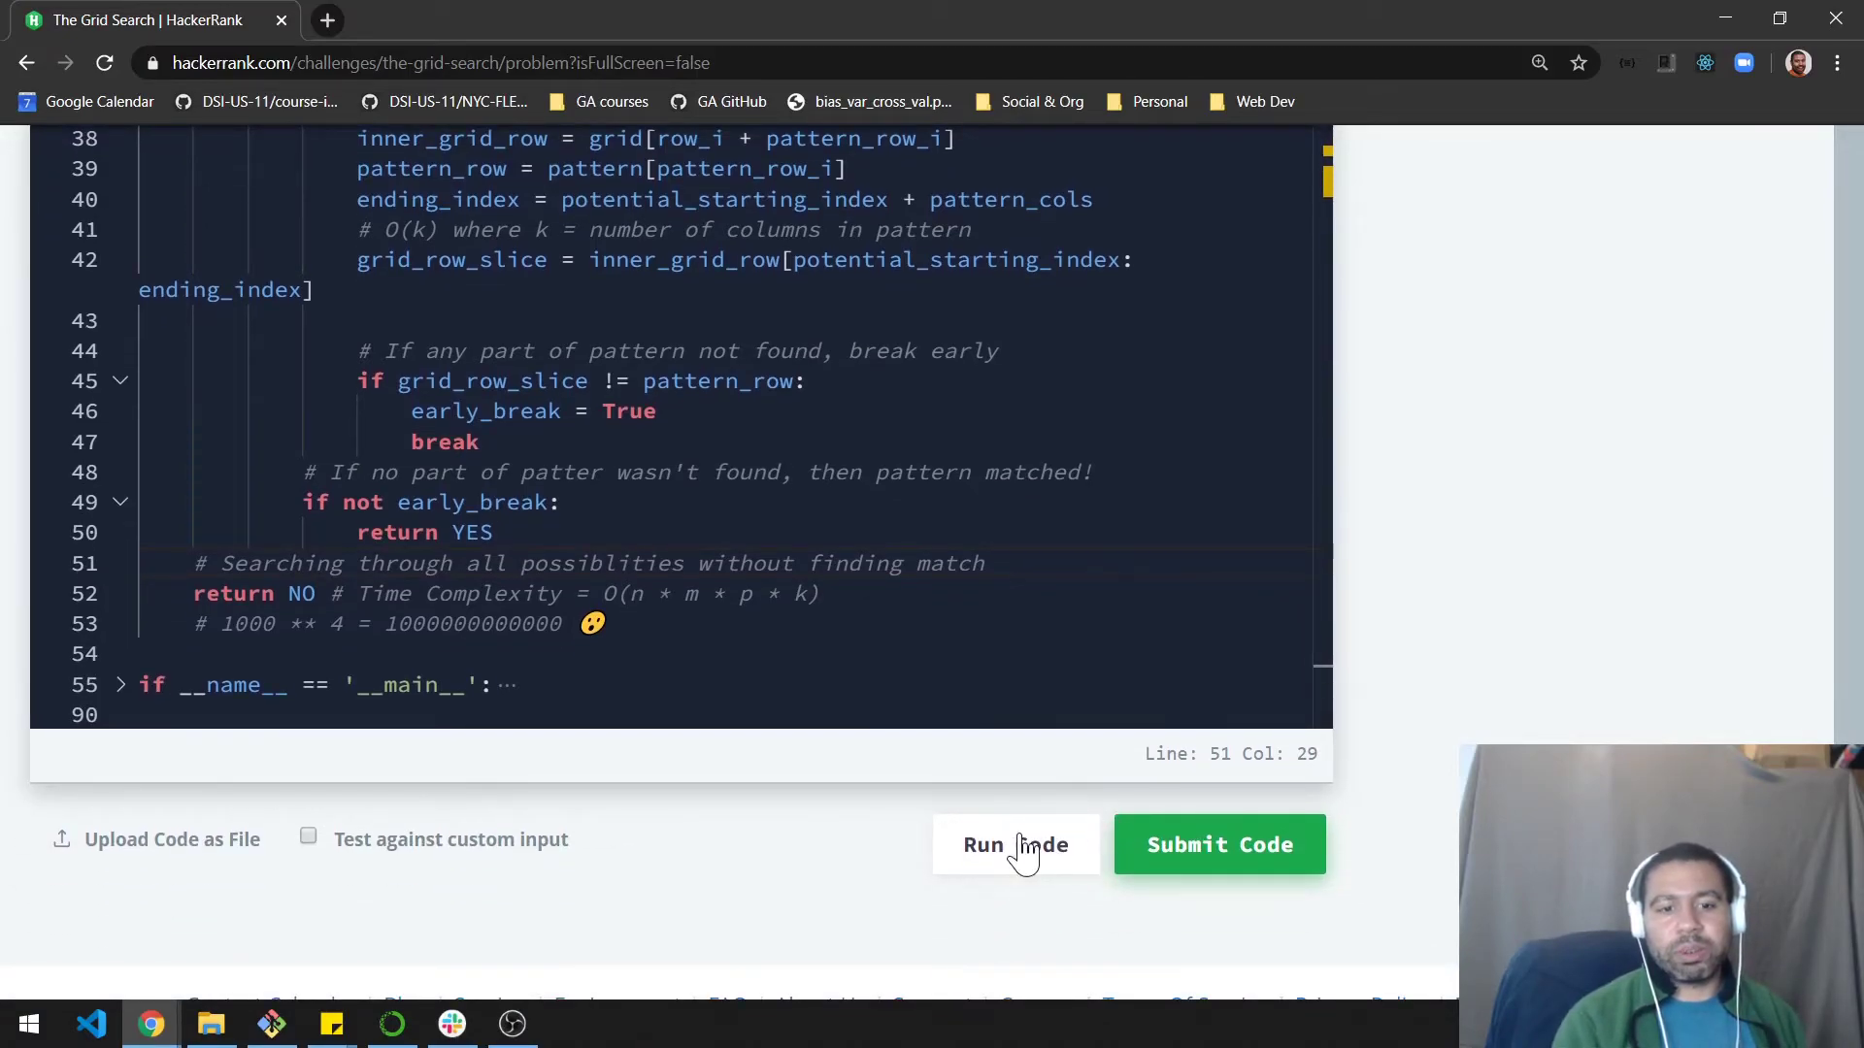
click(1015, 845)
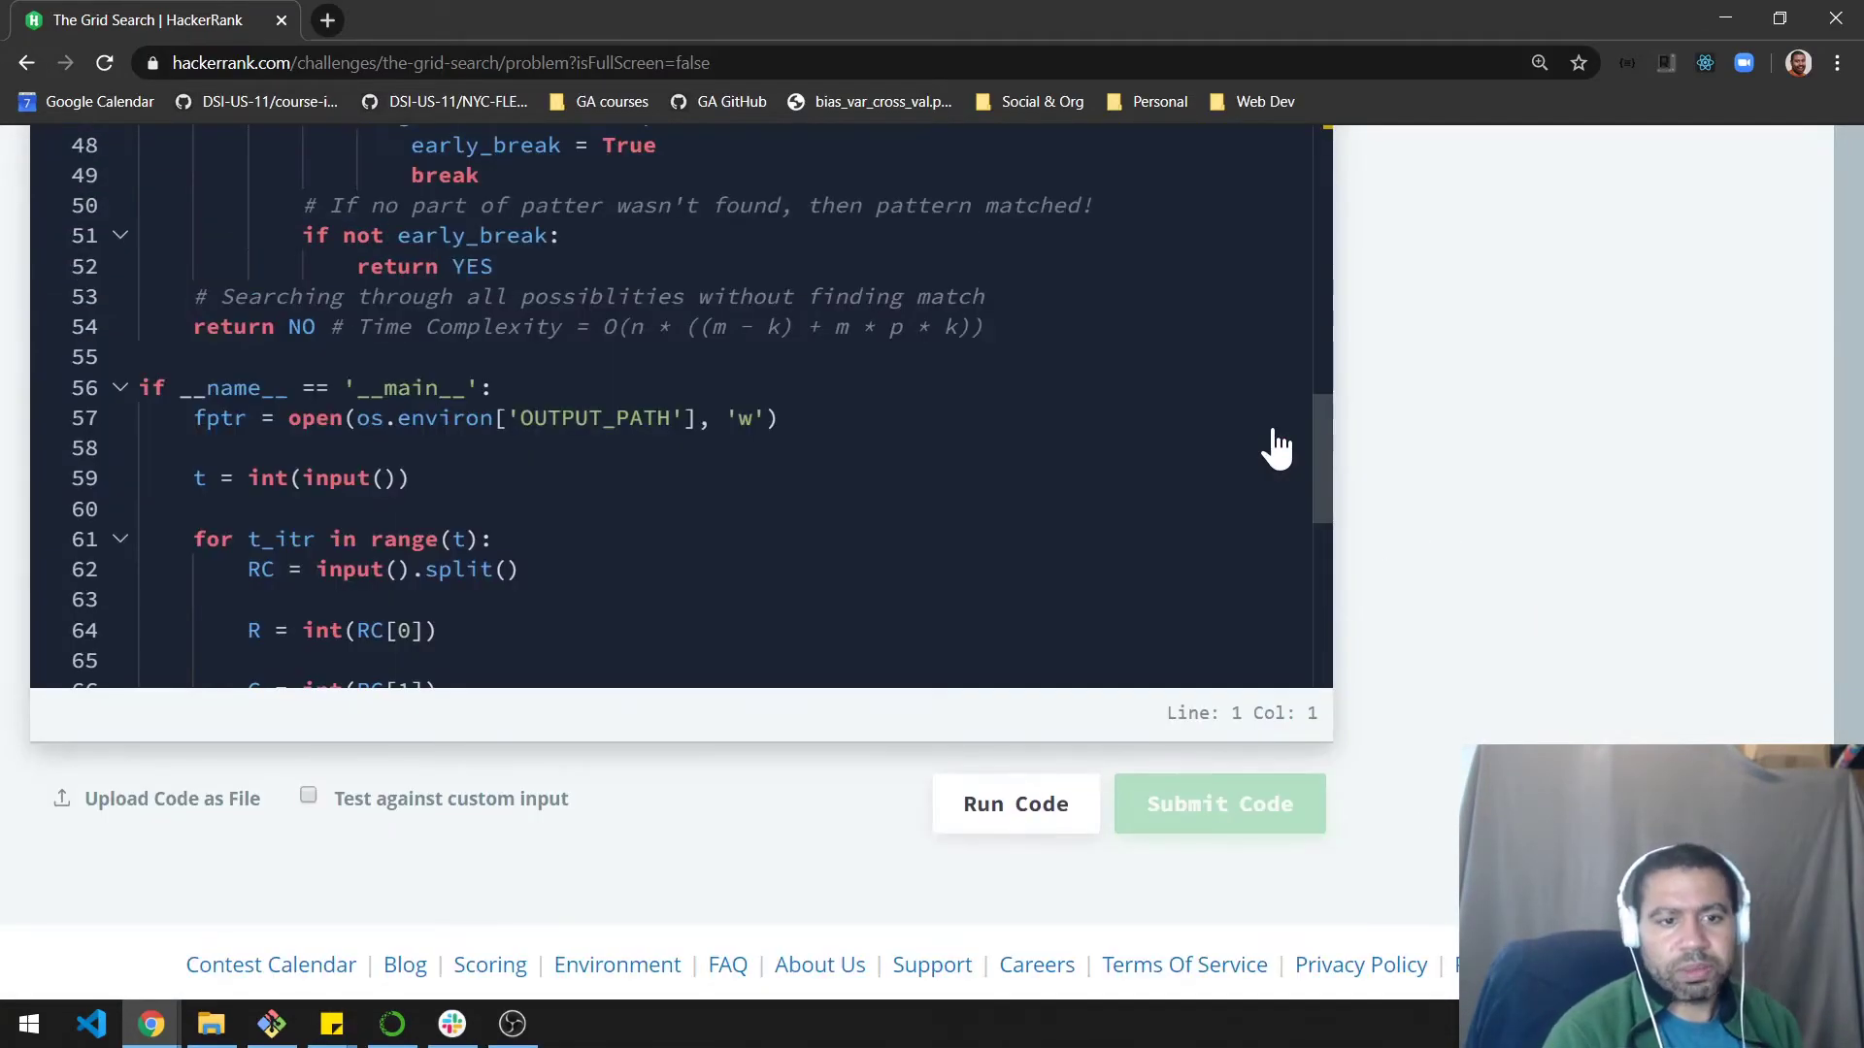
click(1217, 801)
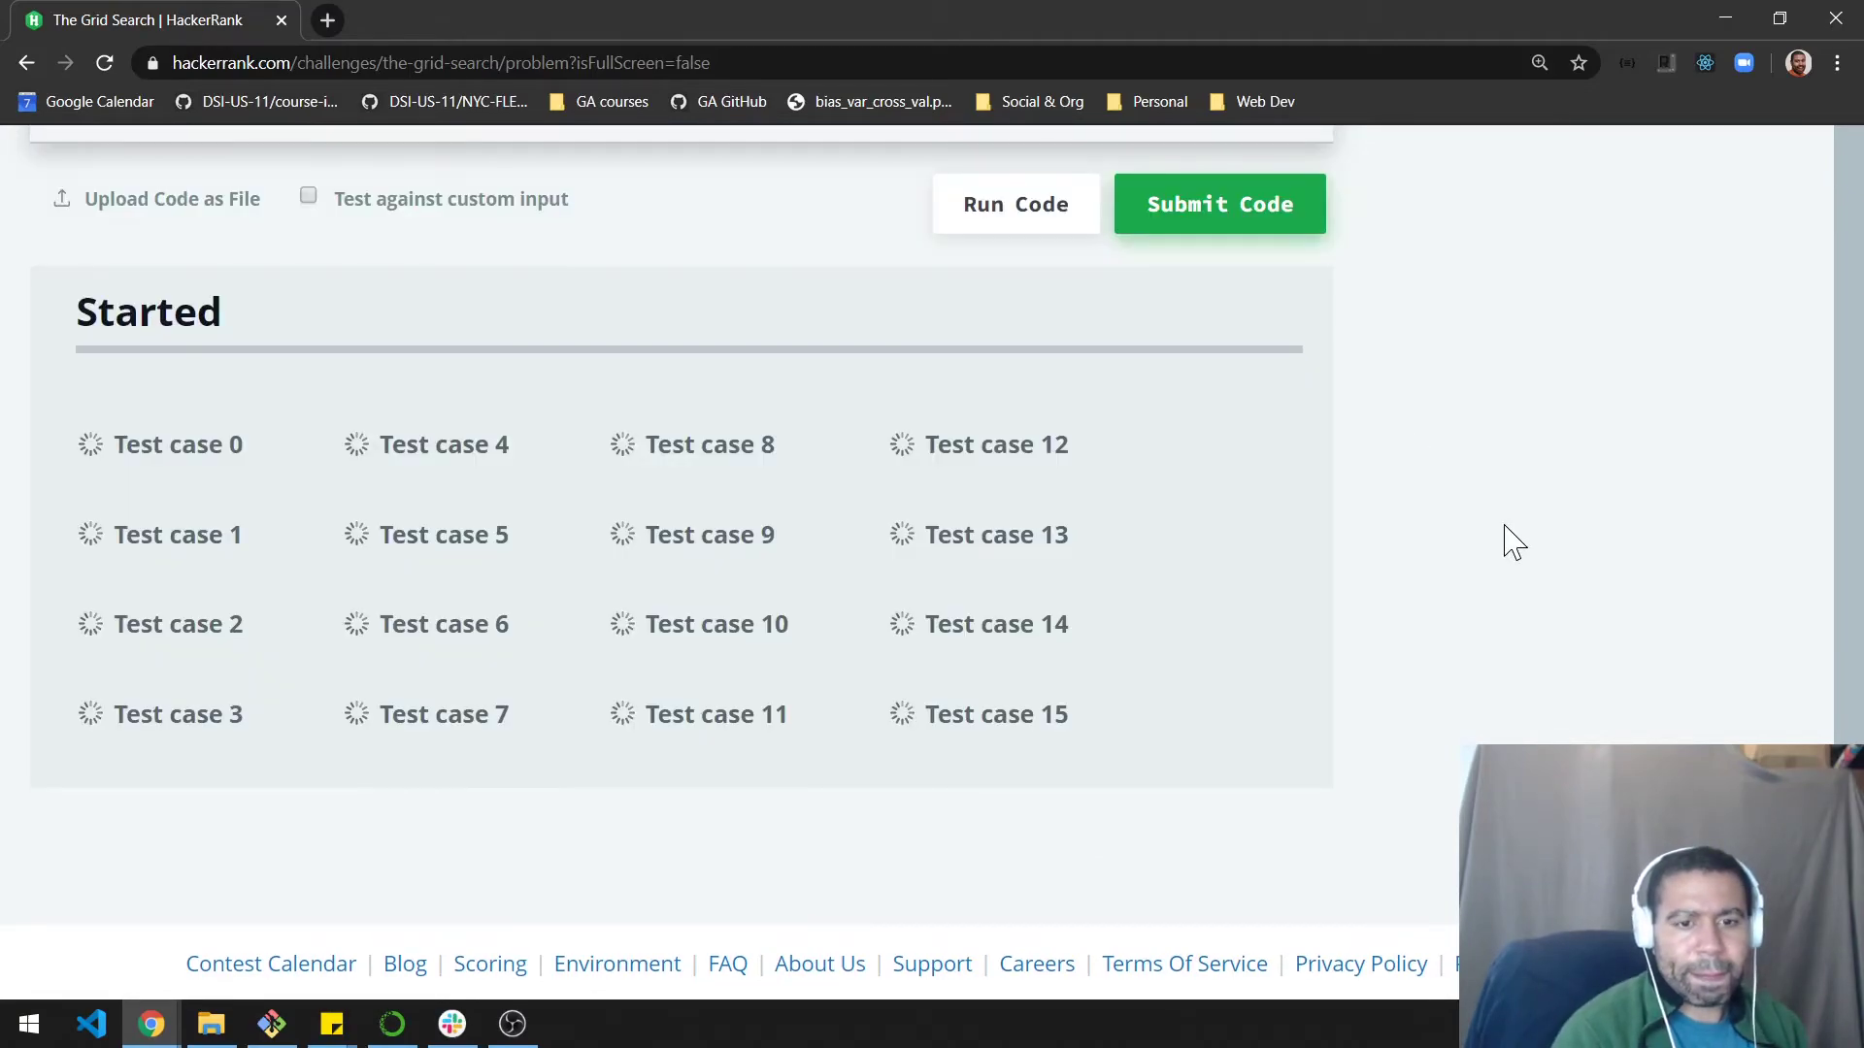
click(1217, 203)
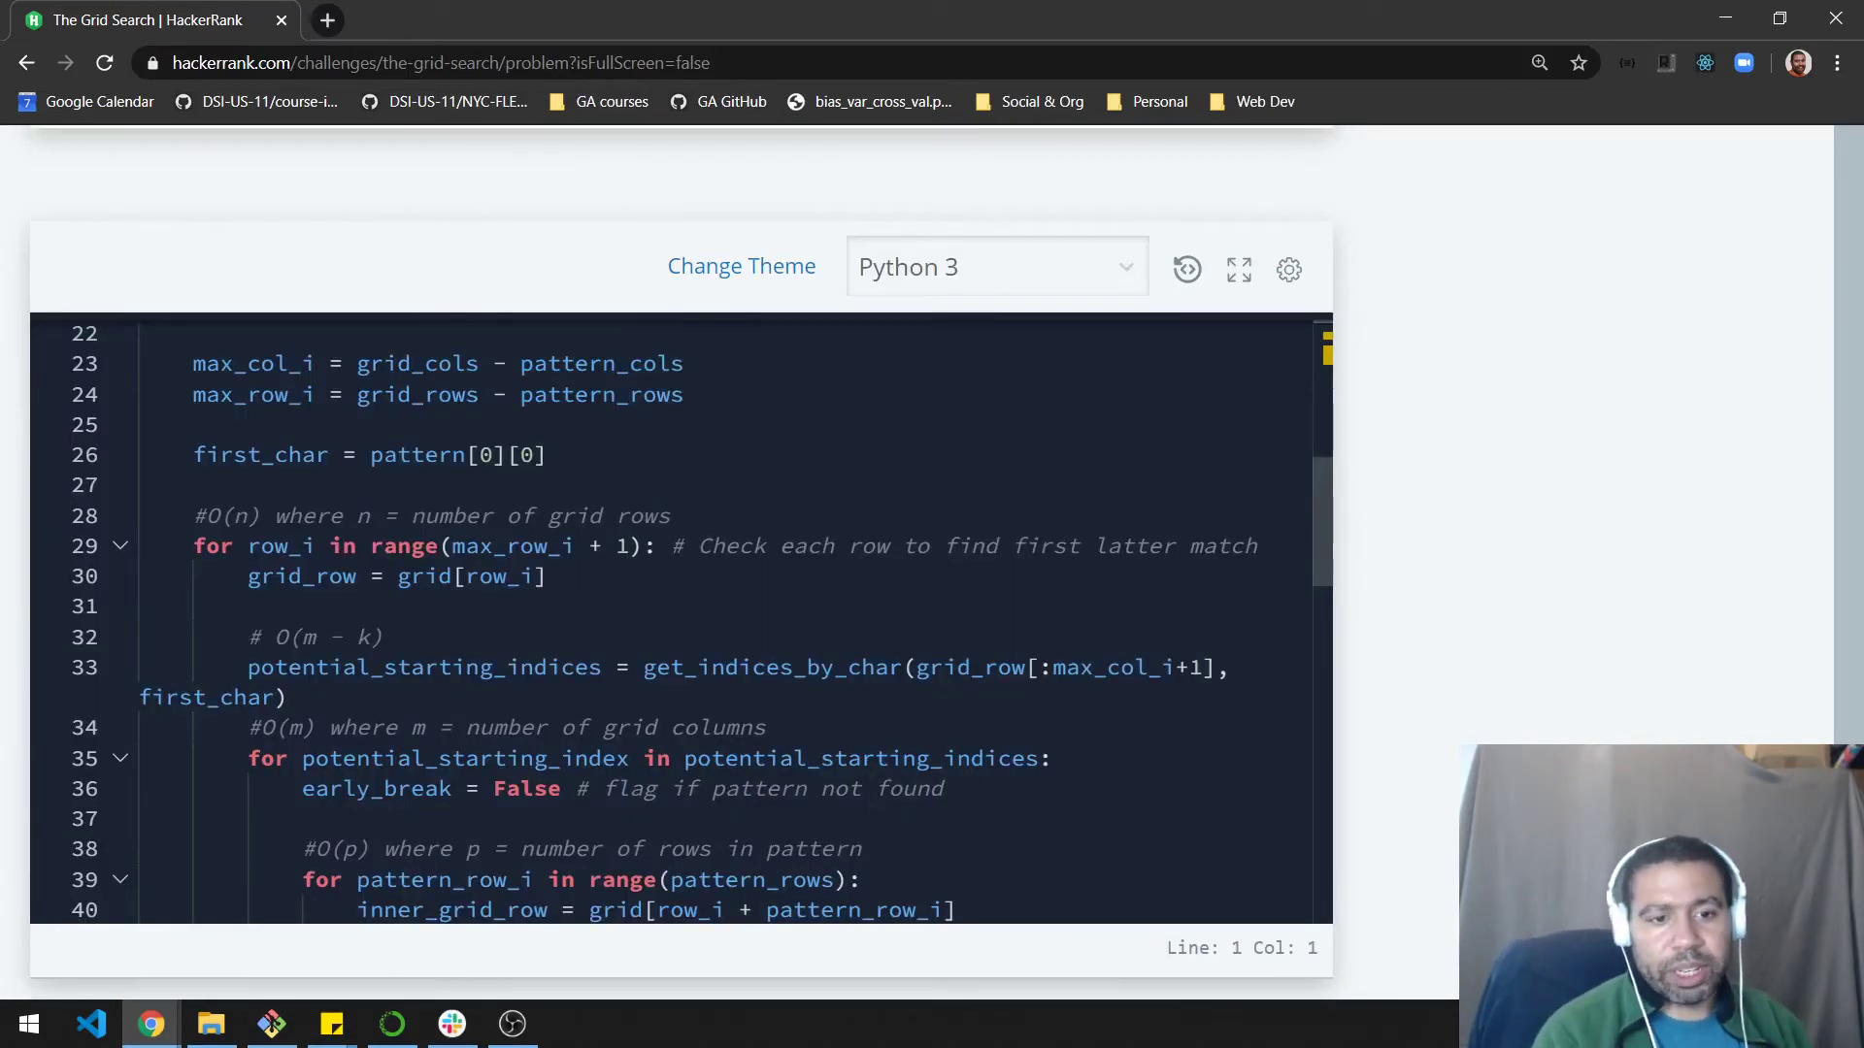
scroll(down, 3)
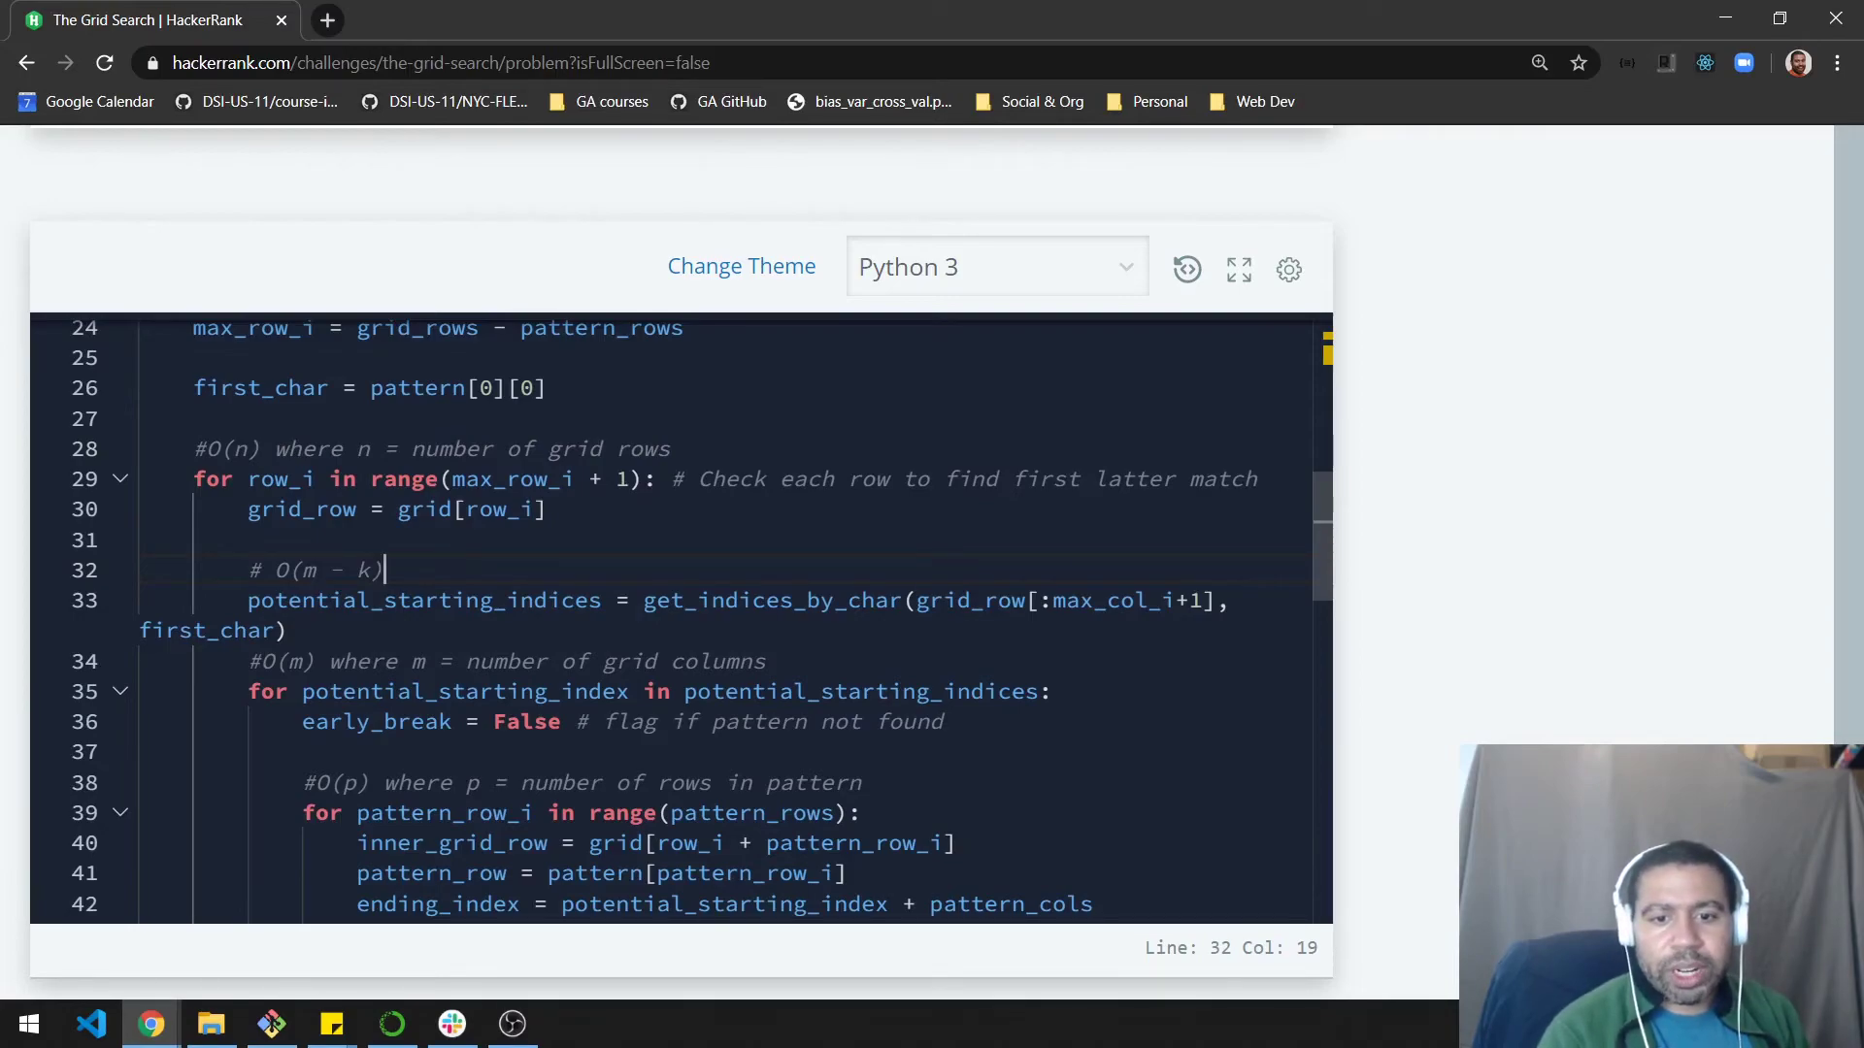
drag(918, 600, 1204, 600)
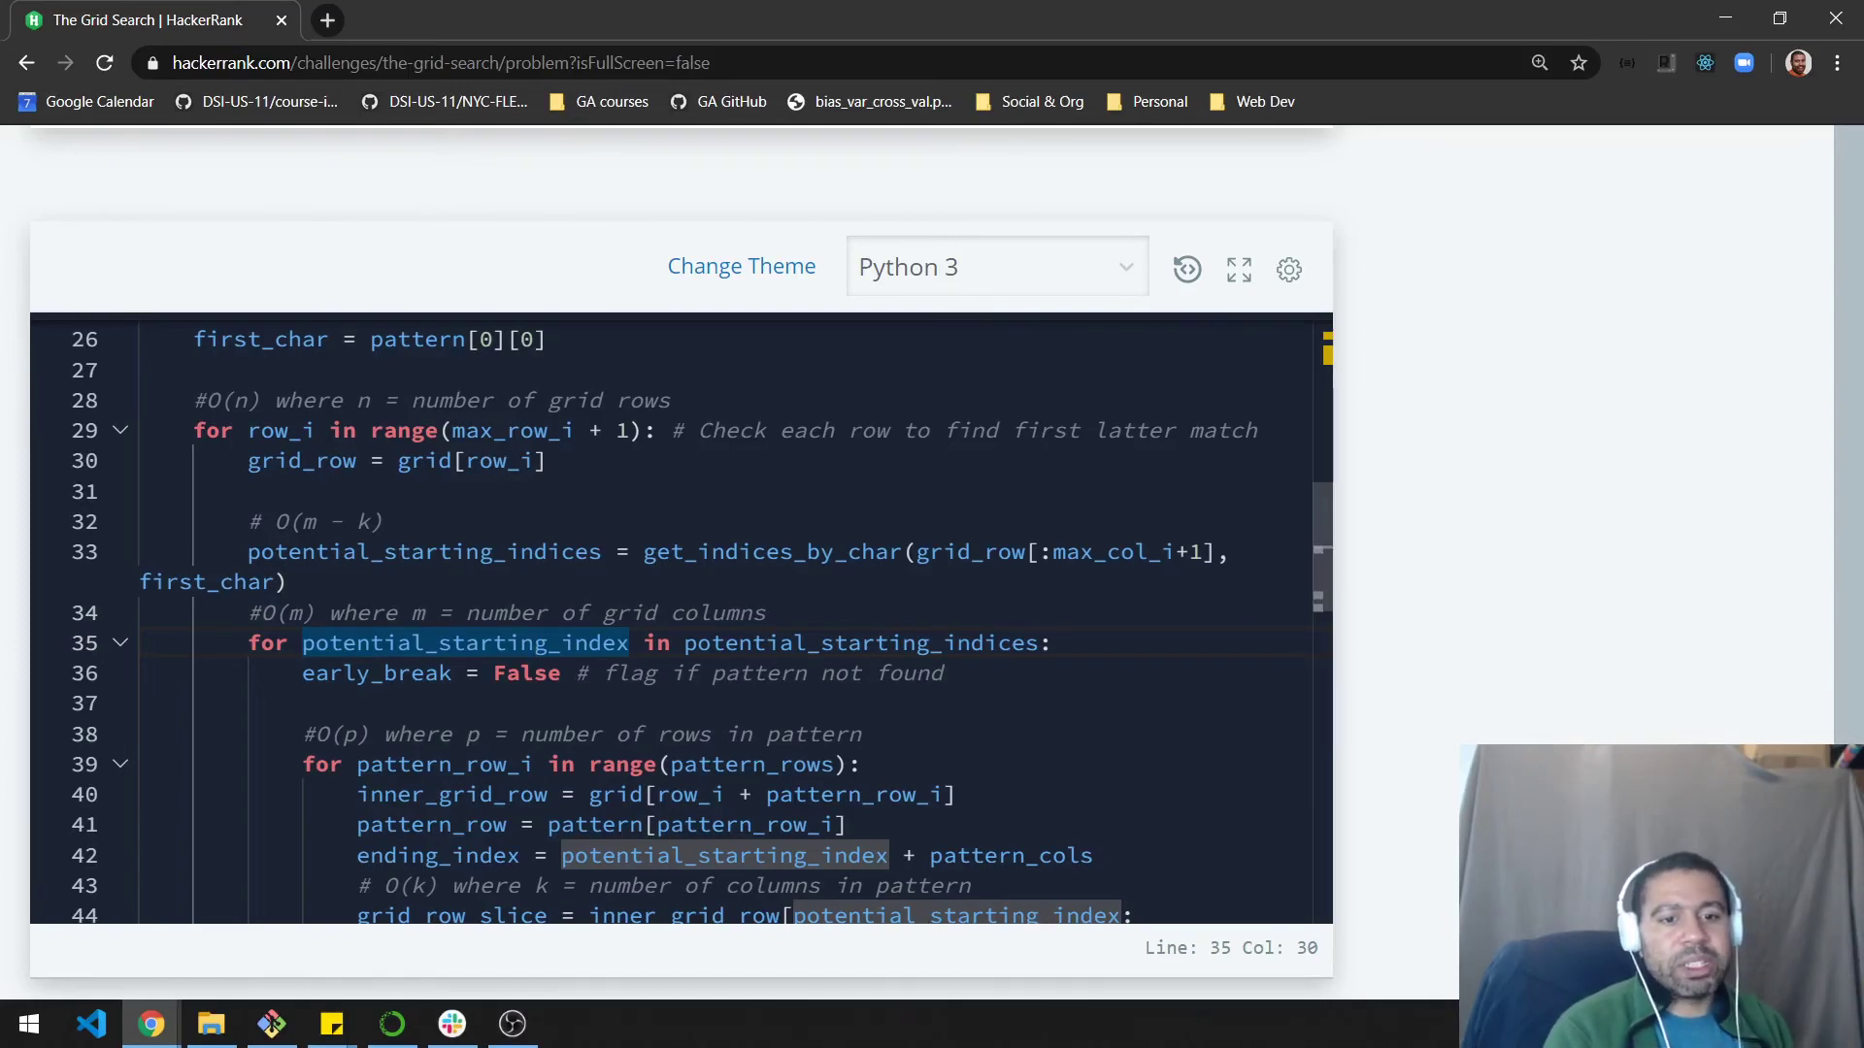
scroll(down, 3)
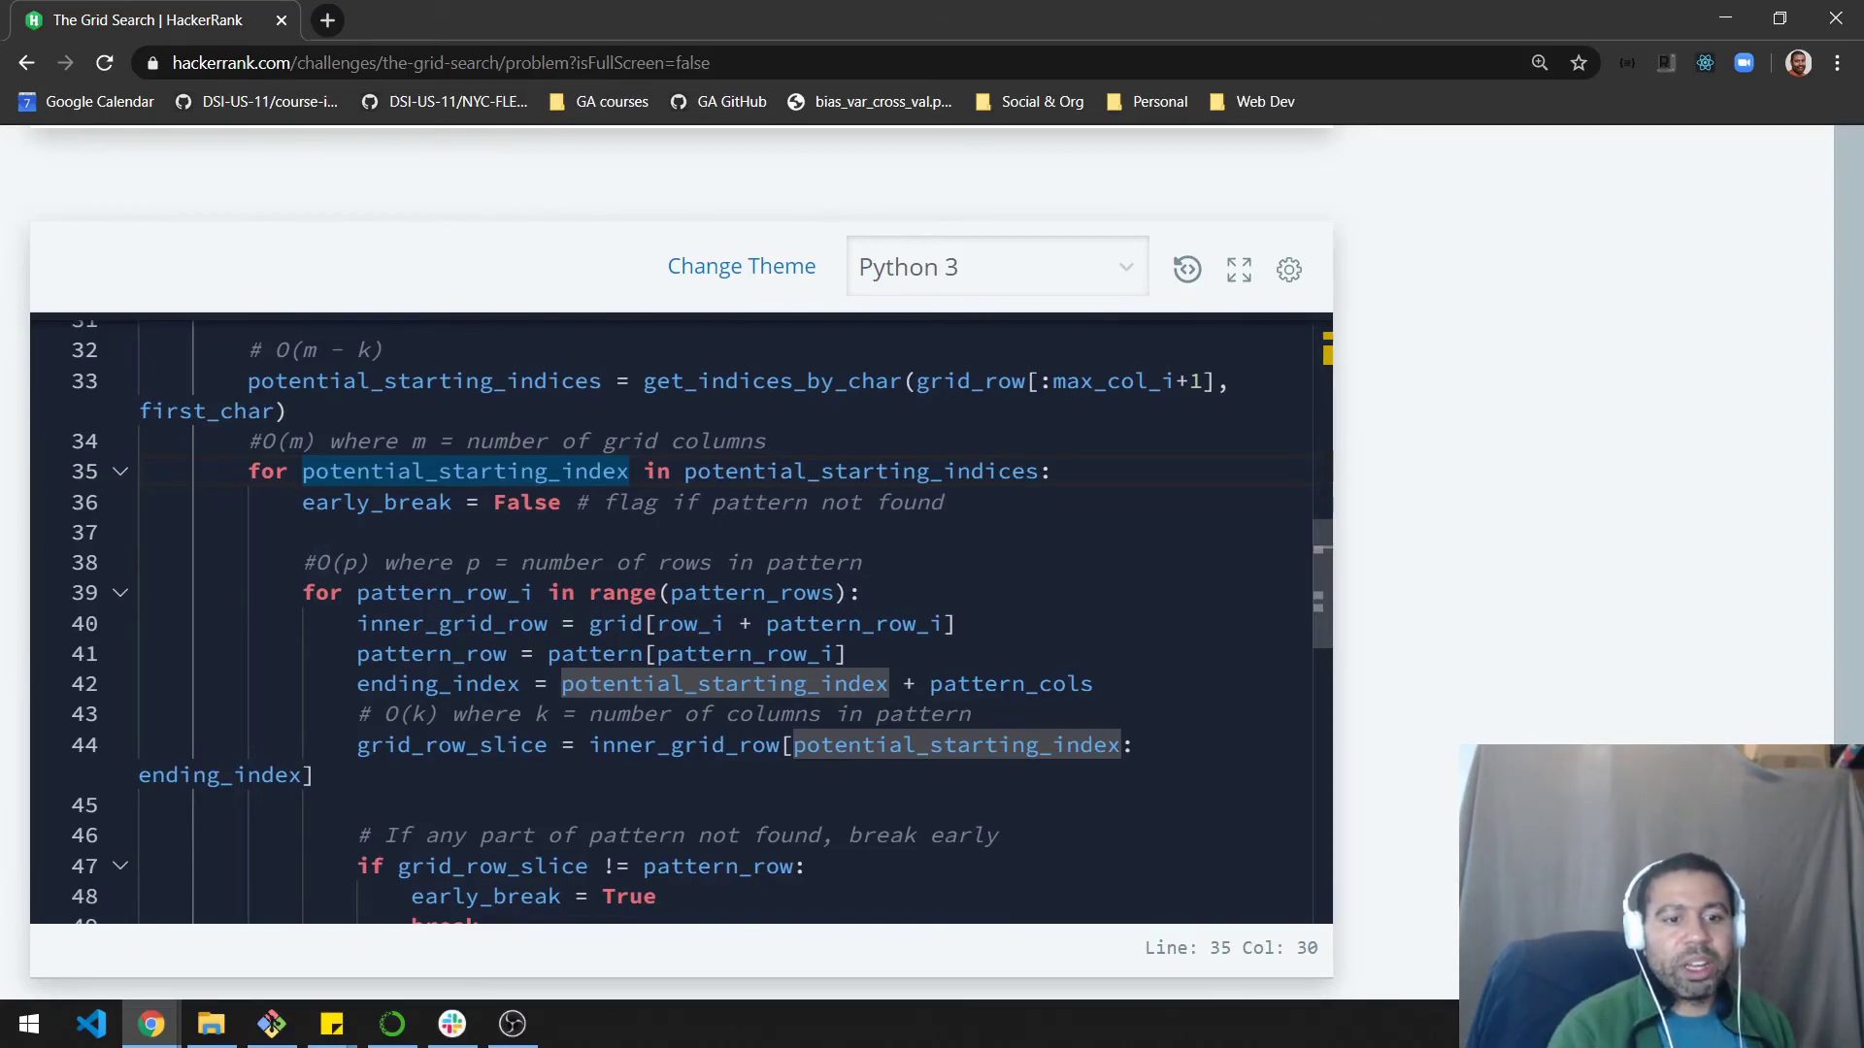
scroll(down, 3)
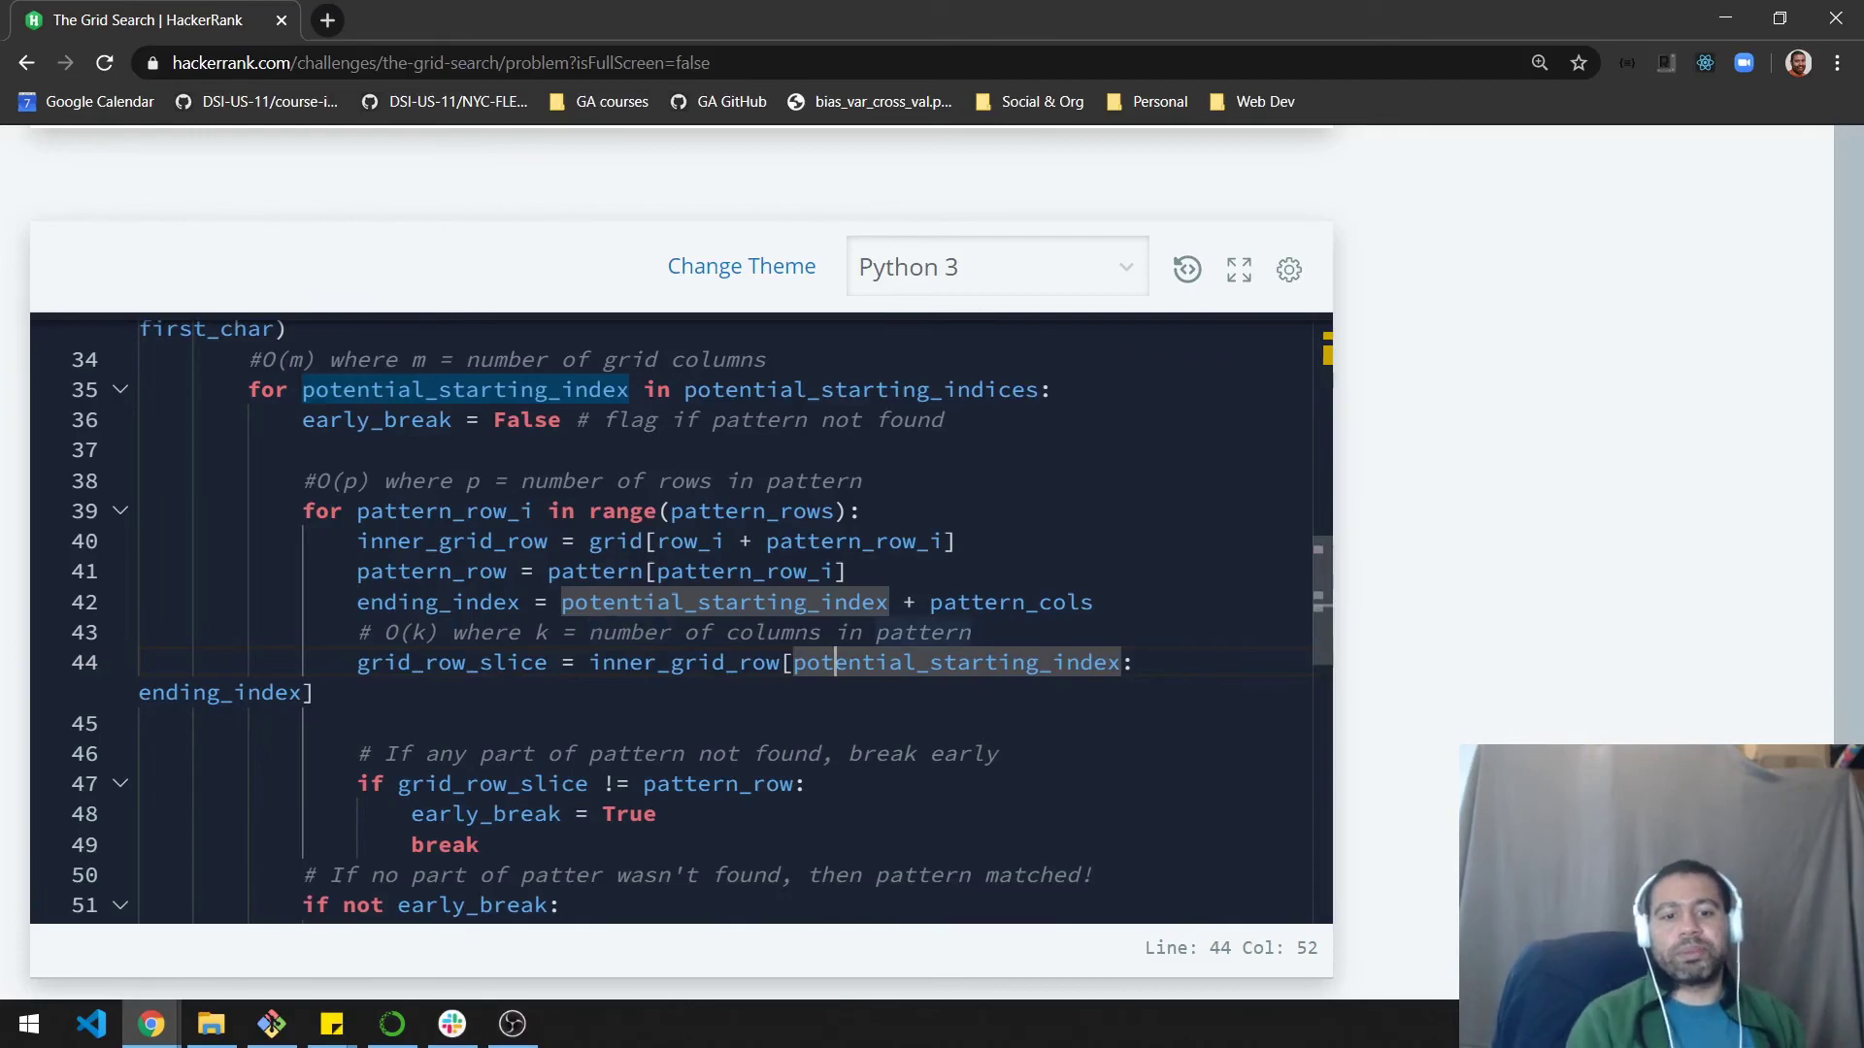
scroll(down, 3)
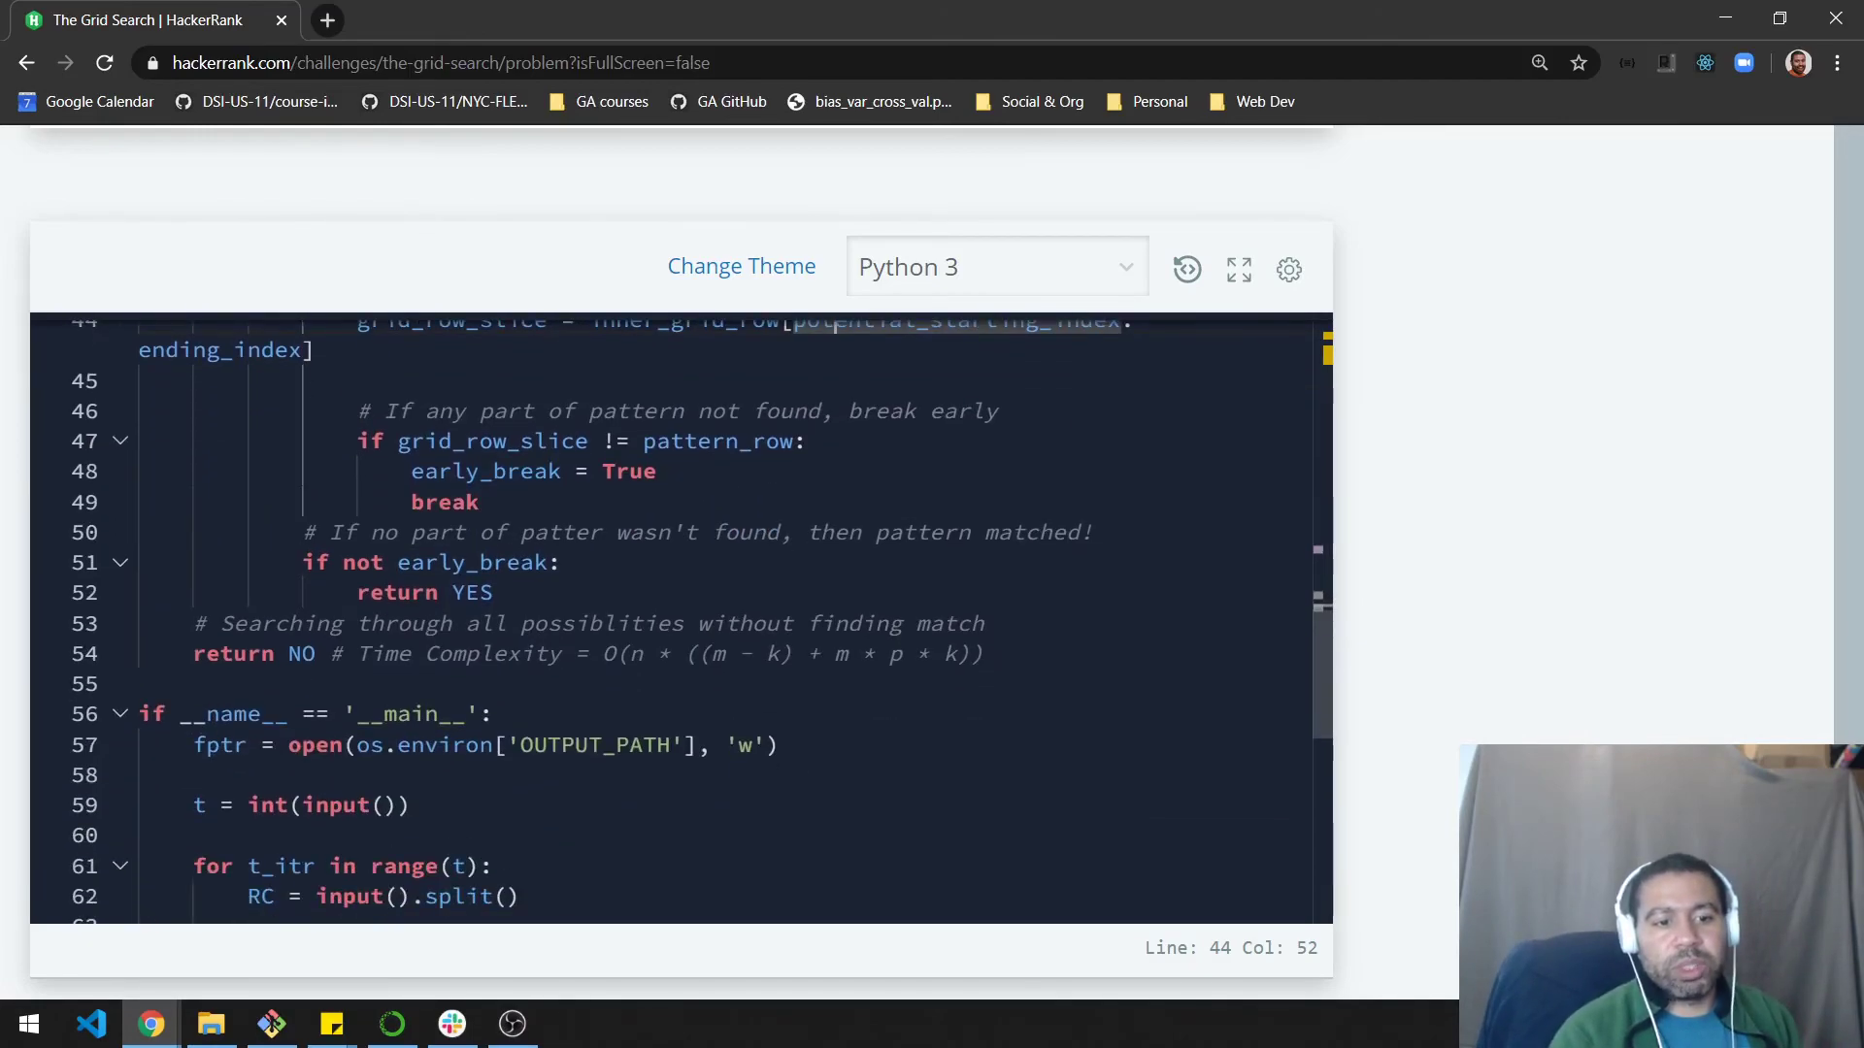
drag(357, 655, 984, 654)
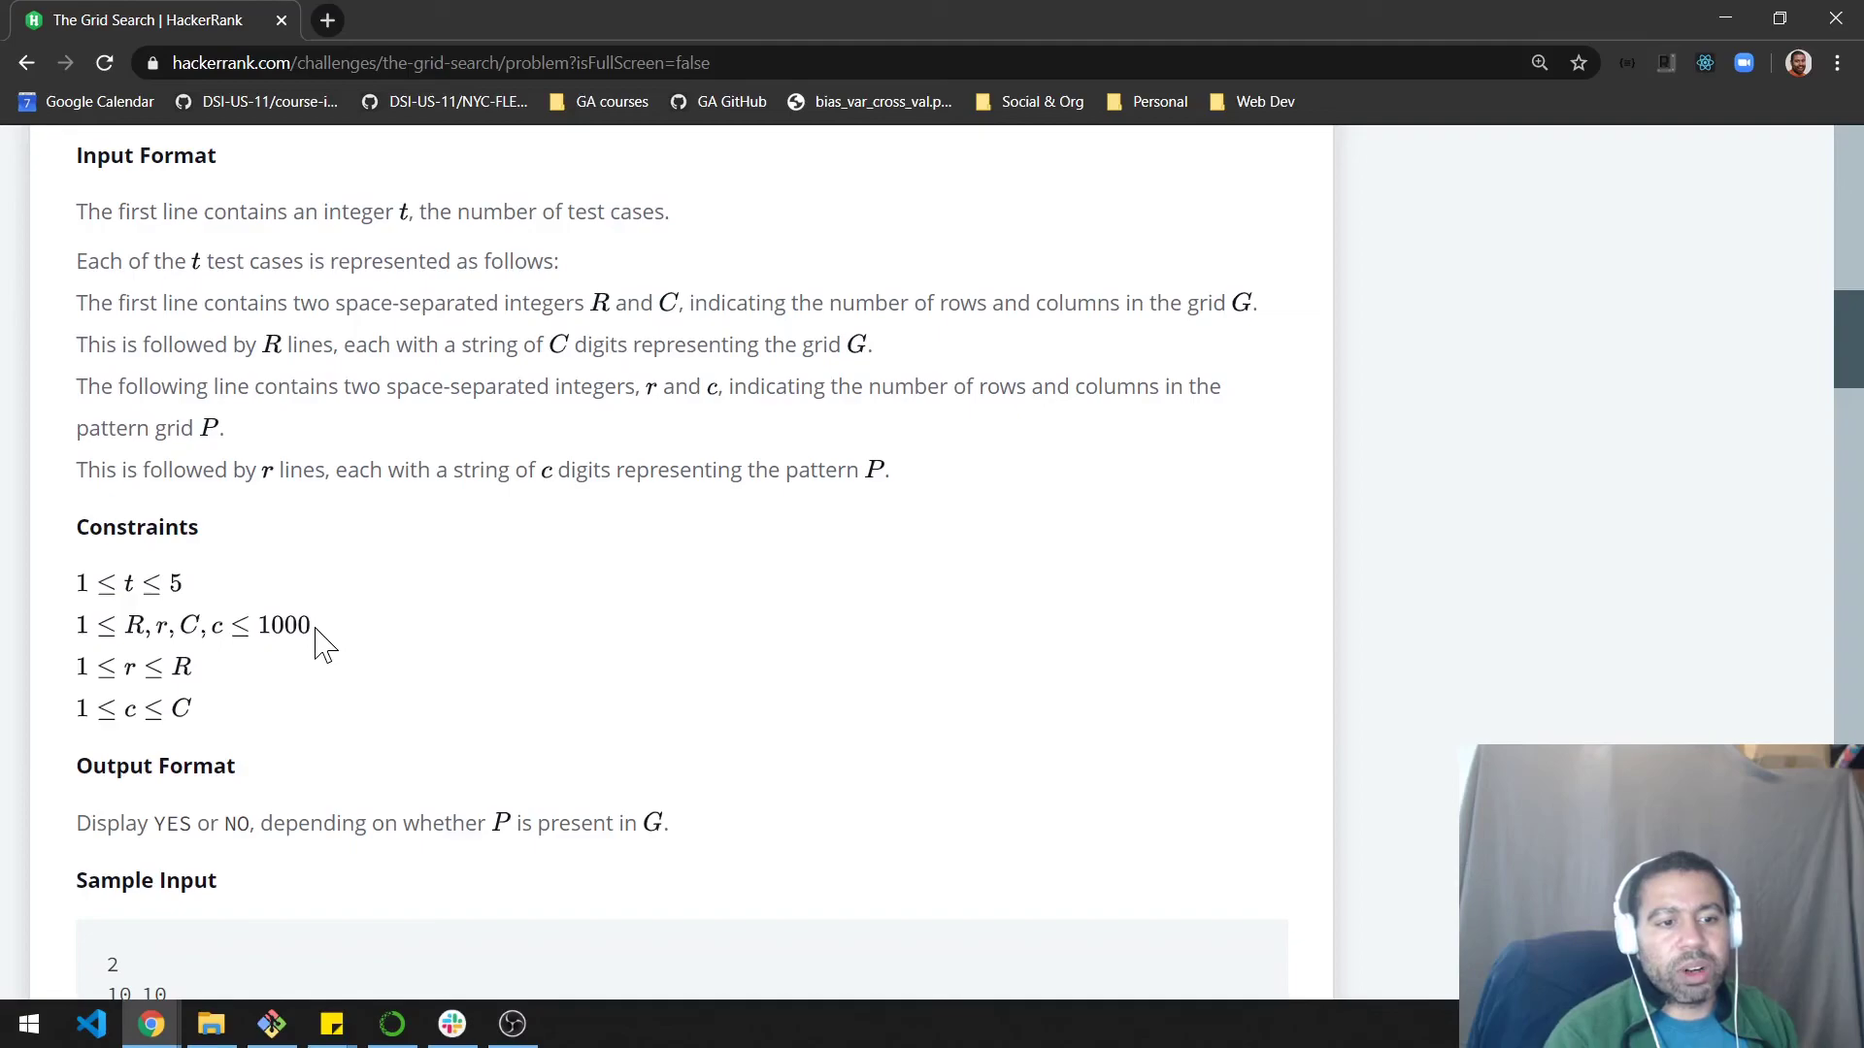
mouse_move(1234, 621)
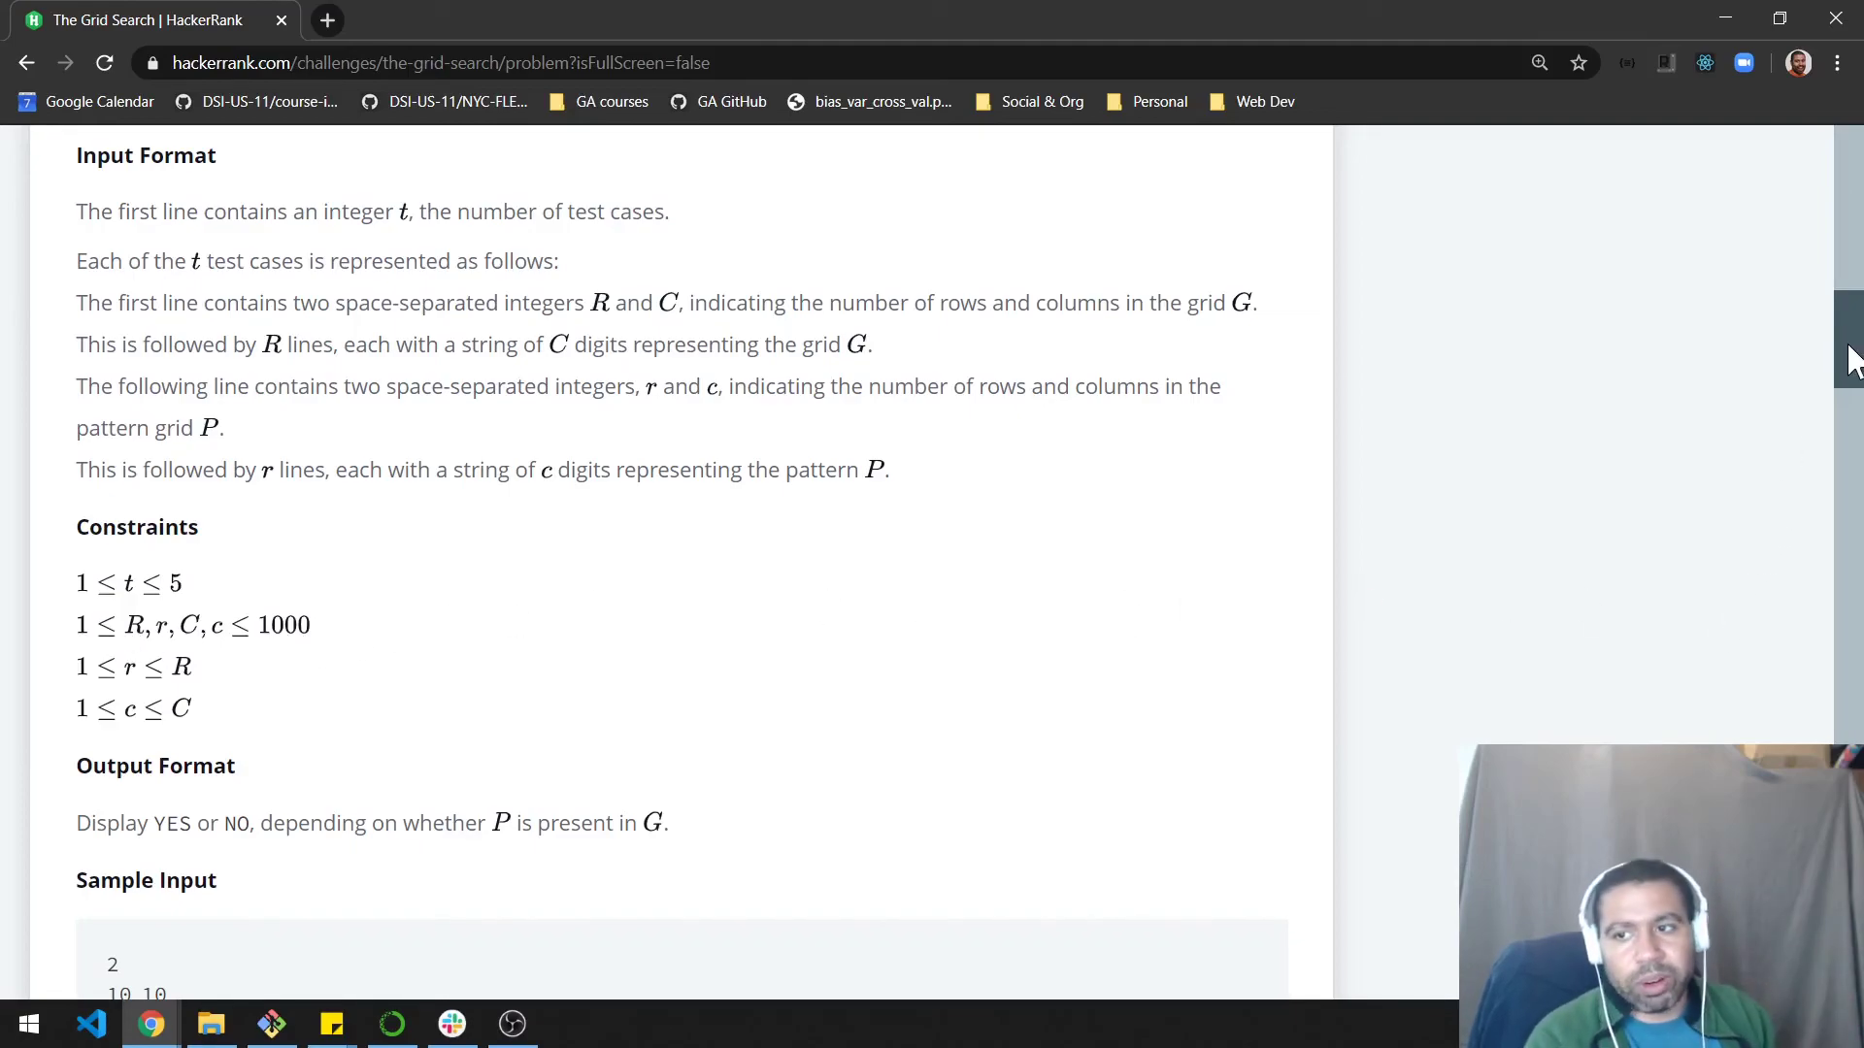
scroll(down, 3)
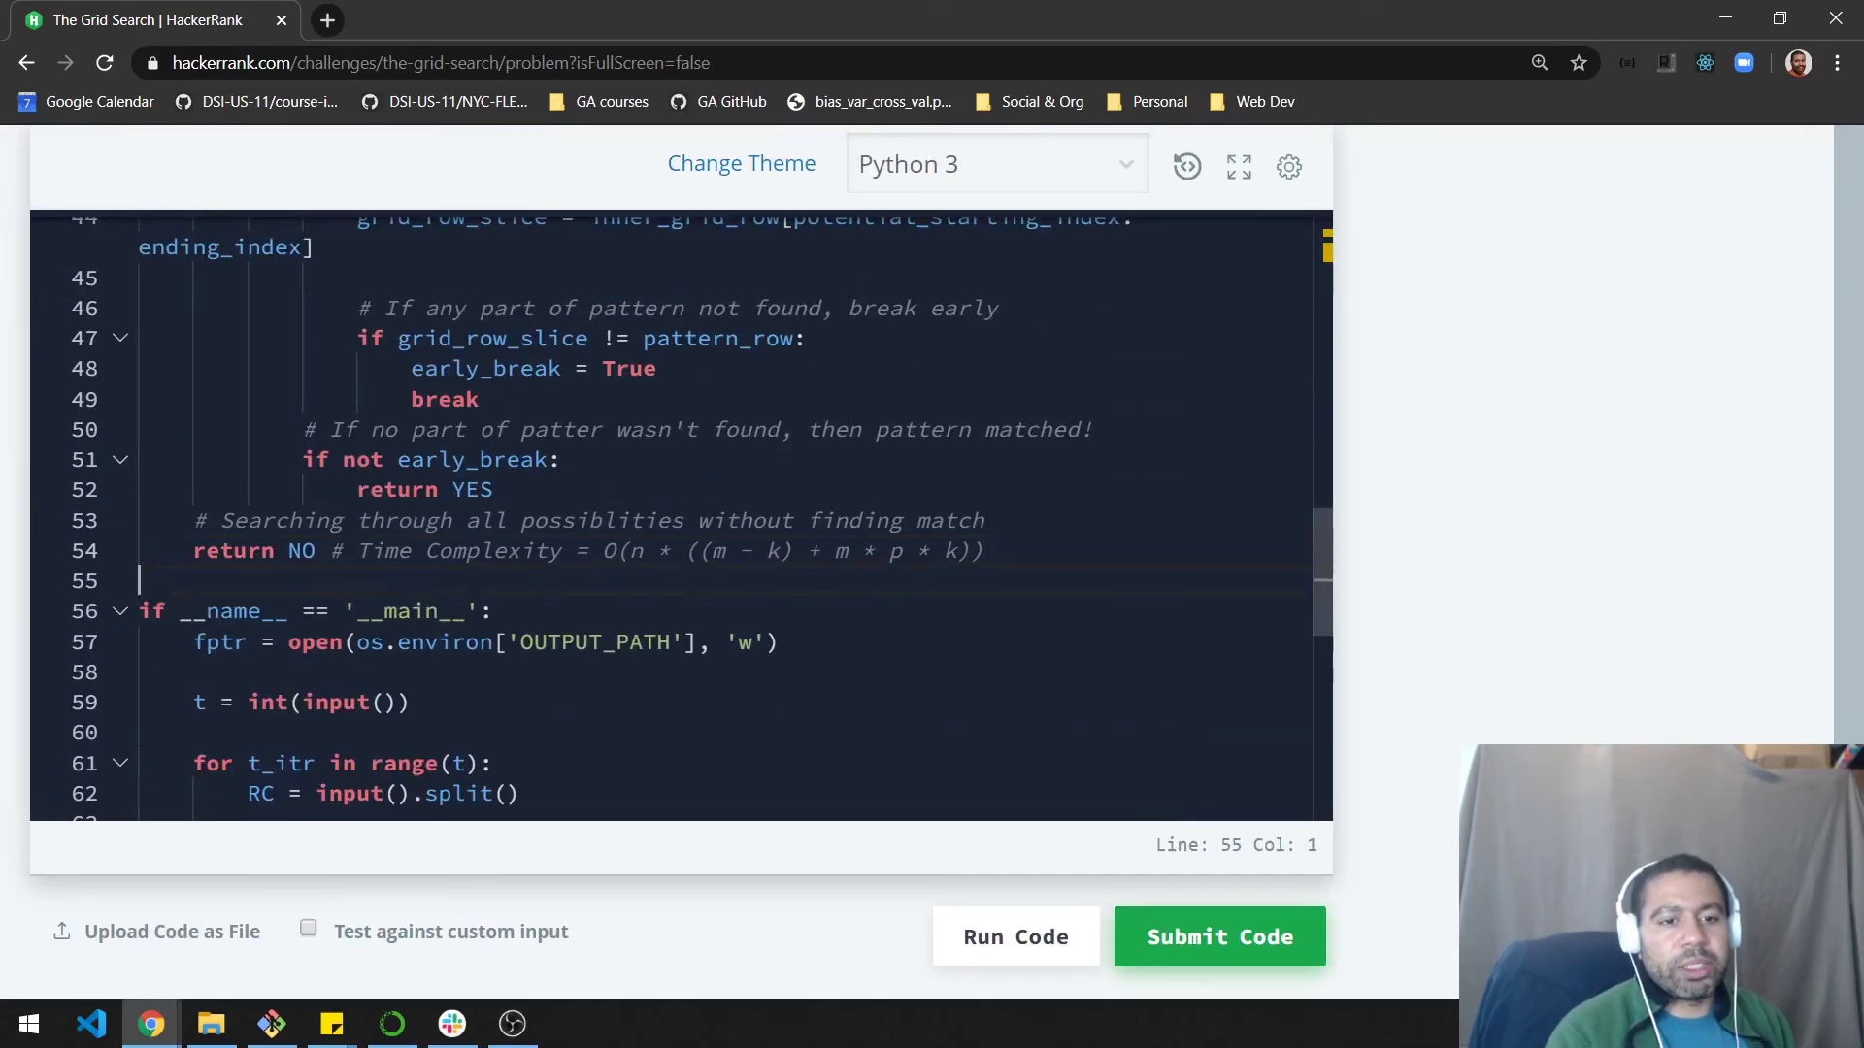
scroll(down, 3)
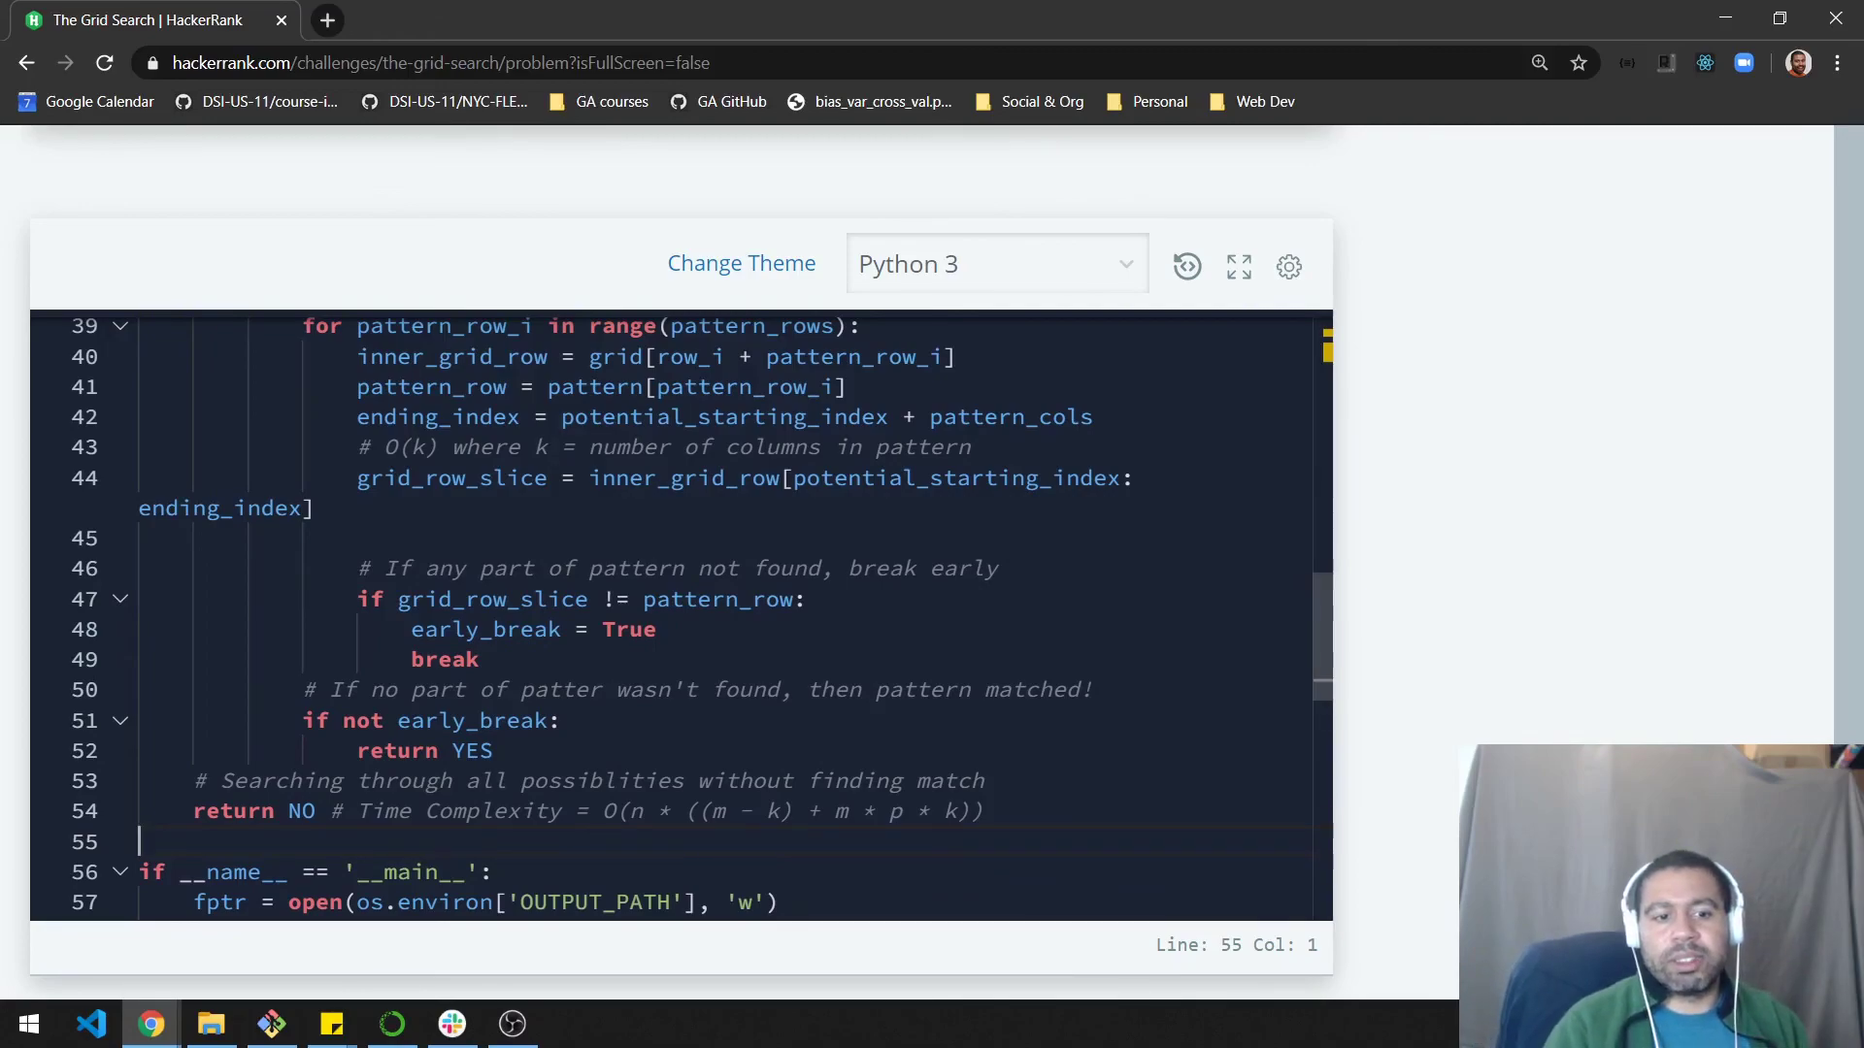
drag(660, 811, 984, 811)
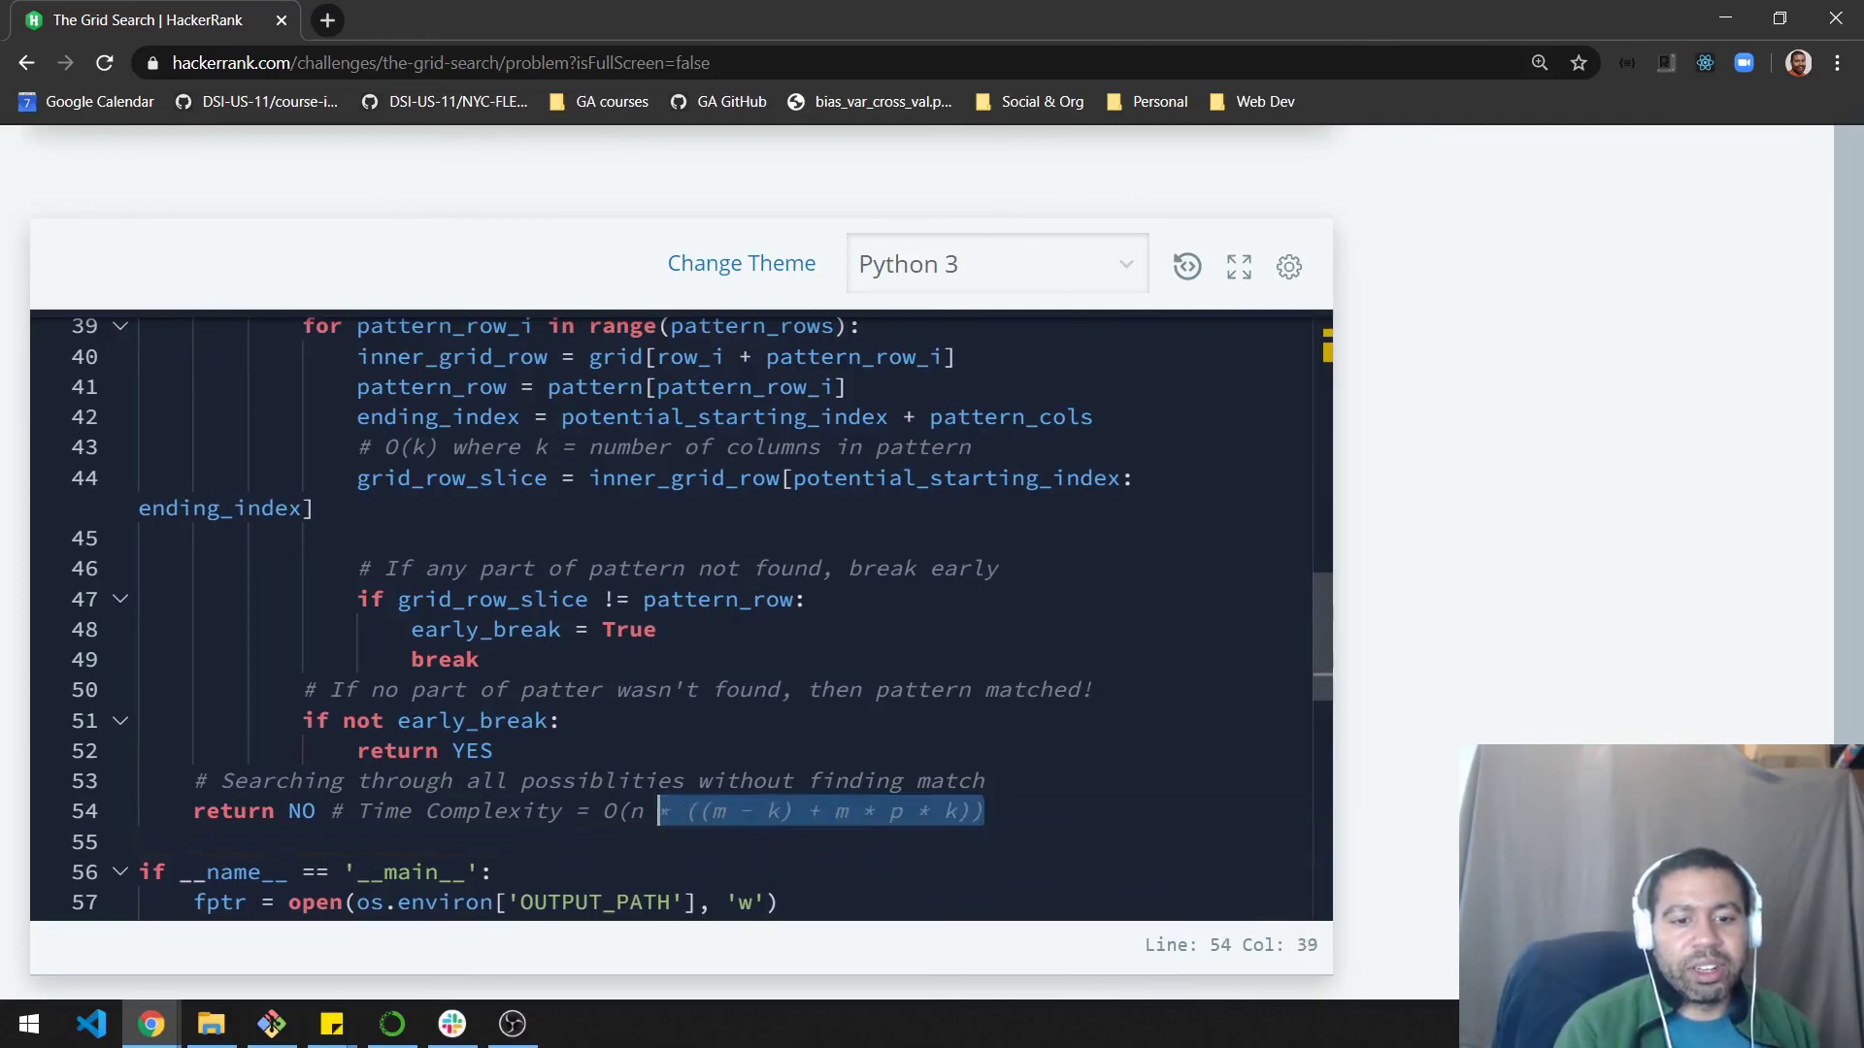